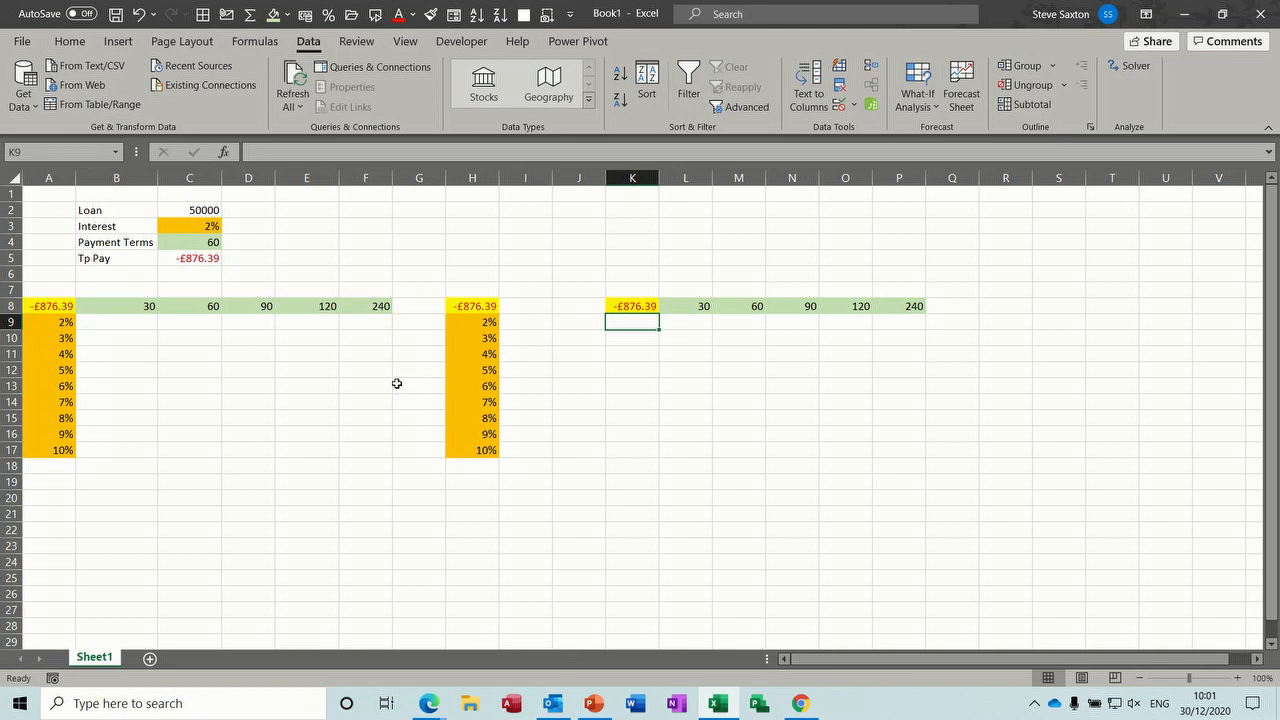
pyautogui.moveTo(460, 304)
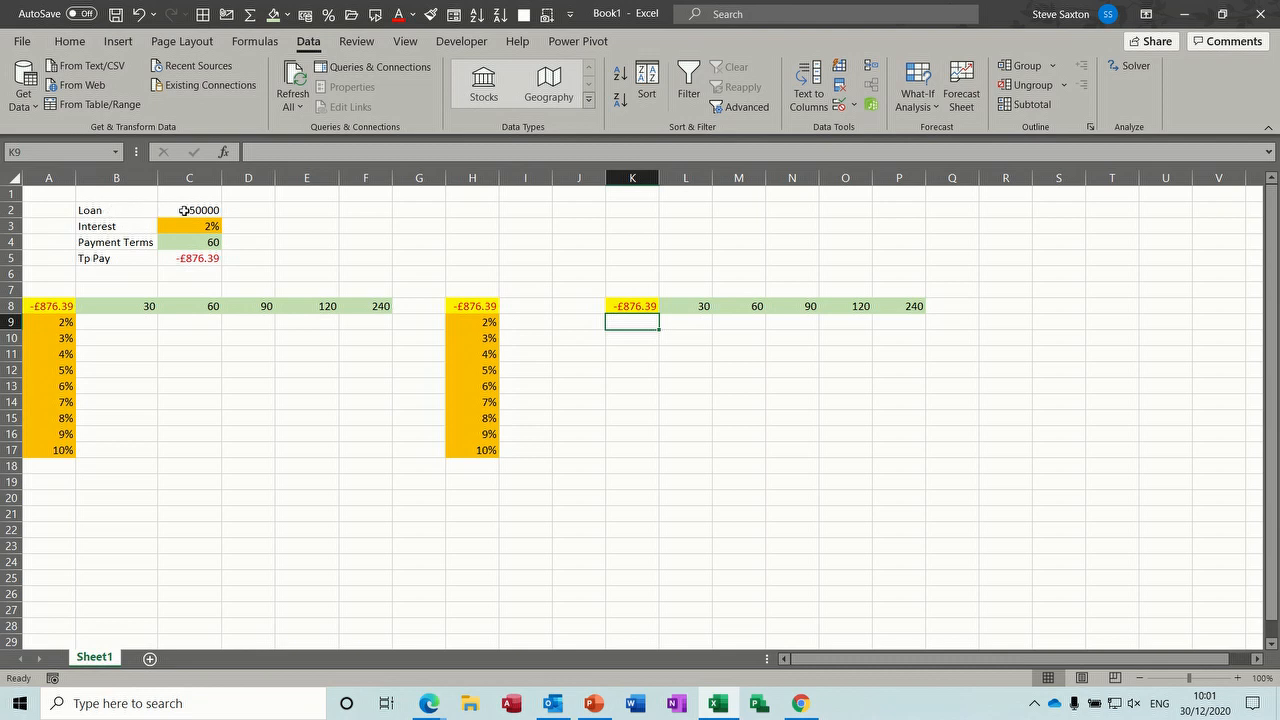
# Step: Show the 50000 loan amount in C2 as £50,000.00 currency and check the PMT formula in C5
pyautogui.click(188, 210)
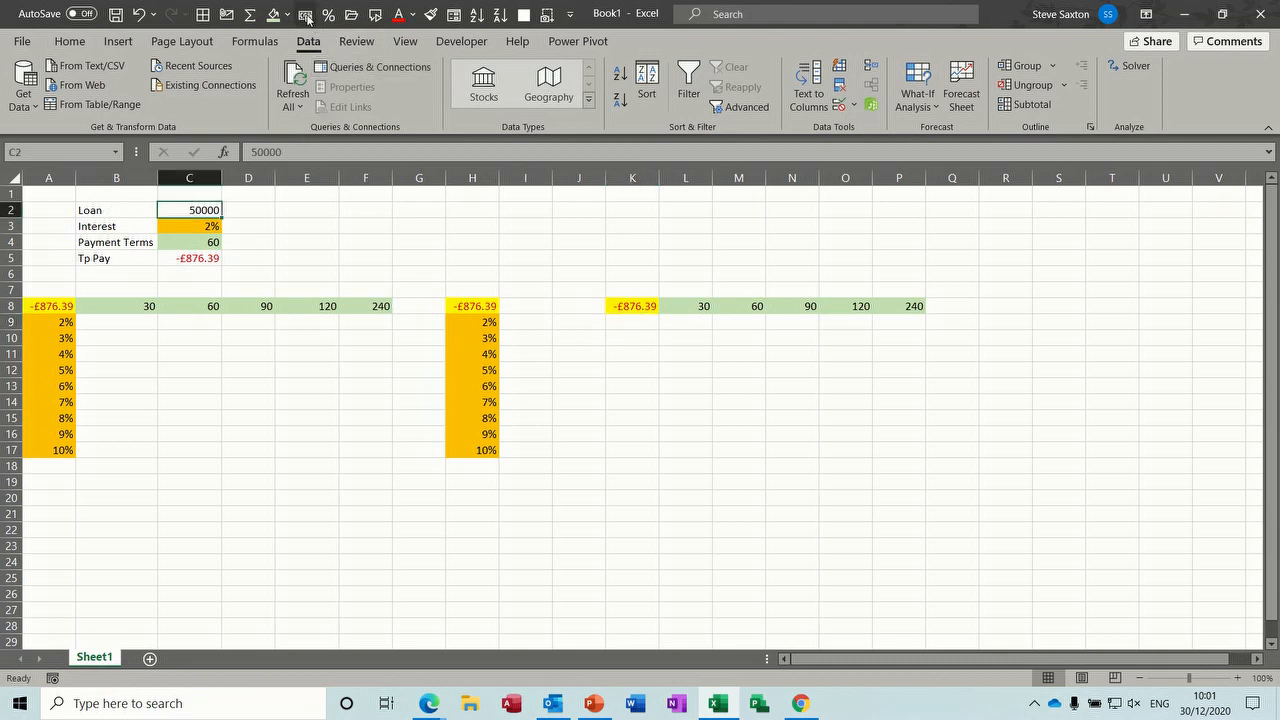
pyautogui.click(192, 226)
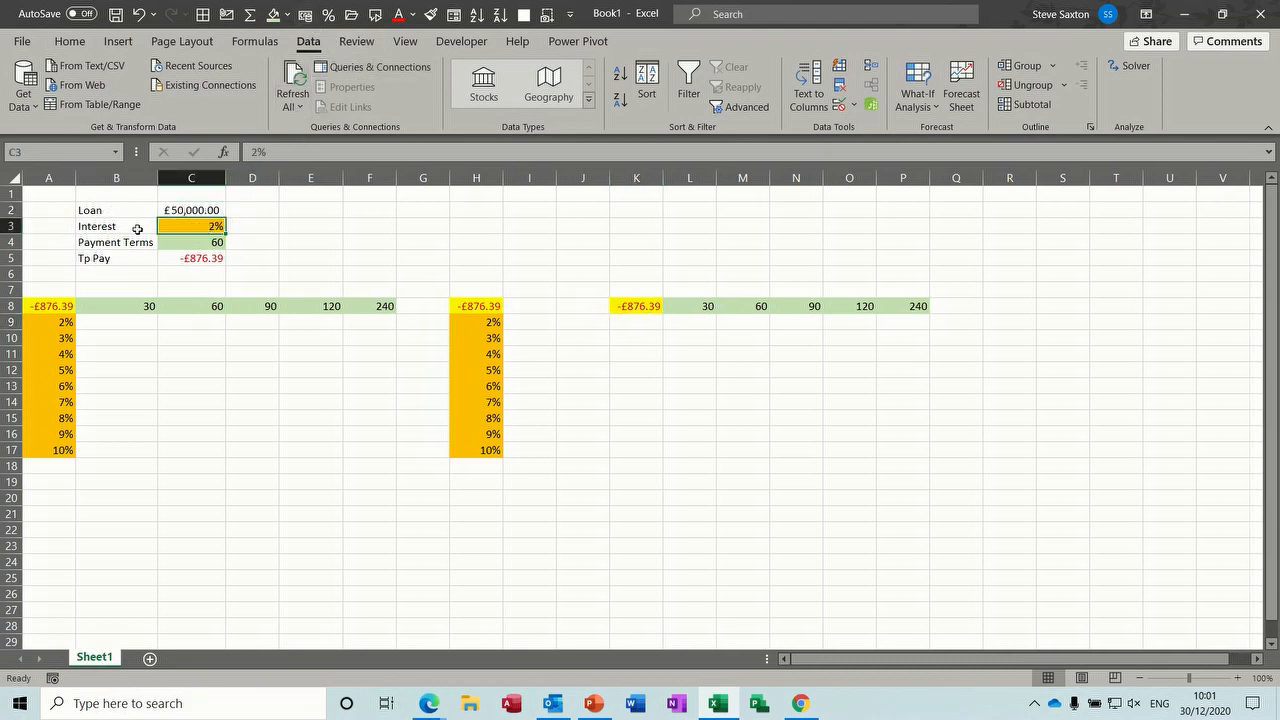
pyautogui.click(192, 242)
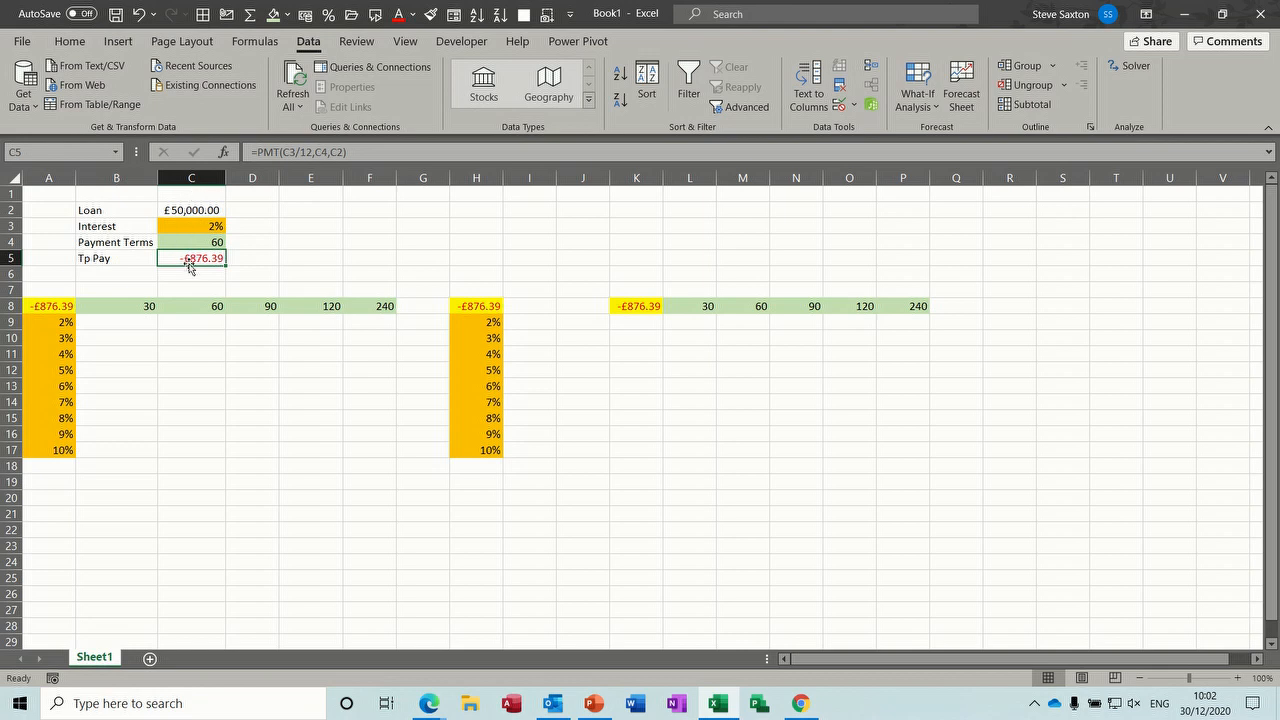
pyautogui.press('Delete')
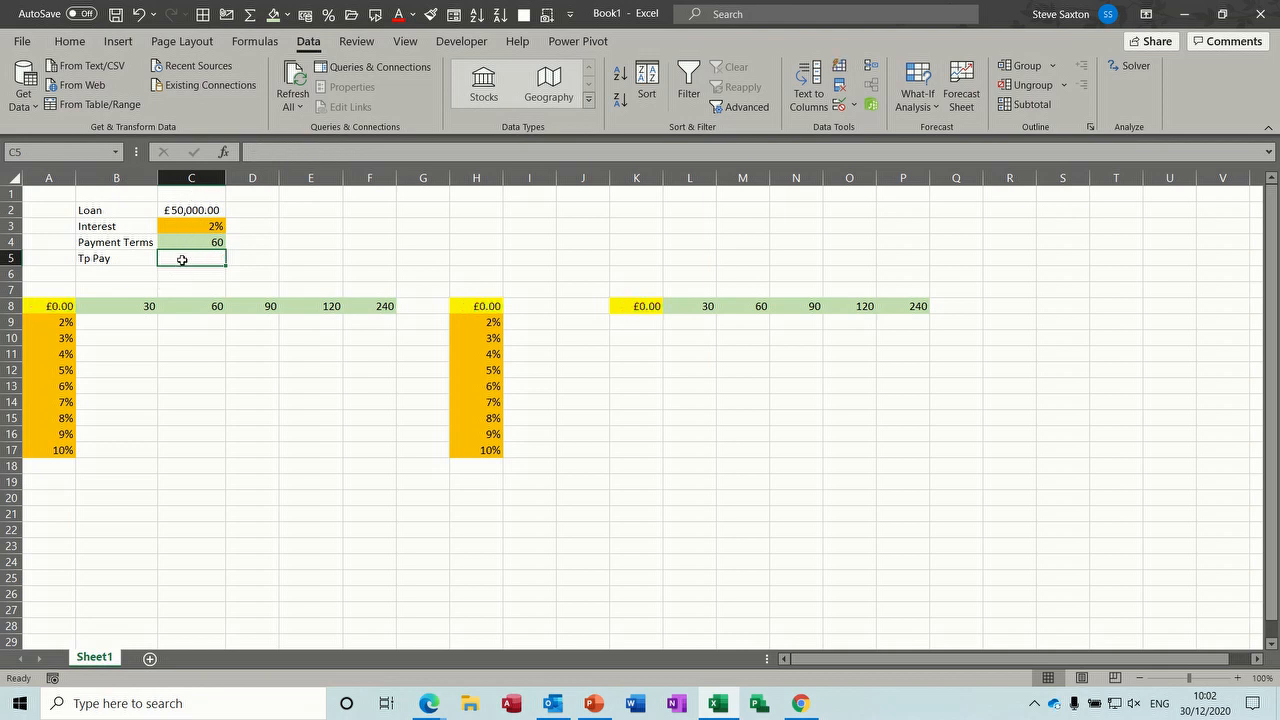
pyautogui.write('=pmt')
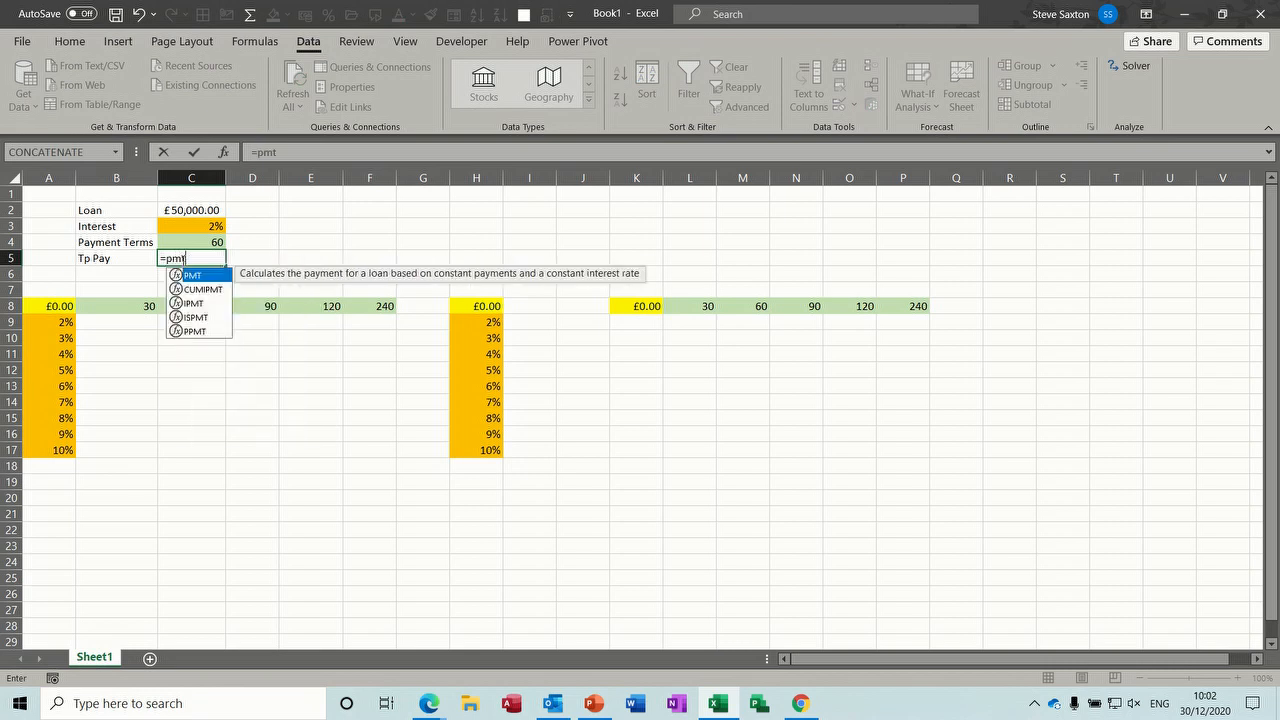
pyautogui.write('(')
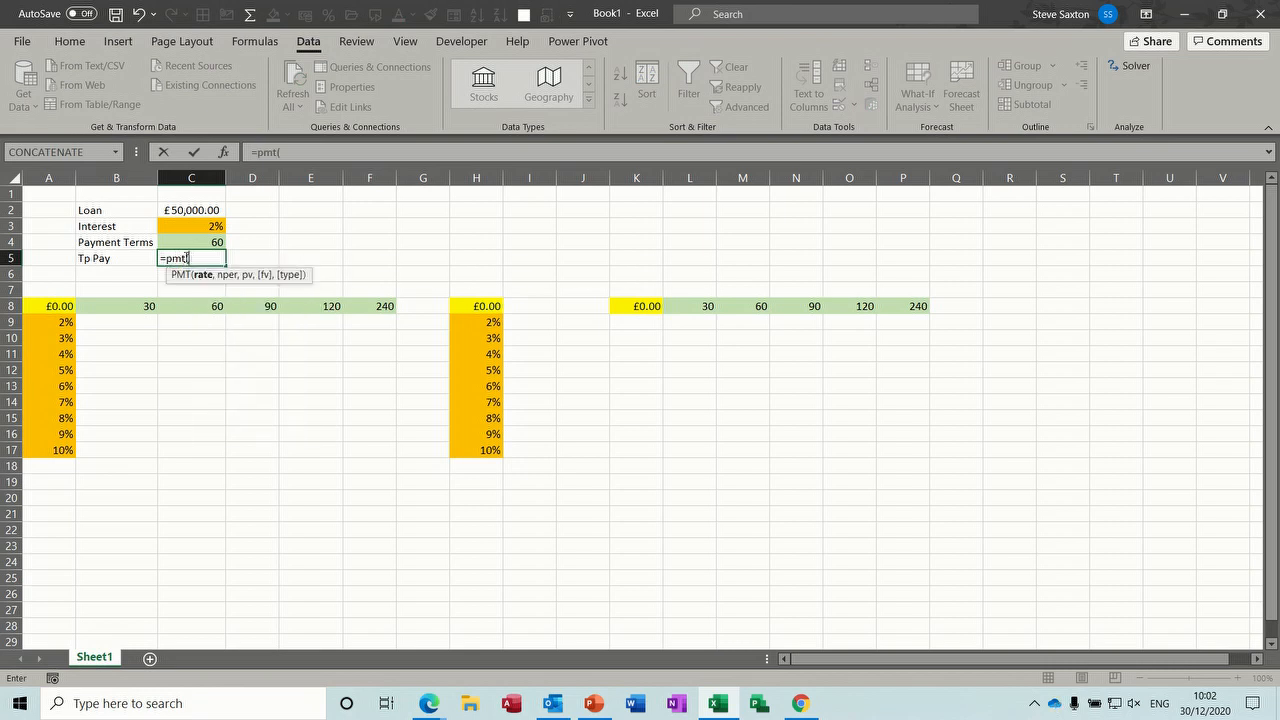
pyautogui.click(192, 226)
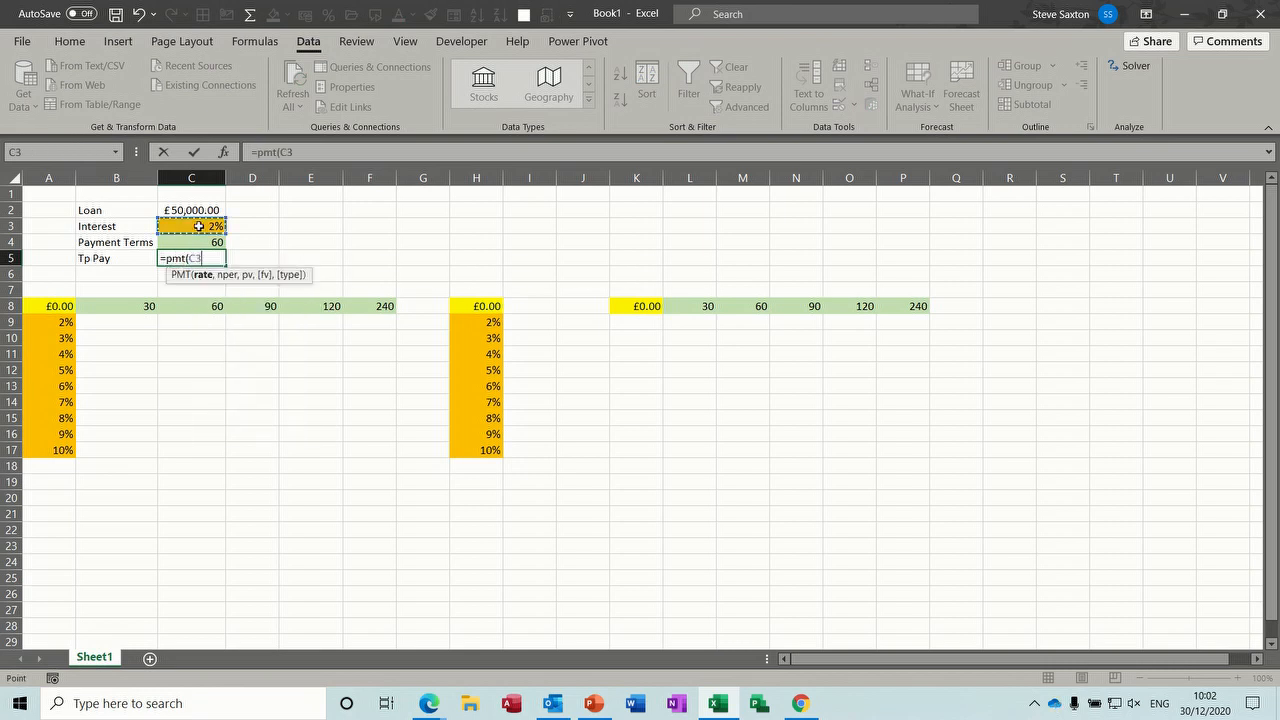
pyautogui.write('/1')
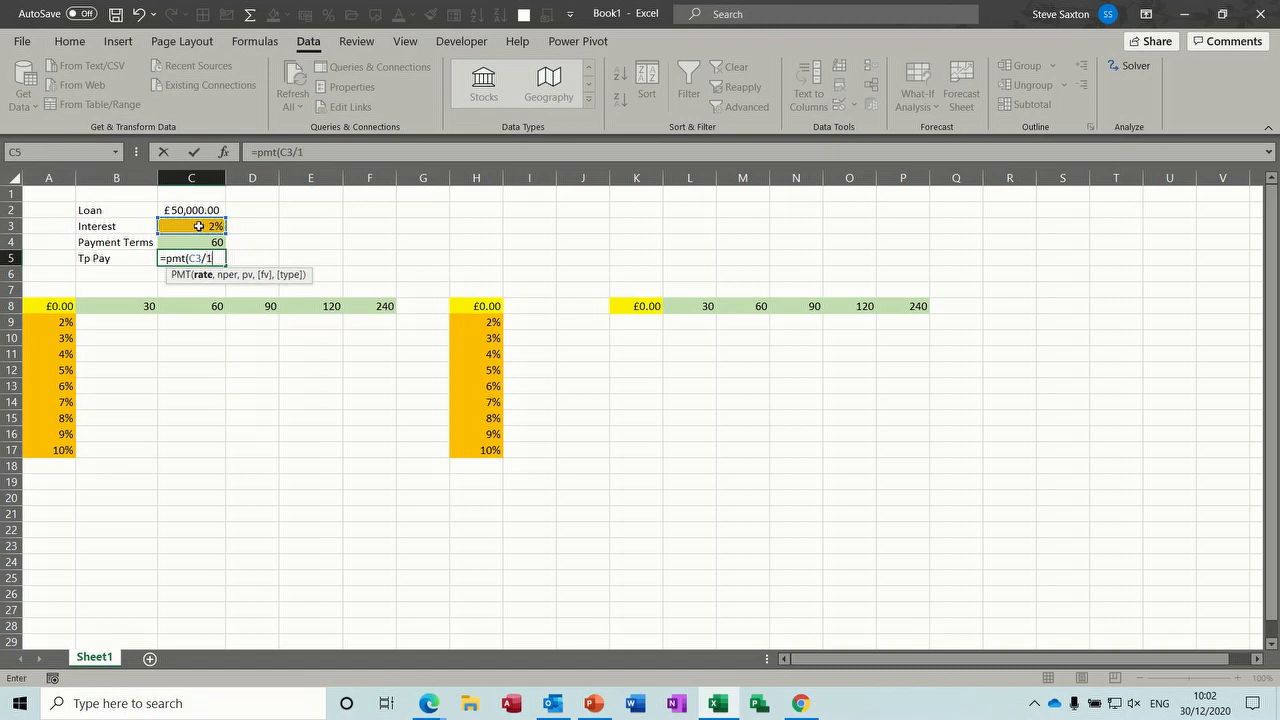
pyautogui.write('2,')
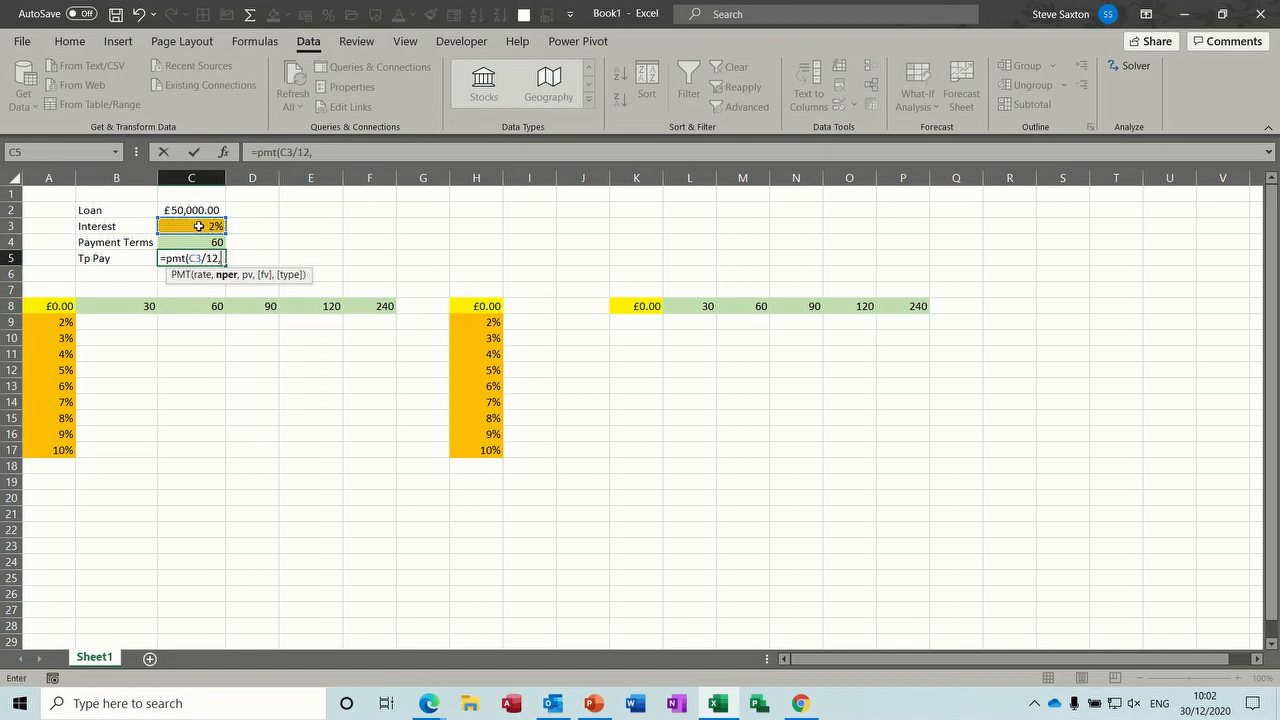
pyautogui.moveTo(196, 242)
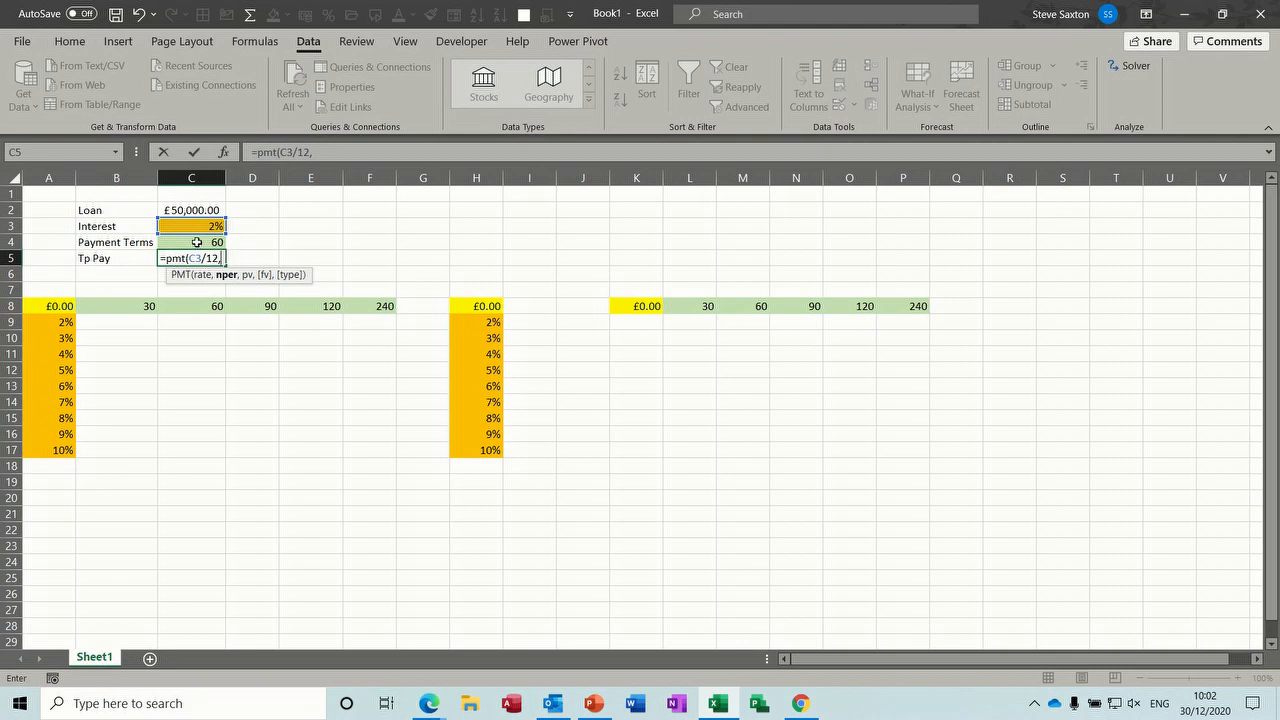
pyautogui.click(192, 242)
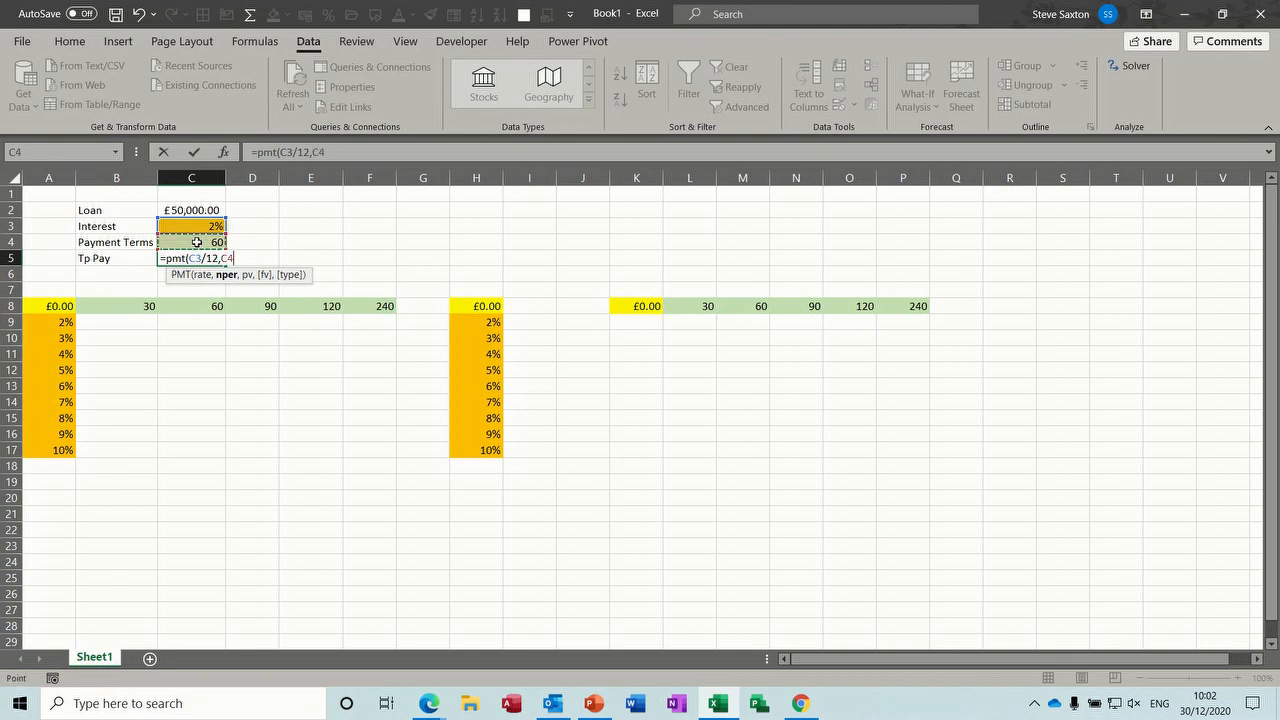
pyautogui.write(',')
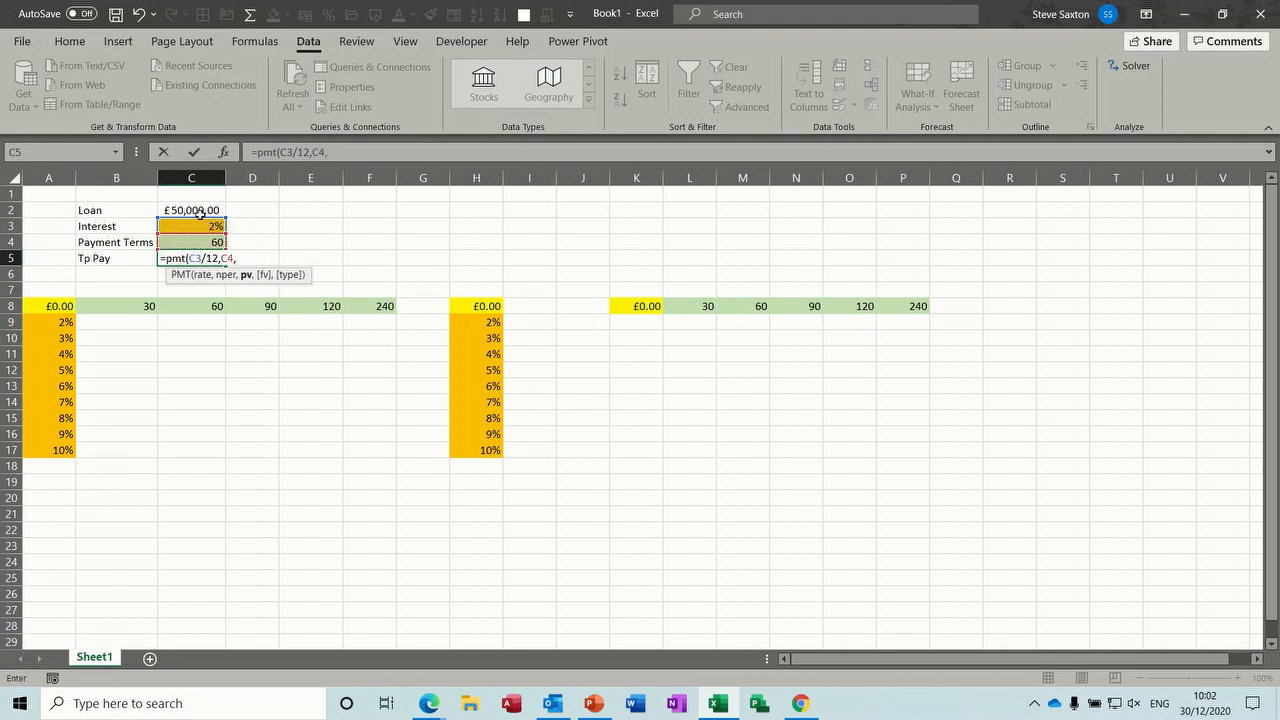
pyautogui.click(192, 210)
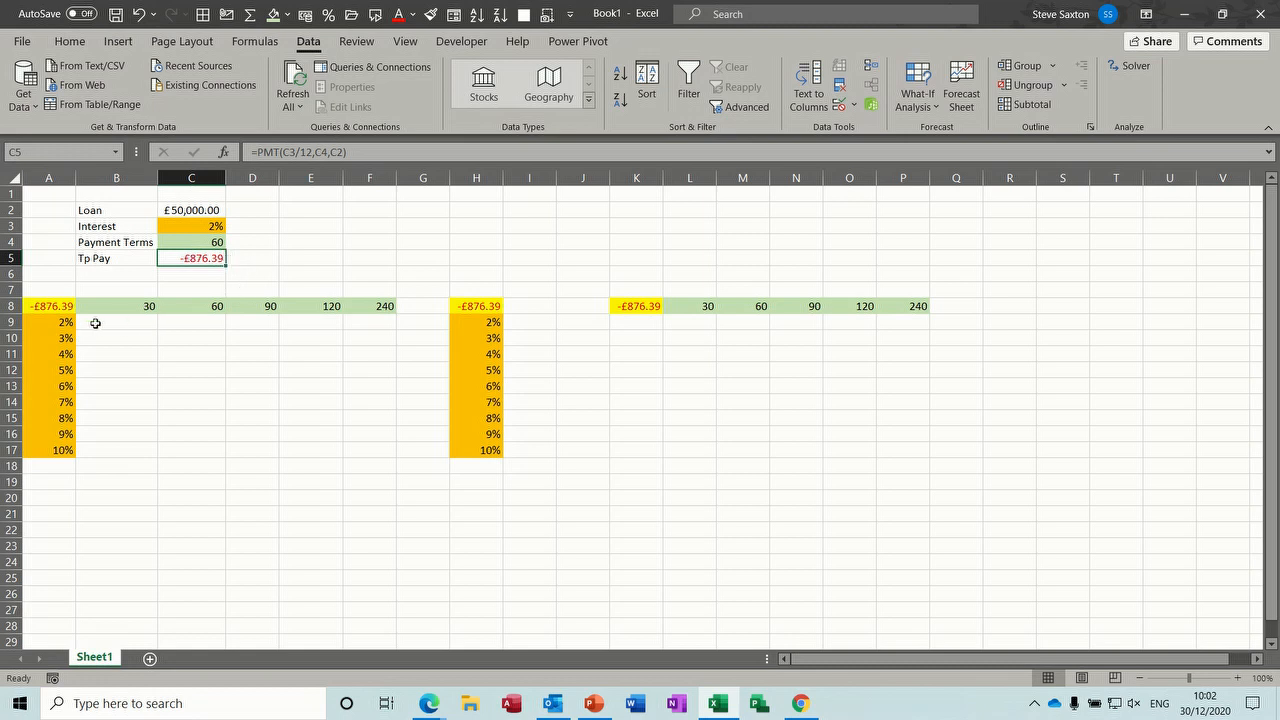
# Step: Fill the Tp Pay result cell C5 with yellow
pyautogui.click(48, 304)
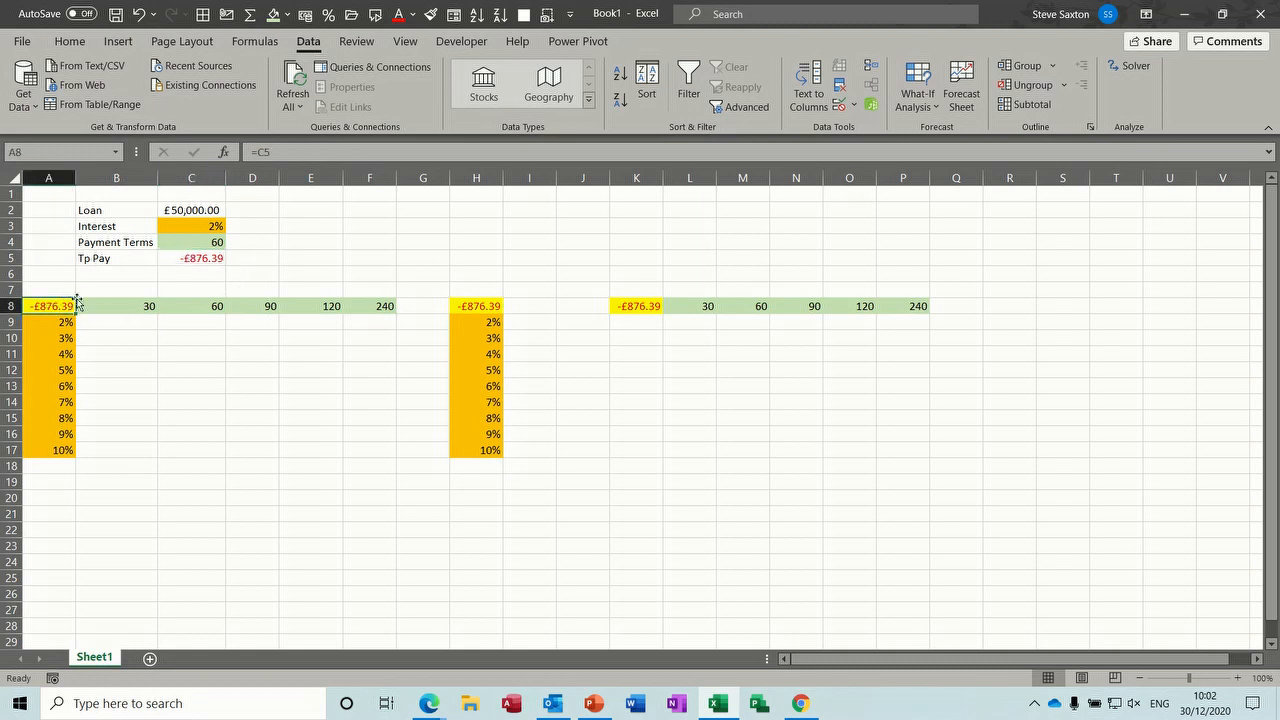
pyautogui.moveTo(180, 256)
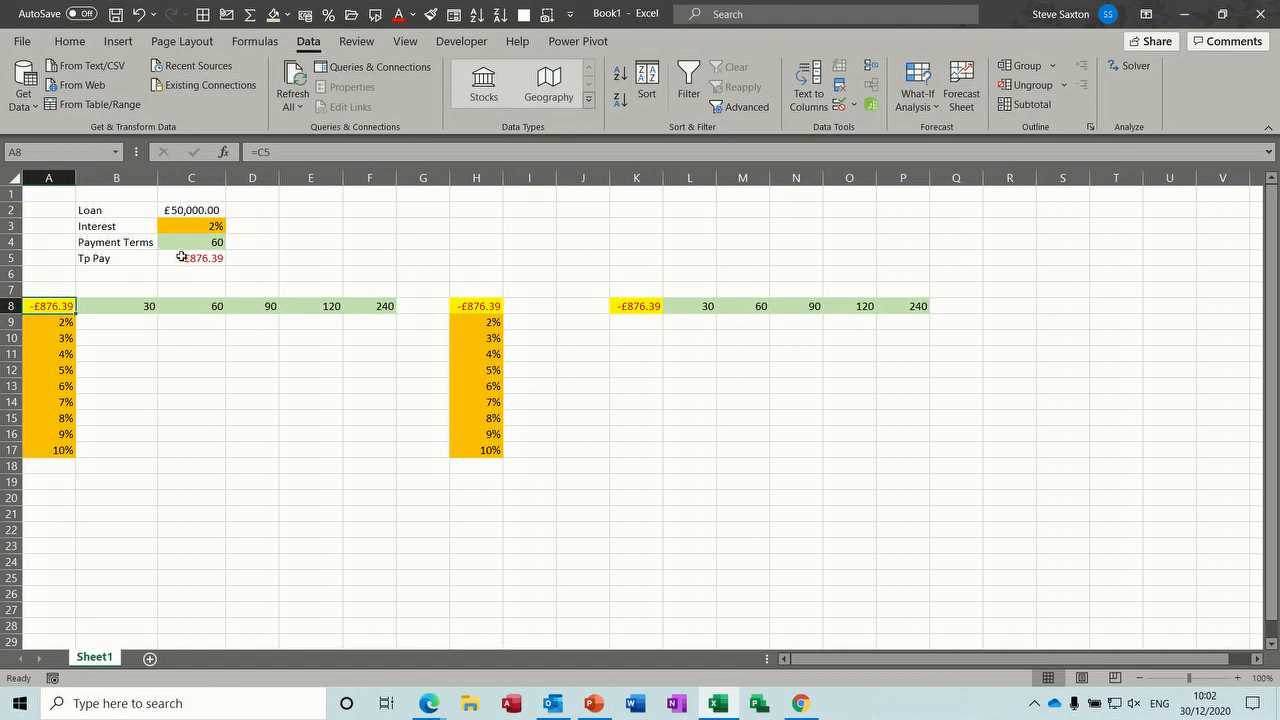
pyautogui.click(192, 258)
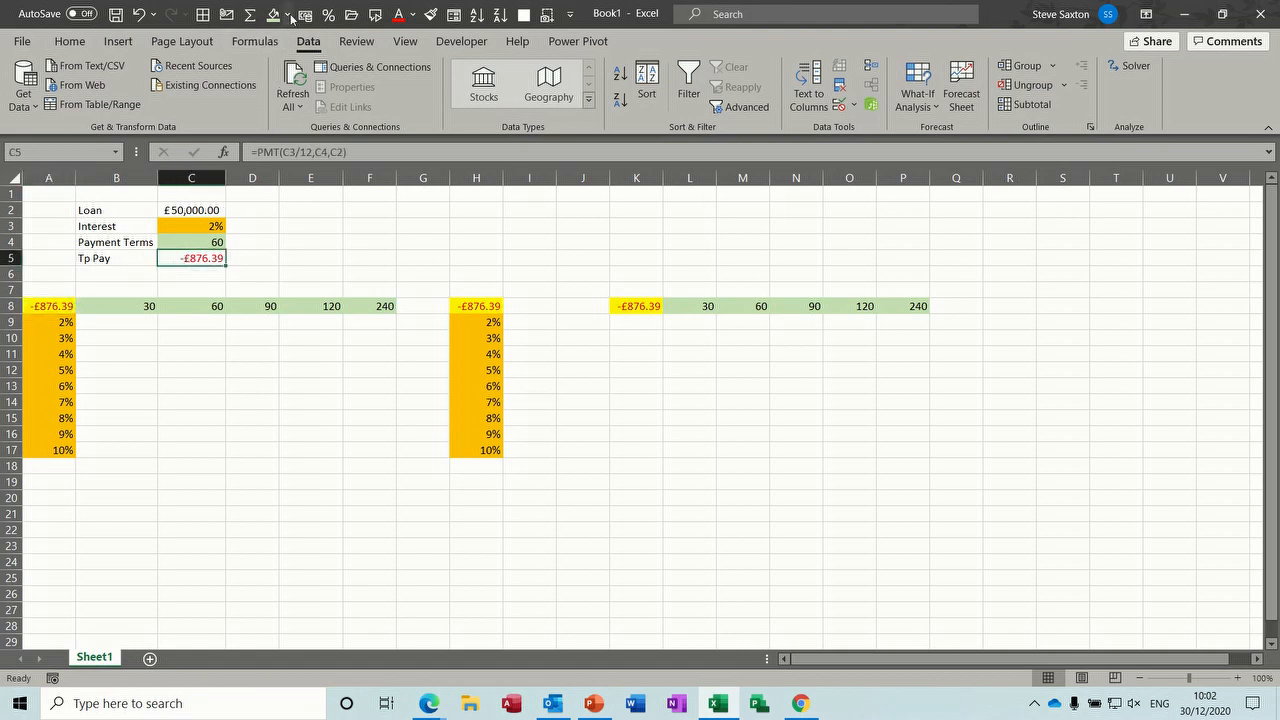
pyautogui.click(310, 178)
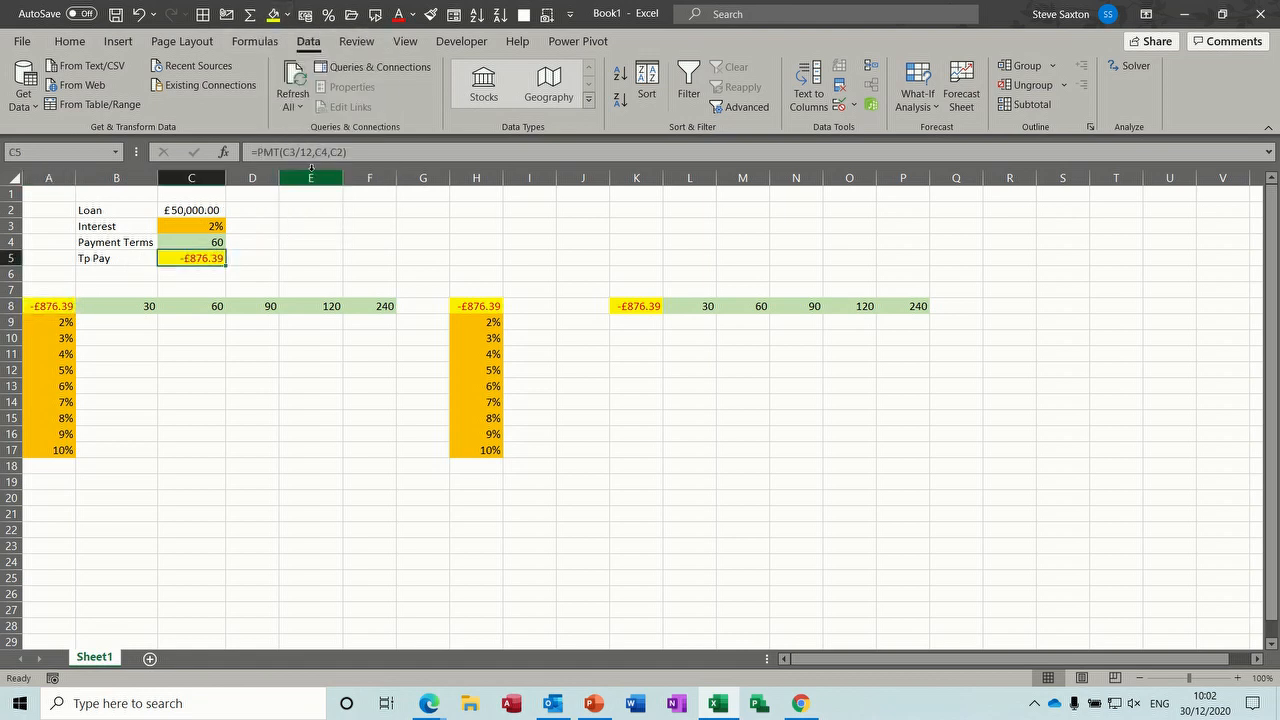
# Step: Confirm the corner cells A8, H8 and K8 each reference the payment via =C5
pyautogui.click(48, 306)
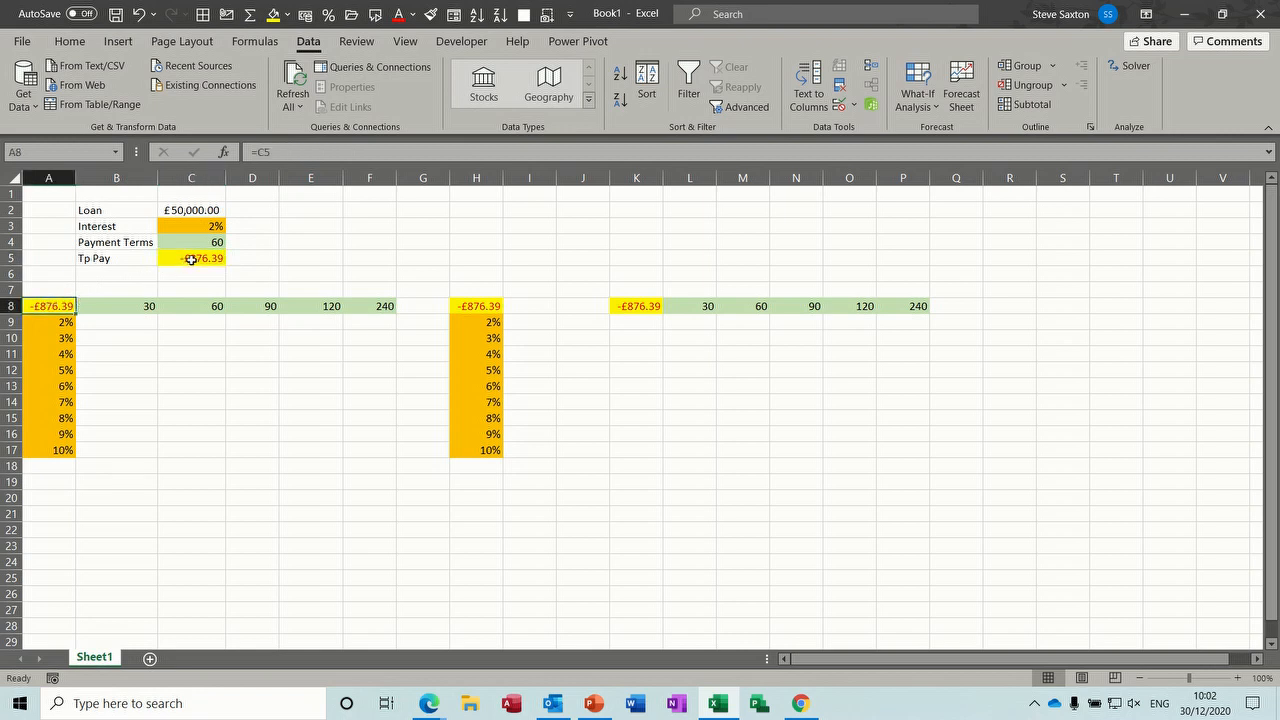
pyautogui.click(476, 306)
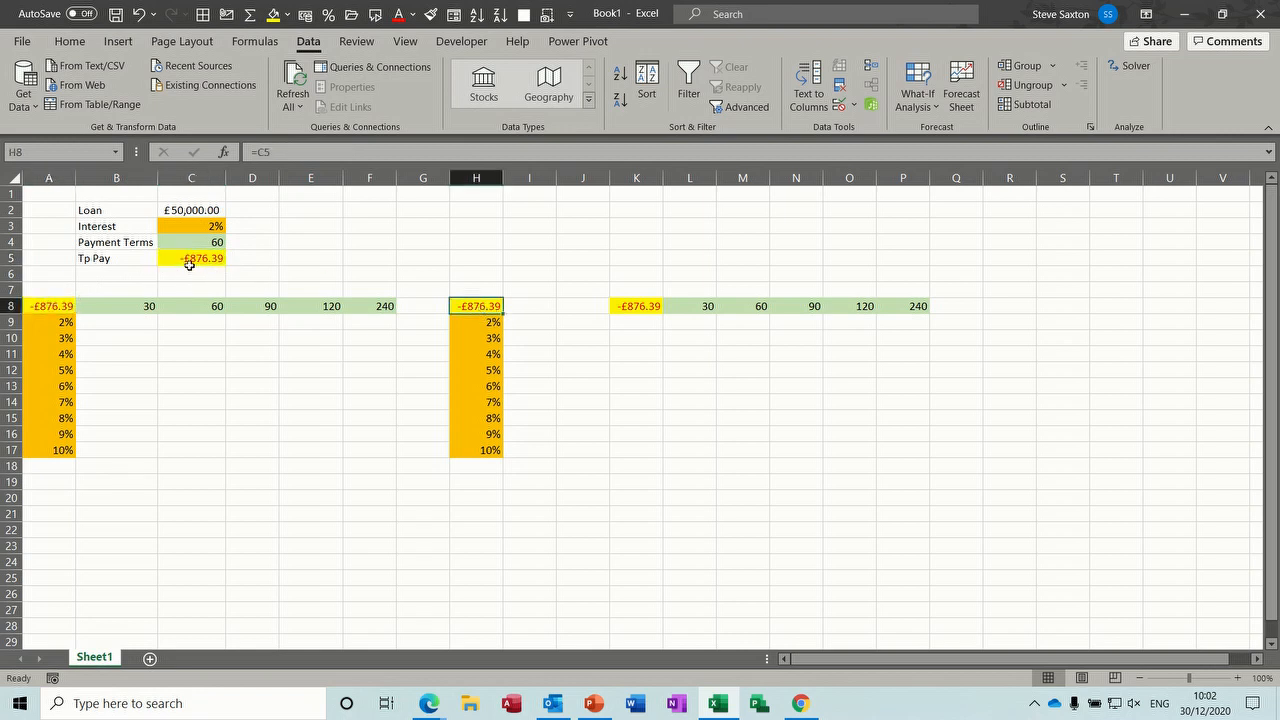
pyautogui.click(636, 306)
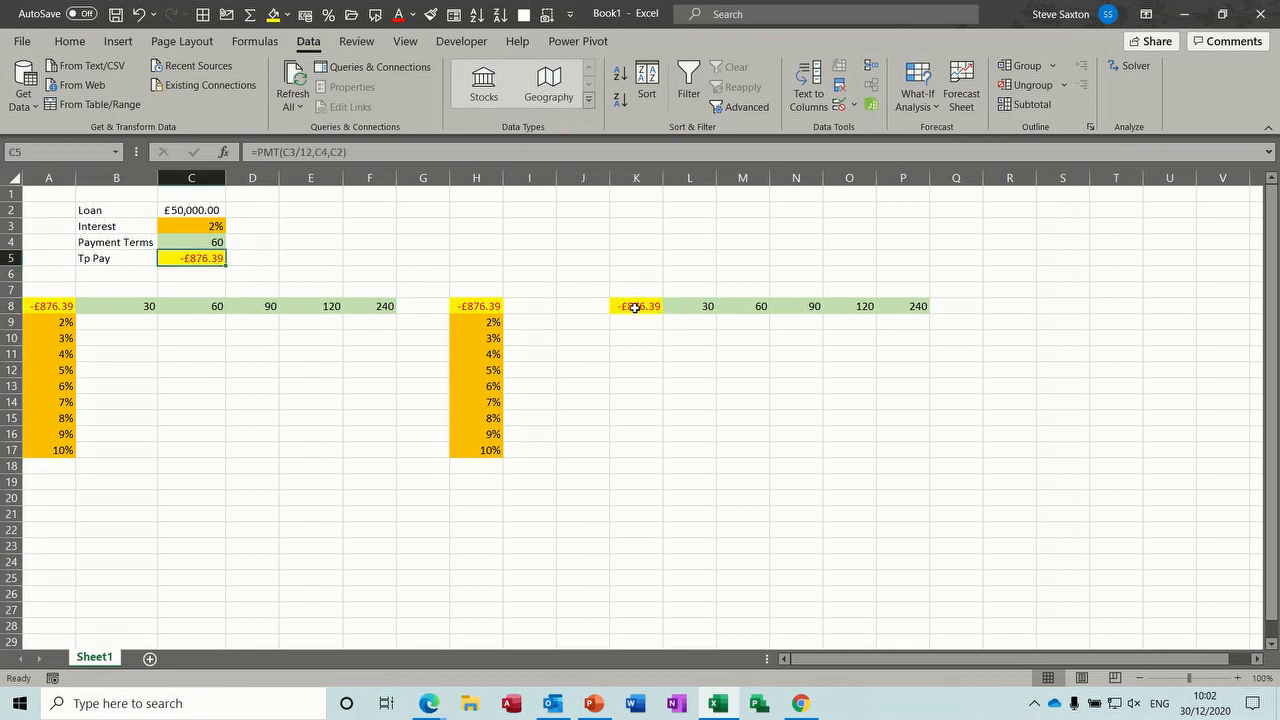
pyautogui.click(636, 306)
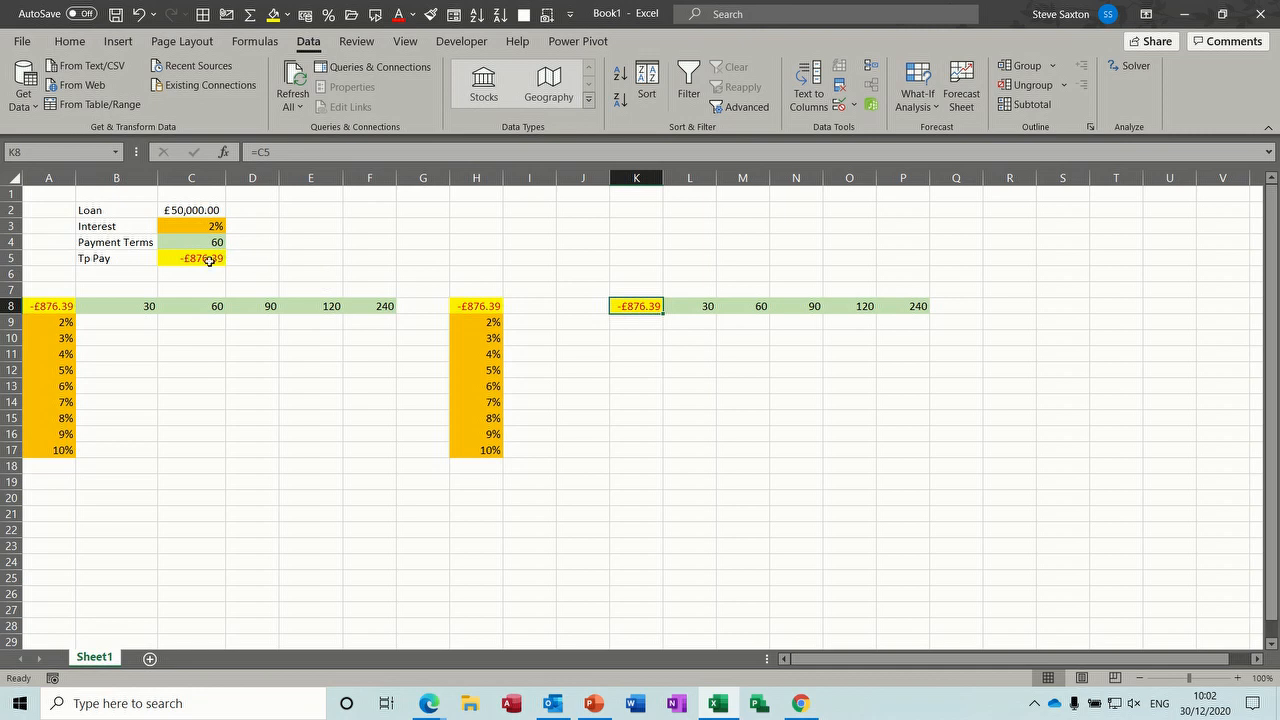
pyautogui.moveTo(320, 264)
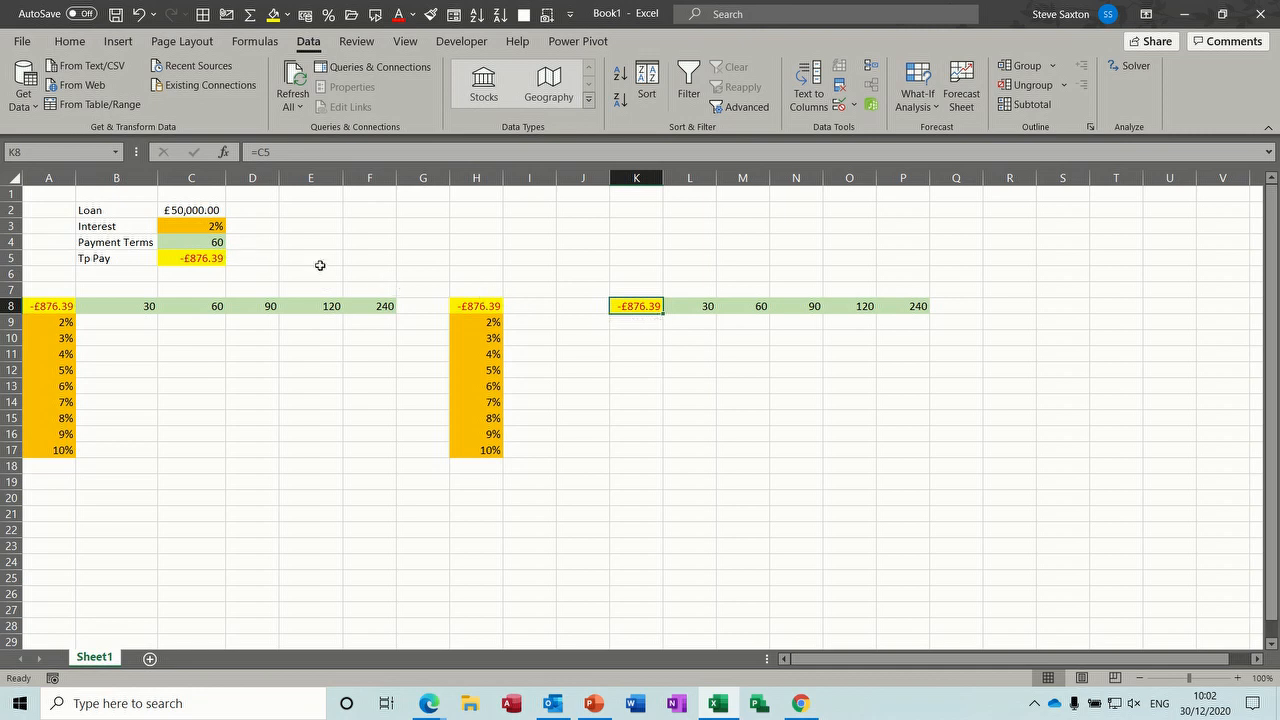
pyautogui.moveTo(128, 242)
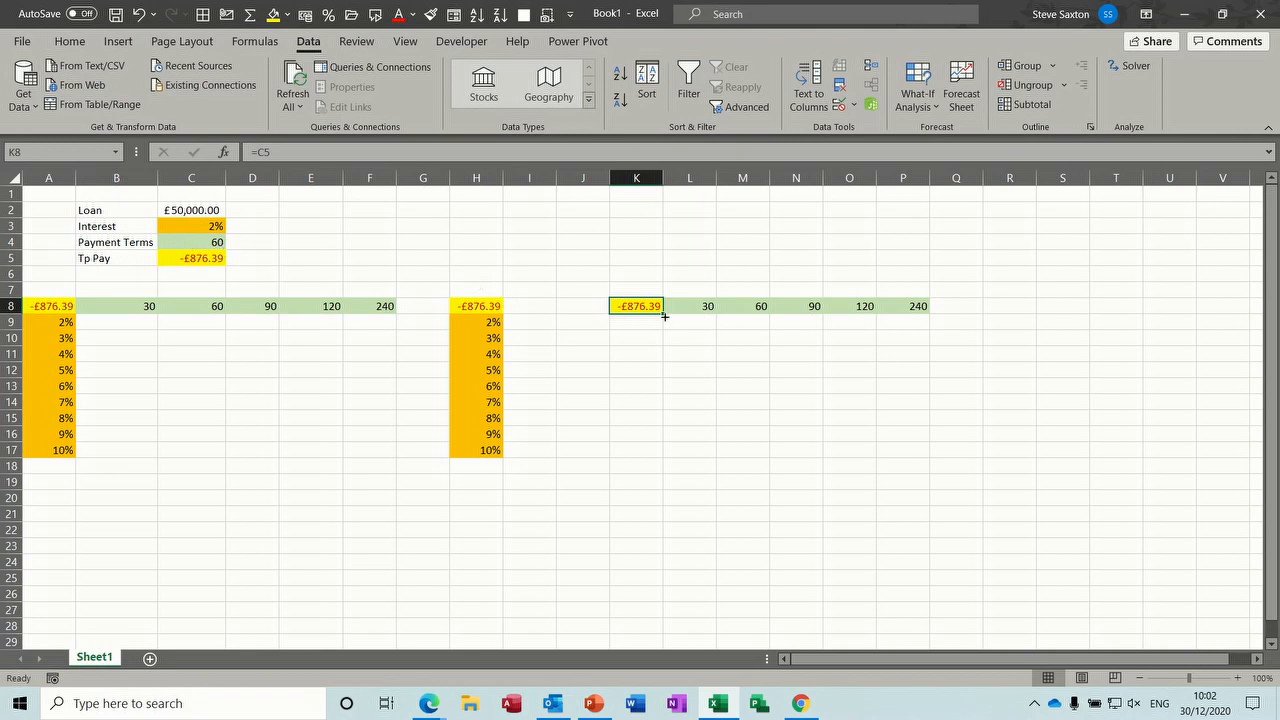
pyautogui.moveTo(688, 320)
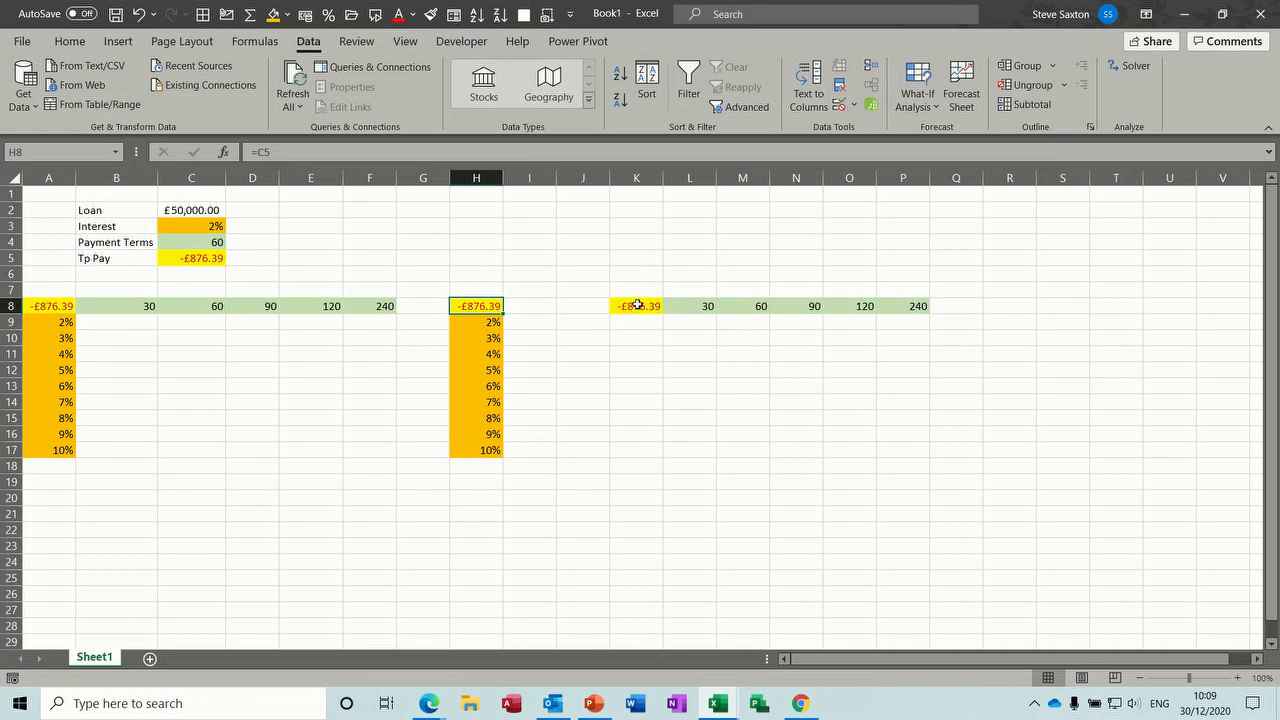
# Step: Move the payment reference beside the rate list and select the K8:P9 term table range
pyautogui.click(636, 306)
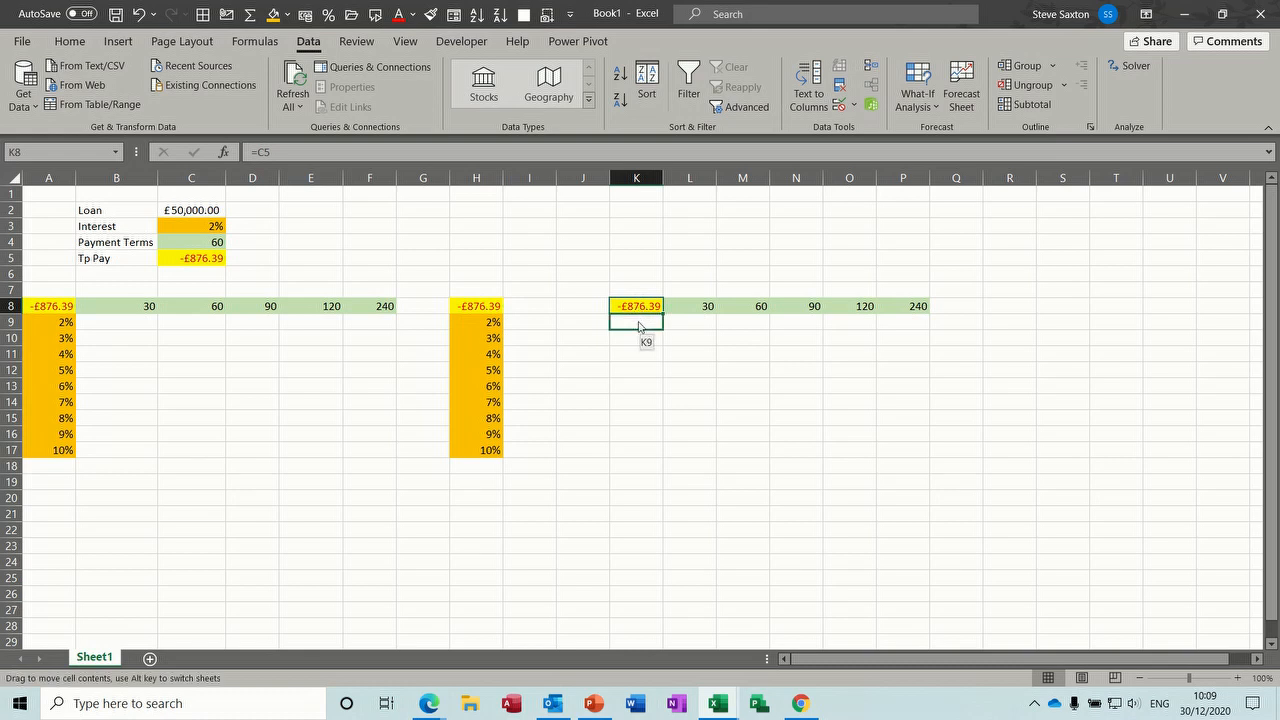
pyautogui.moveTo(636, 304); pyautogui.dragTo(636, 322)
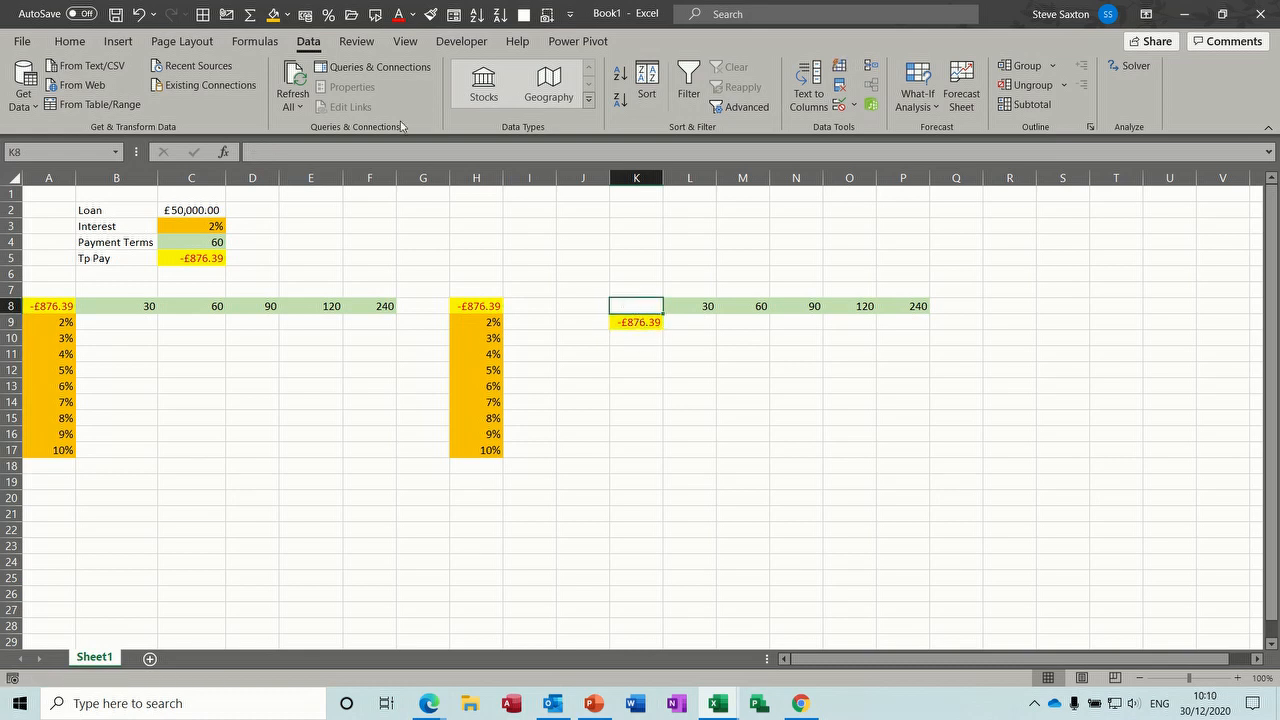
pyautogui.click(272, 14)
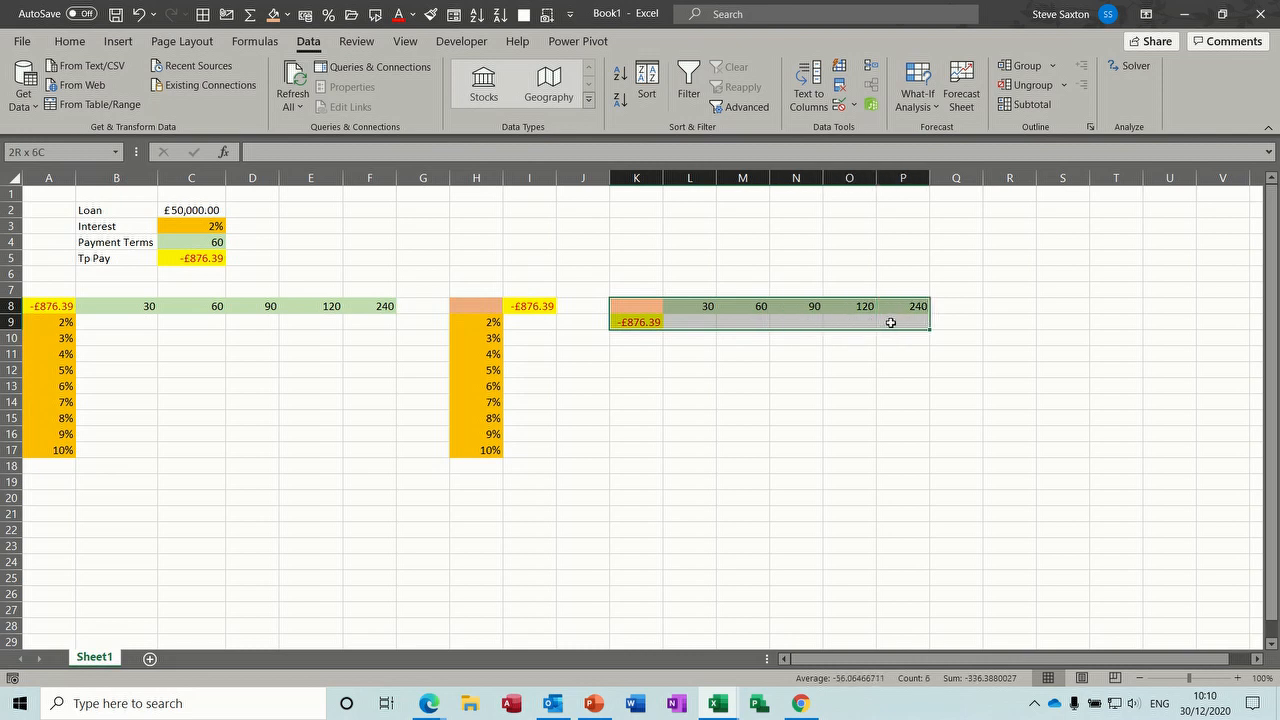
# Step: Create a one-variable data table on K8:P9 with row input $C$4, giving payments -1710.07 to -252.942
pyautogui.click(916, 84)
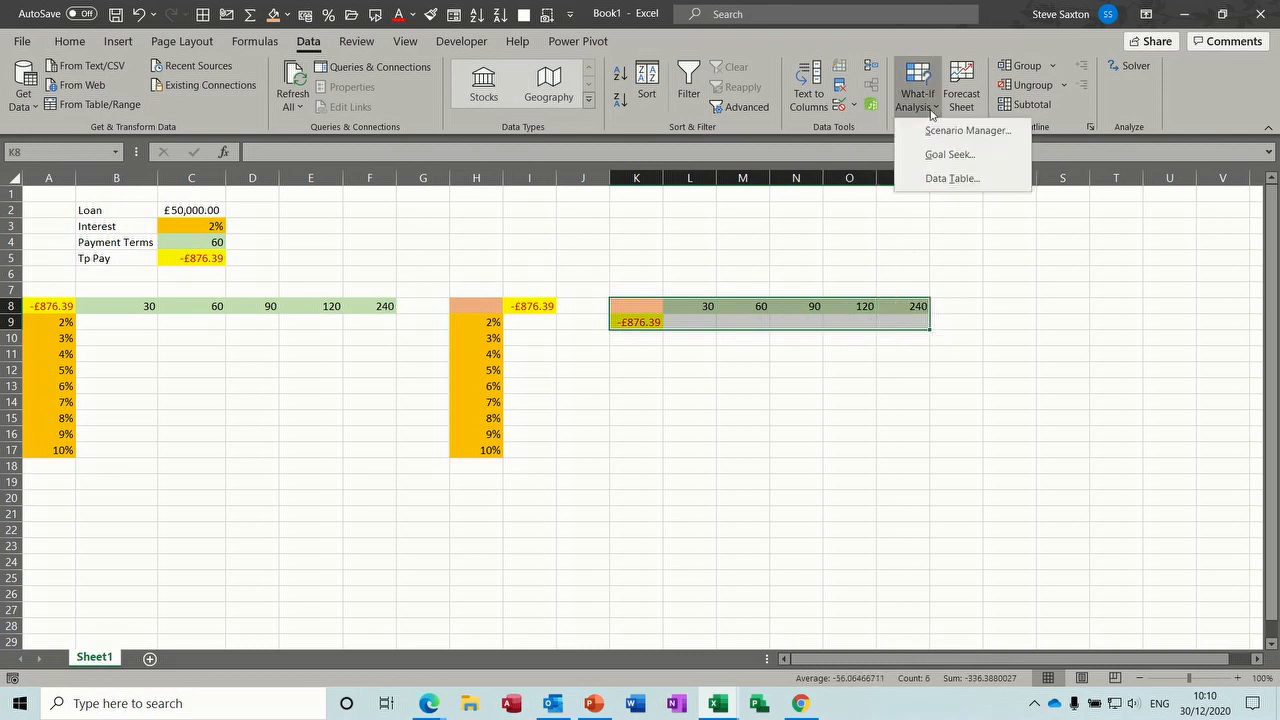
pyautogui.click(952, 178)
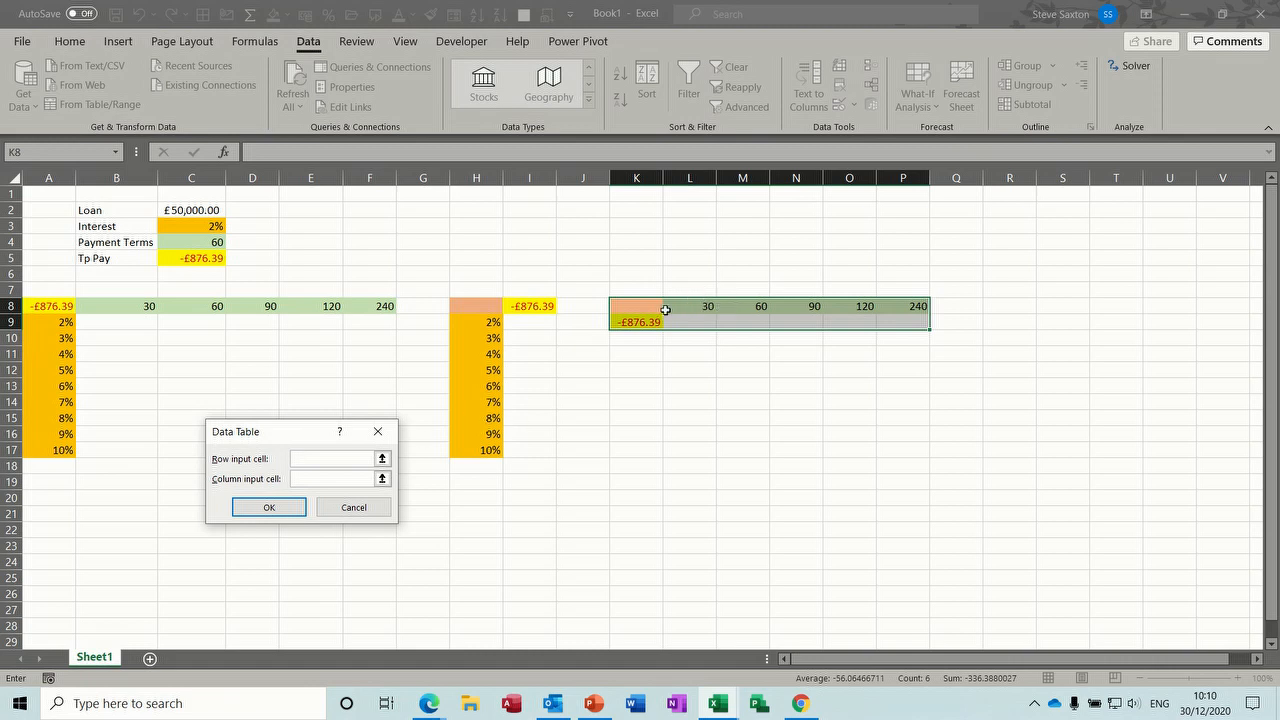
pyautogui.moveTo(224, 240)
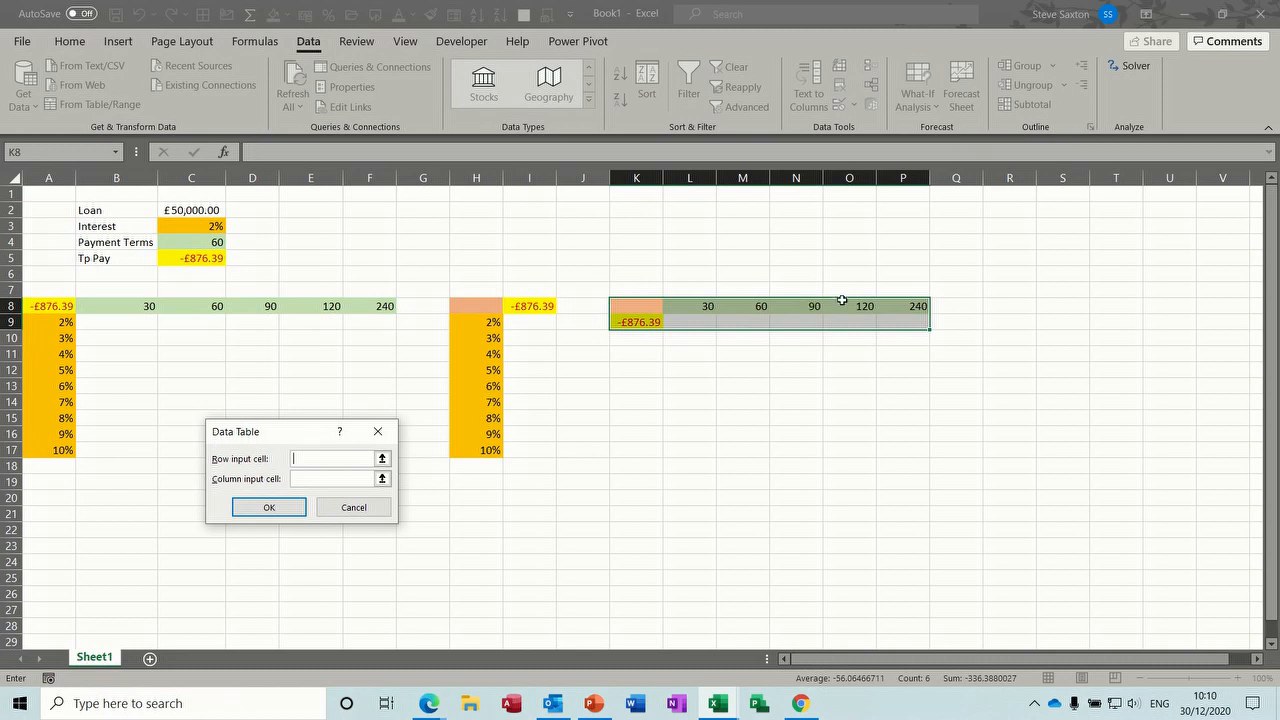
pyautogui.moveTo(356, 288)
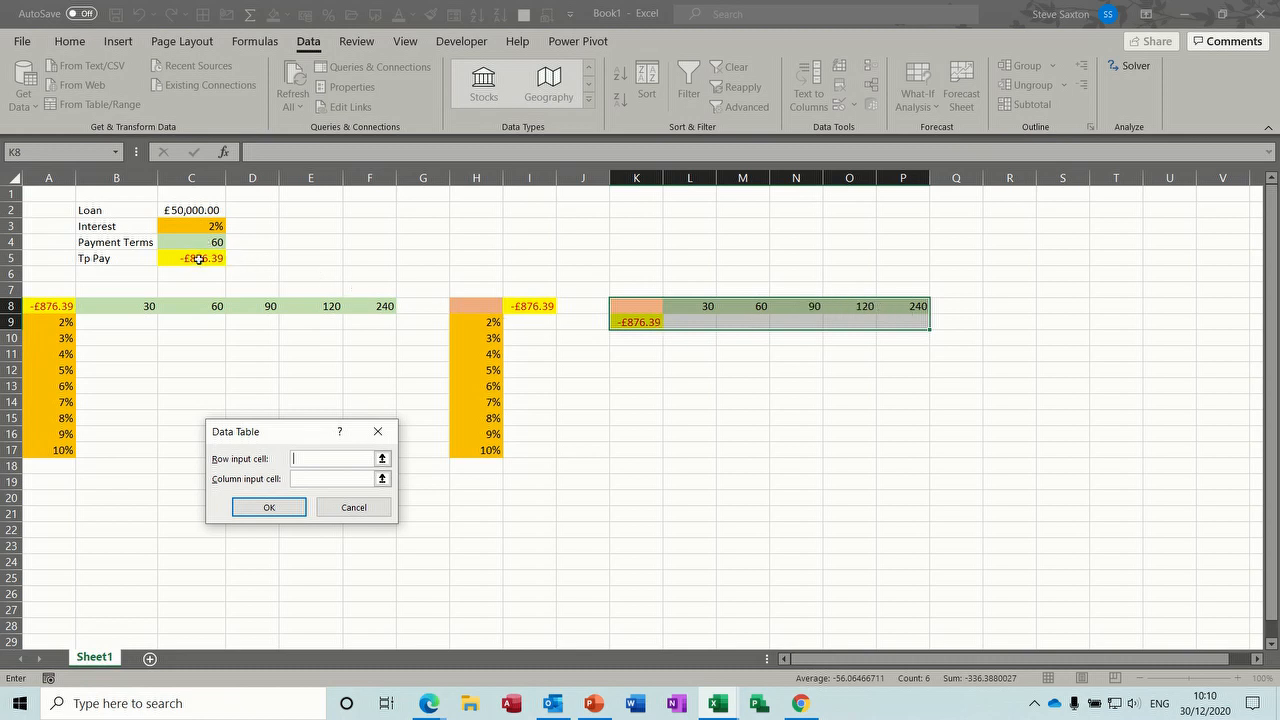
pyautogui.moveTo(200, 264)
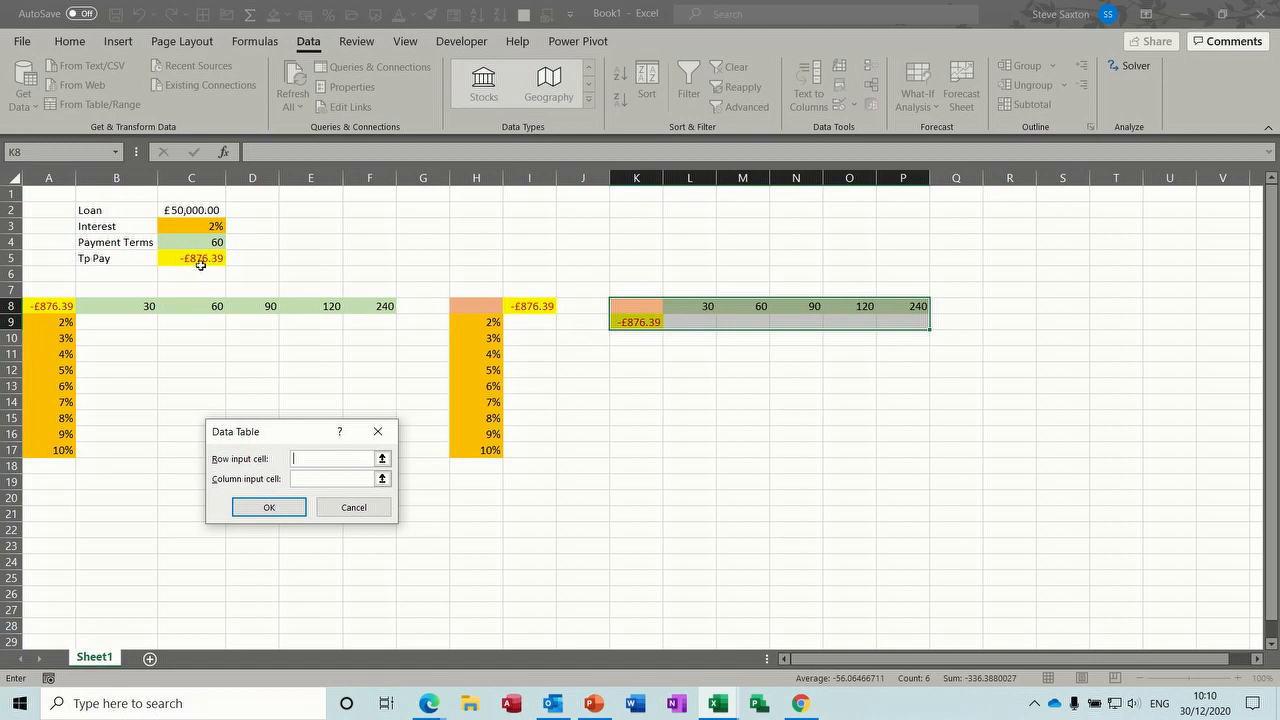
pyautogui.moveTo(652, 322)
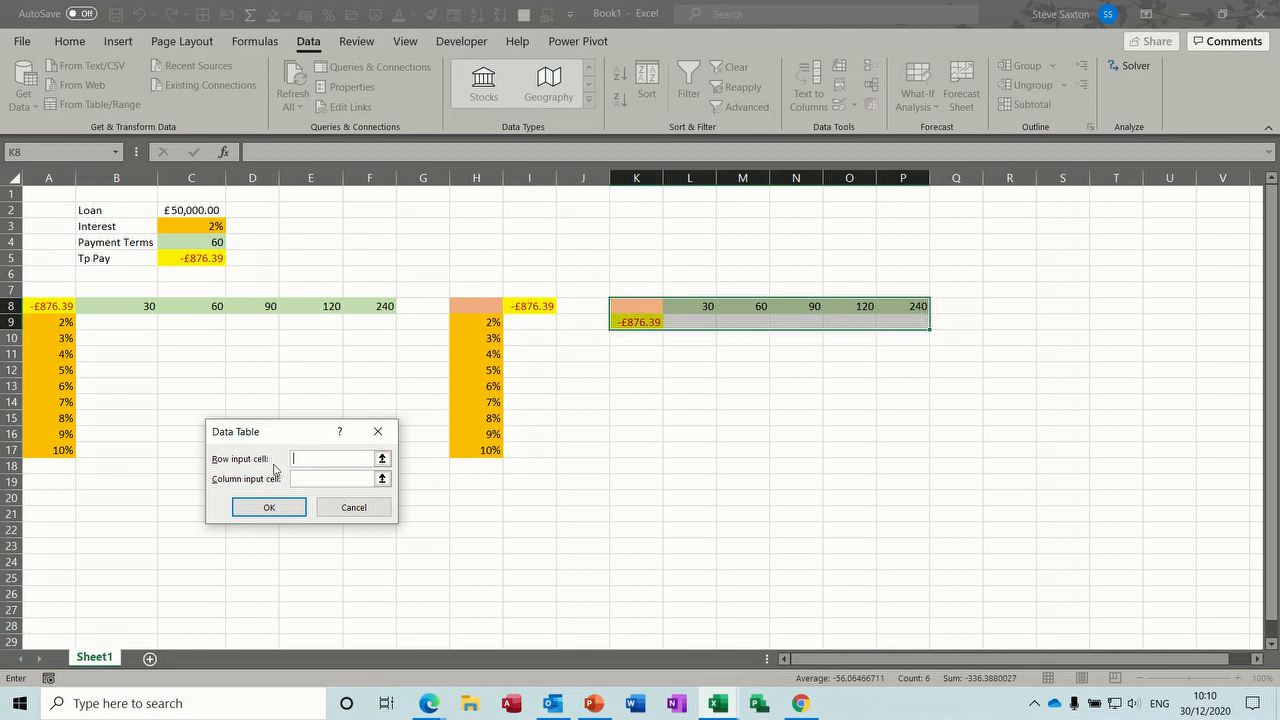
pyautogui.click(192, 242)
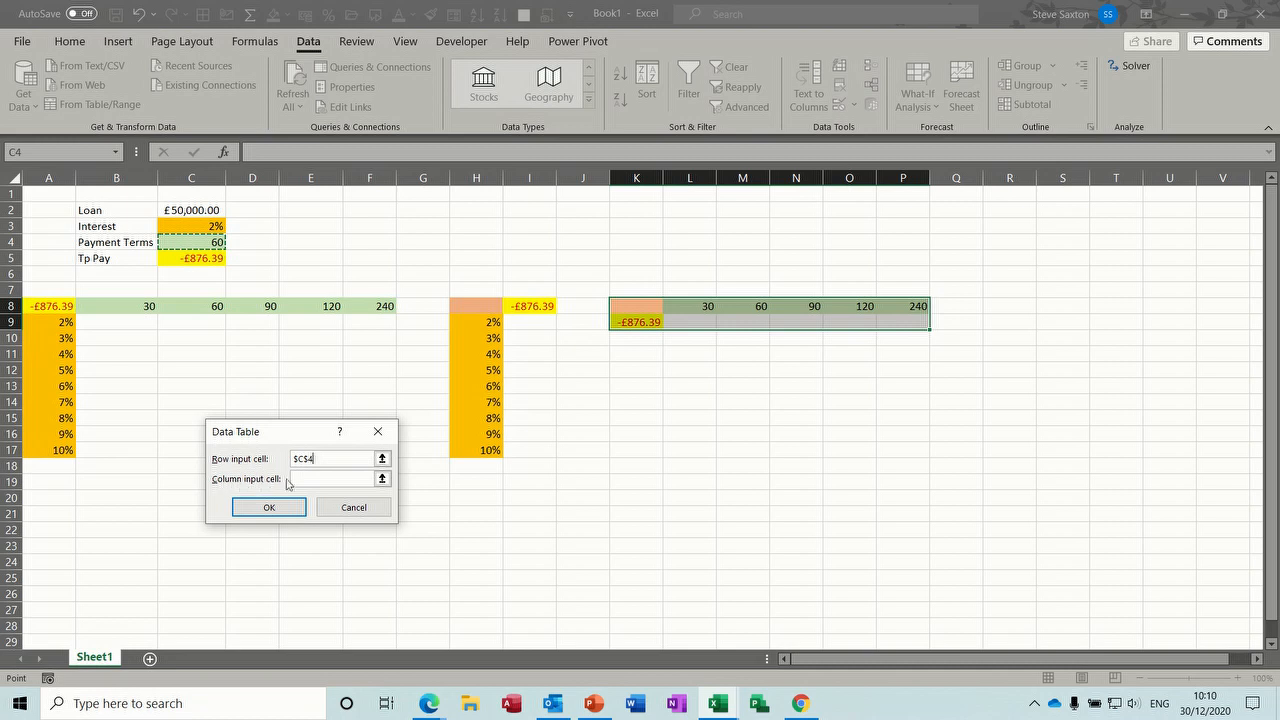
pyautogui.click(268, 508)
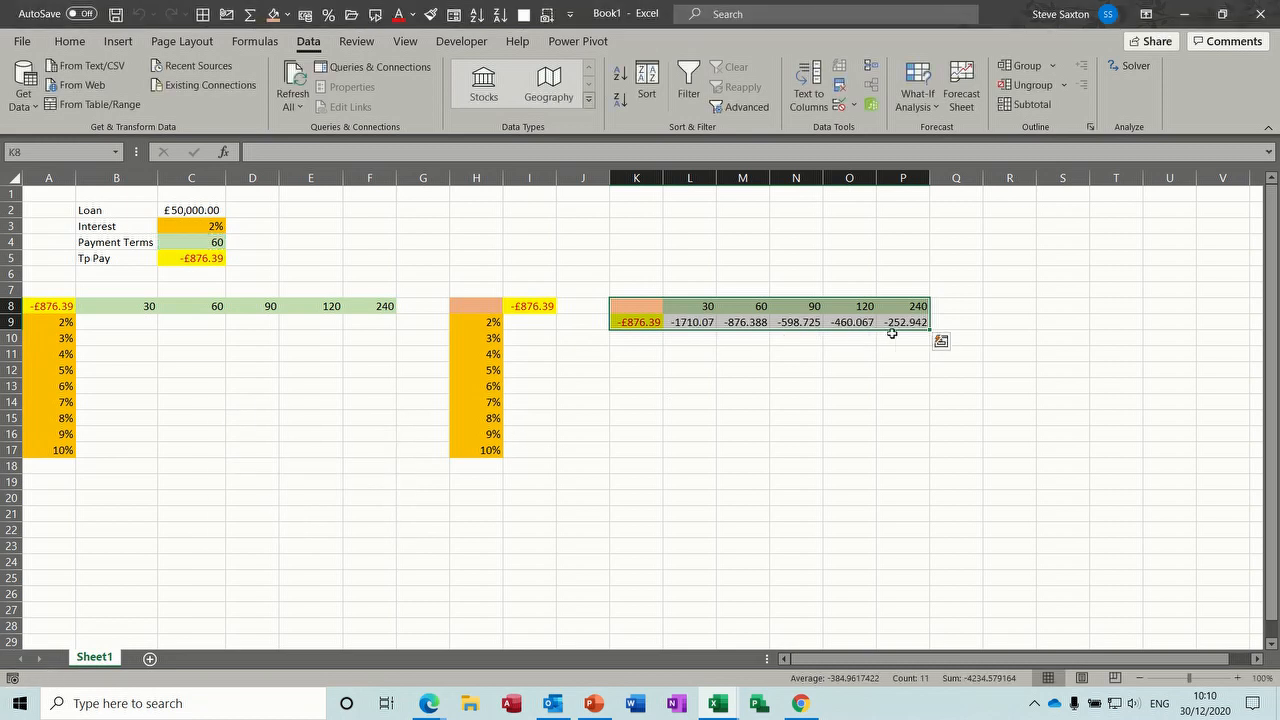
pyautogui.moveTo(848, 332)
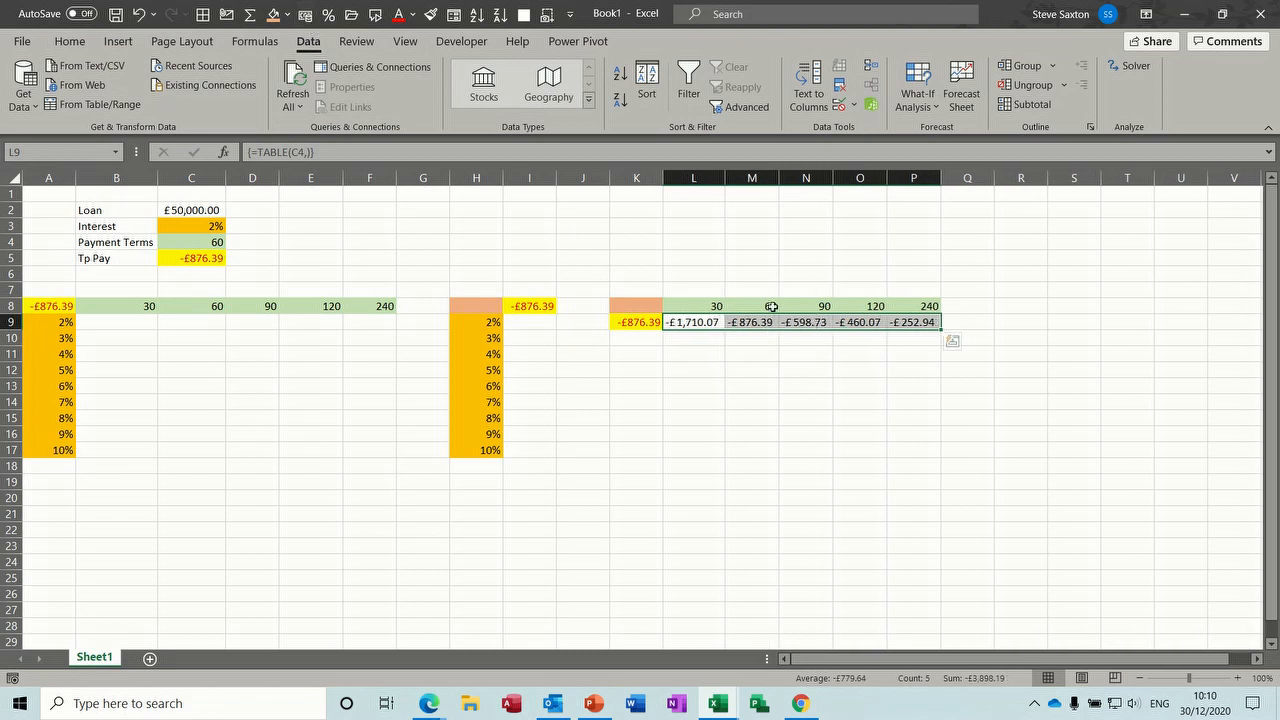
pyautogui.moveTo(770, 306)
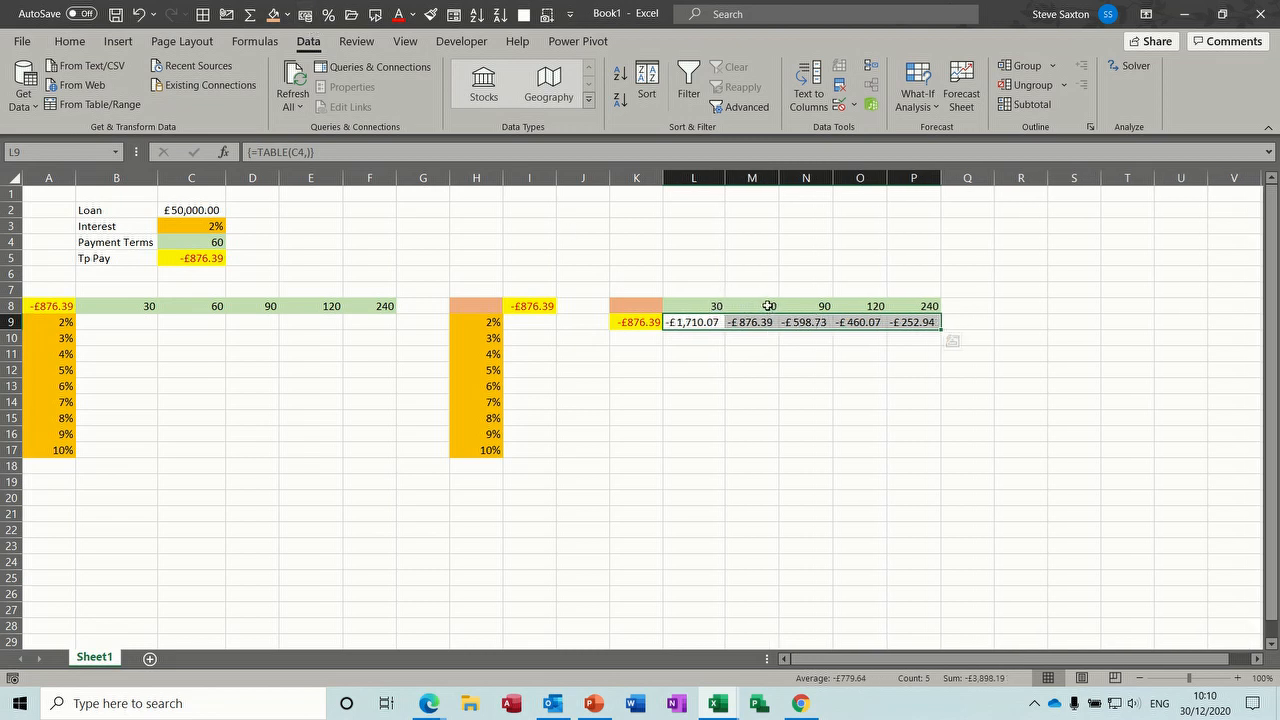
# Step: Format the row table payments L9:P9 as currency and change the 60 term to 70, giving -£757.36
pyautogui.click(752, 304)
pyautogui.write('70')
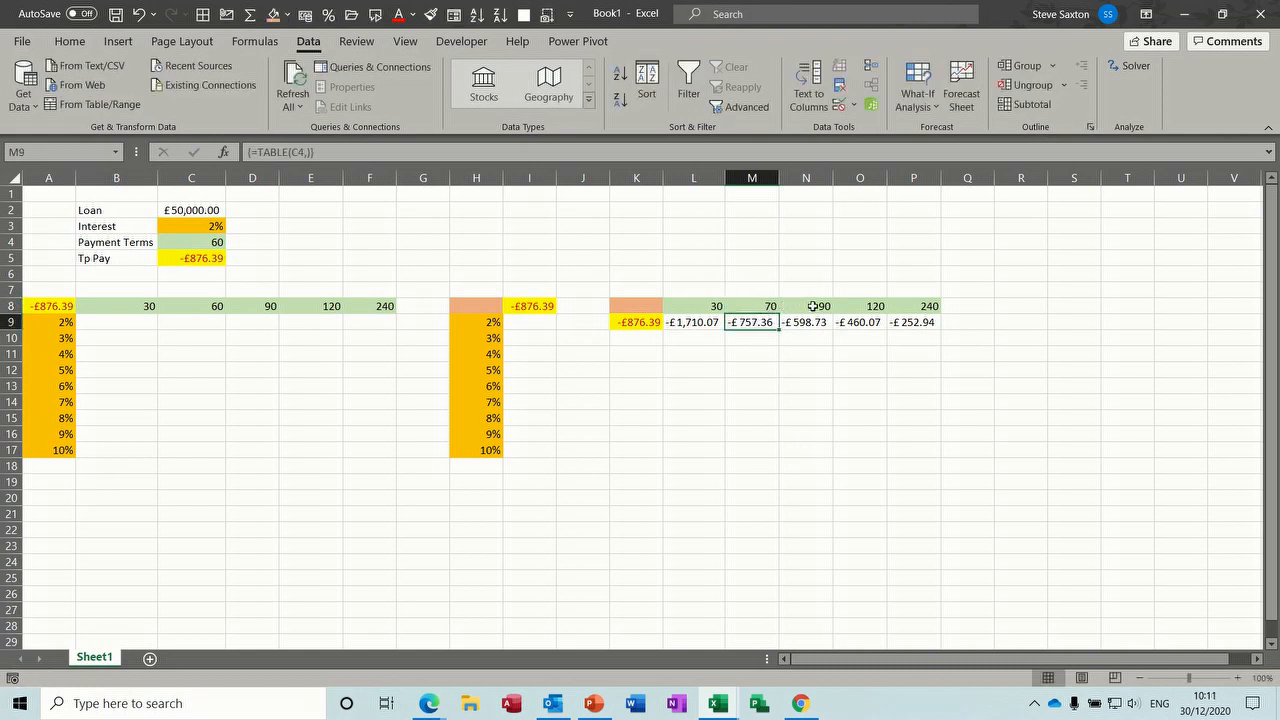
pyautogui.click(804, 306)
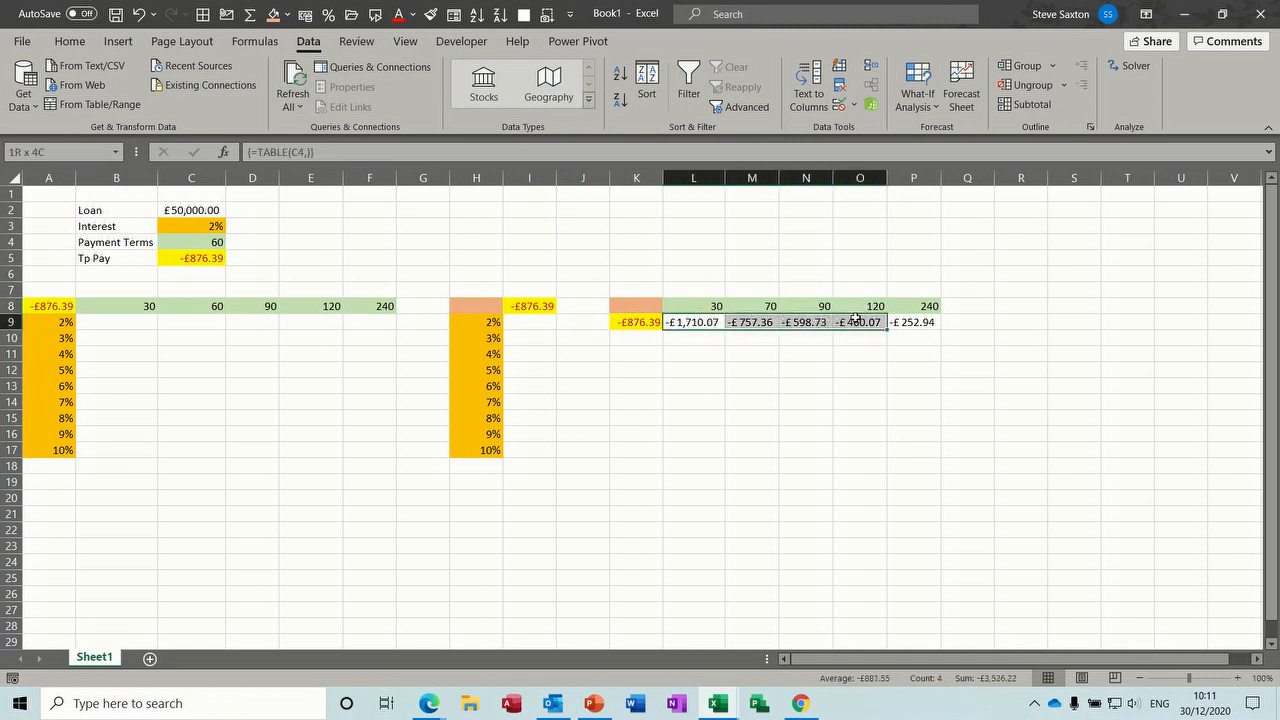
pyautogui.click(752, 320)
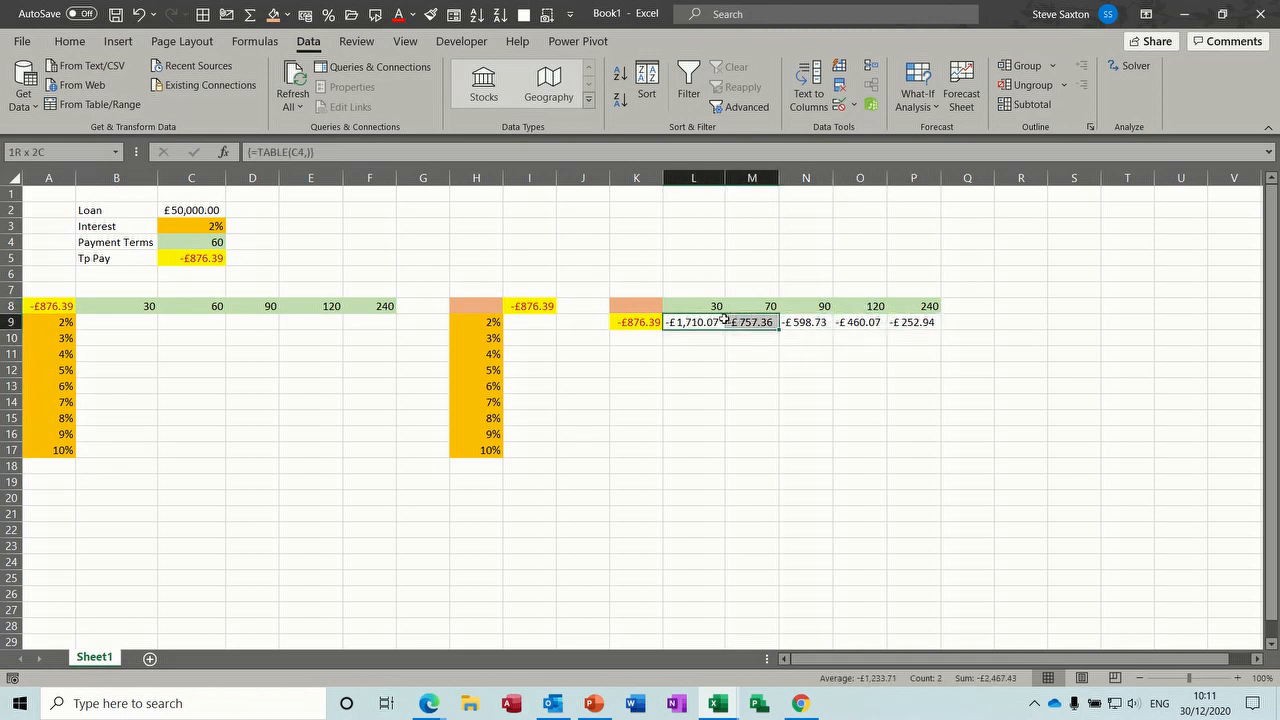
pyautogui.moveTo(752, 320); pyautogui.dragTo(860, 320)
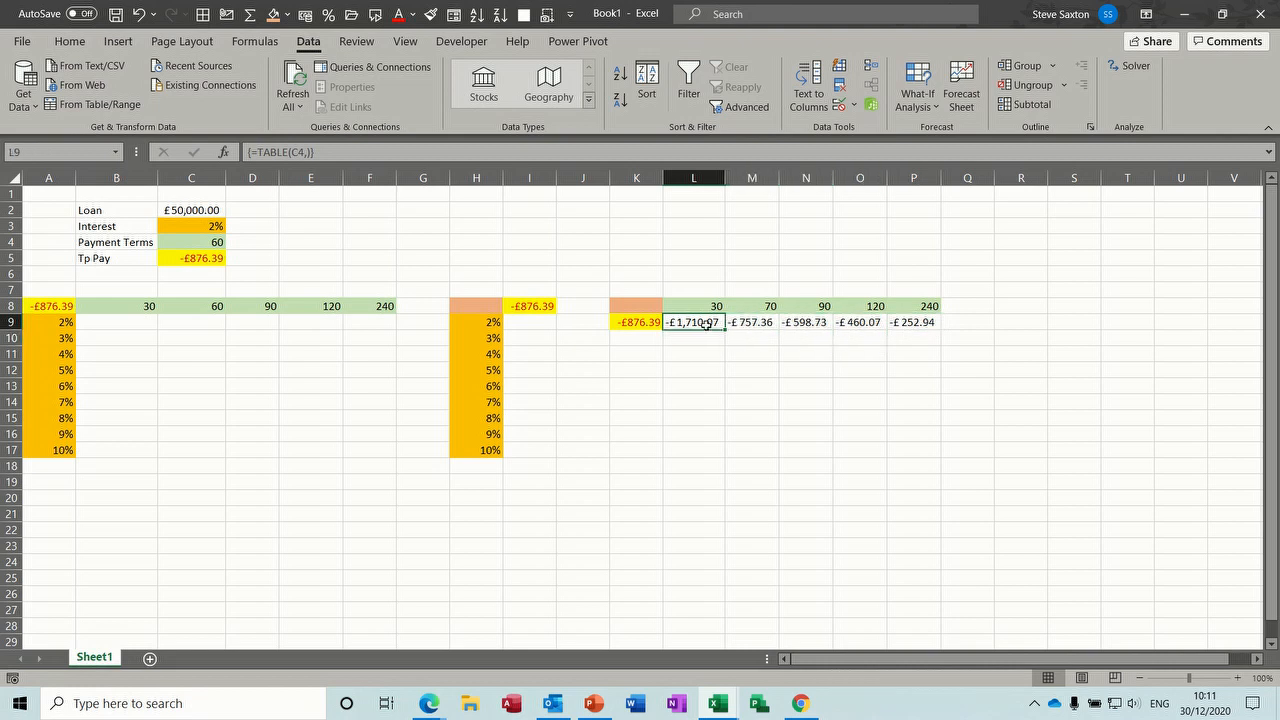
pyautogui.moveTo(784, 320)
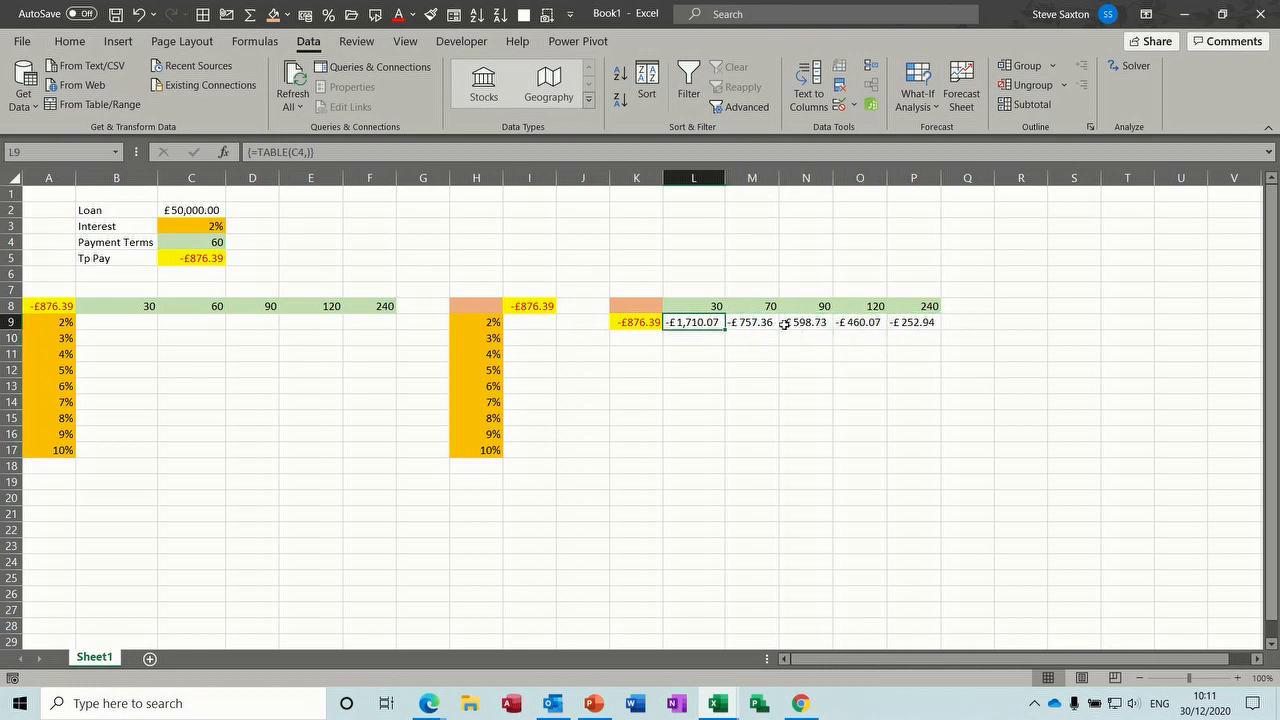
pyautogui.moveTo(576, 322)
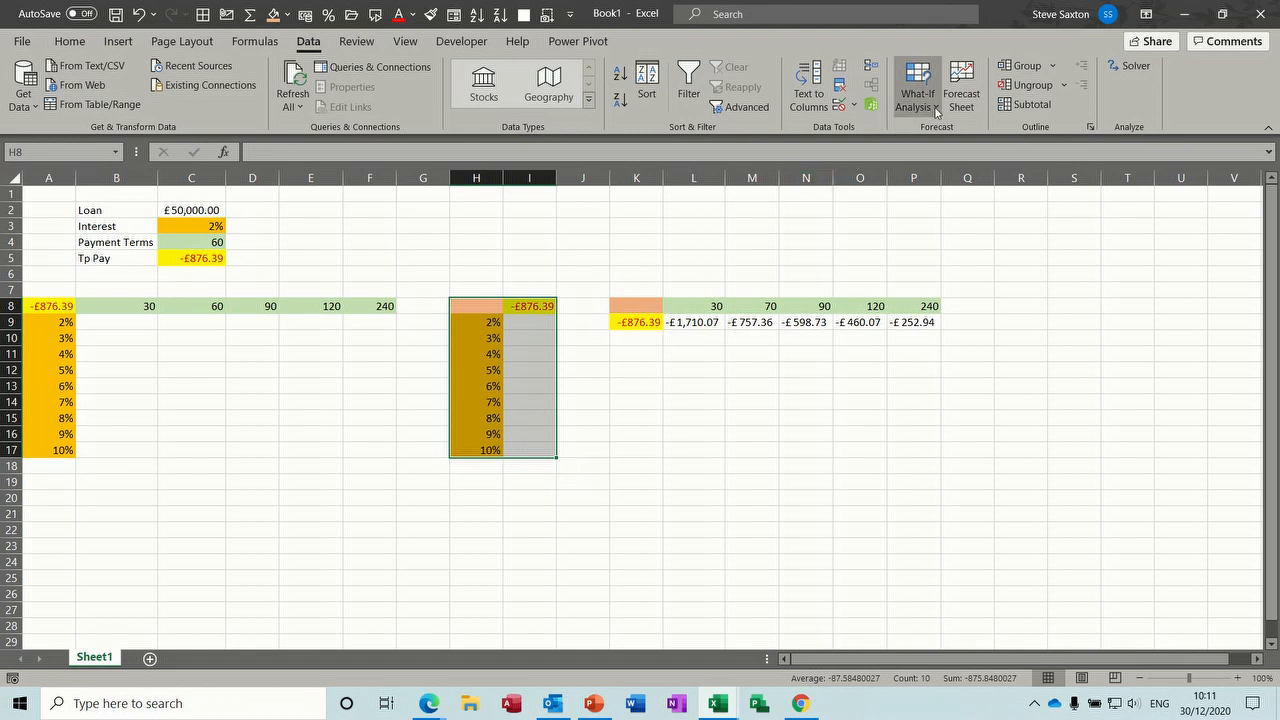
# Step: Create a column data table on H8:I17 with input $C$3, listing payments -876.388 at 2% to -1062.35 at 10%
pyautogui.click(916, 84)
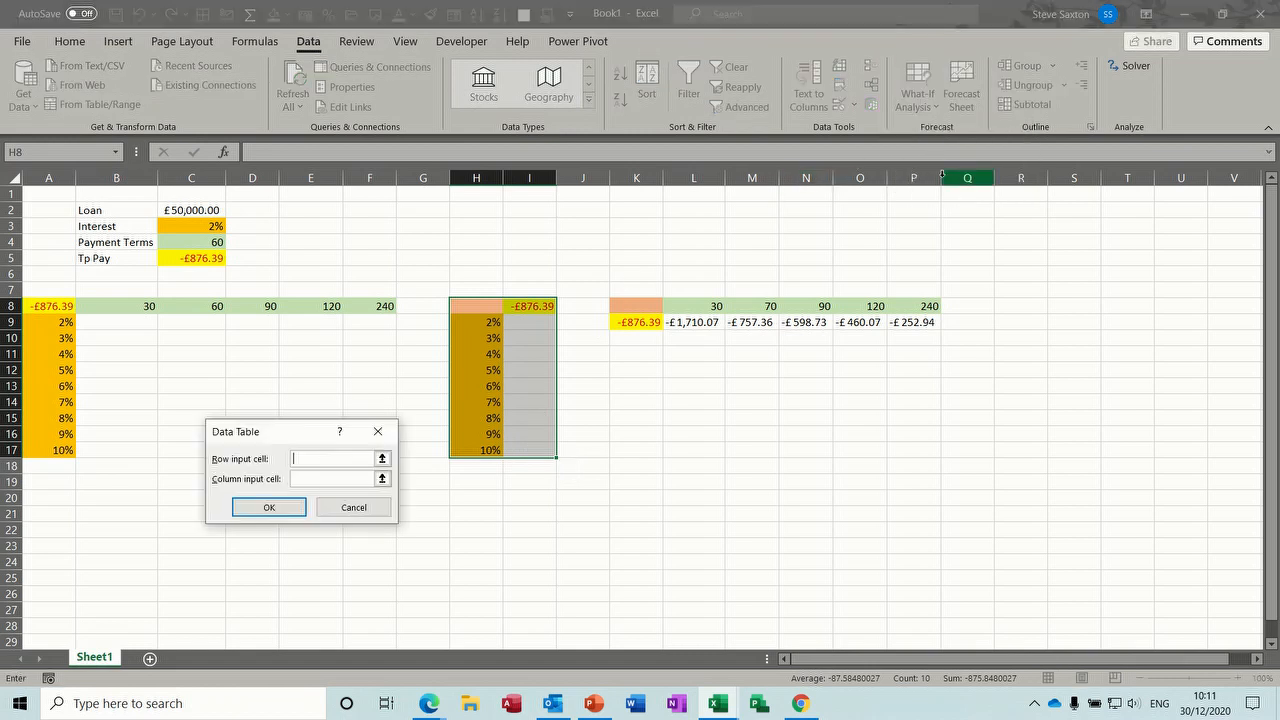
pyautogui.click(336, 480)
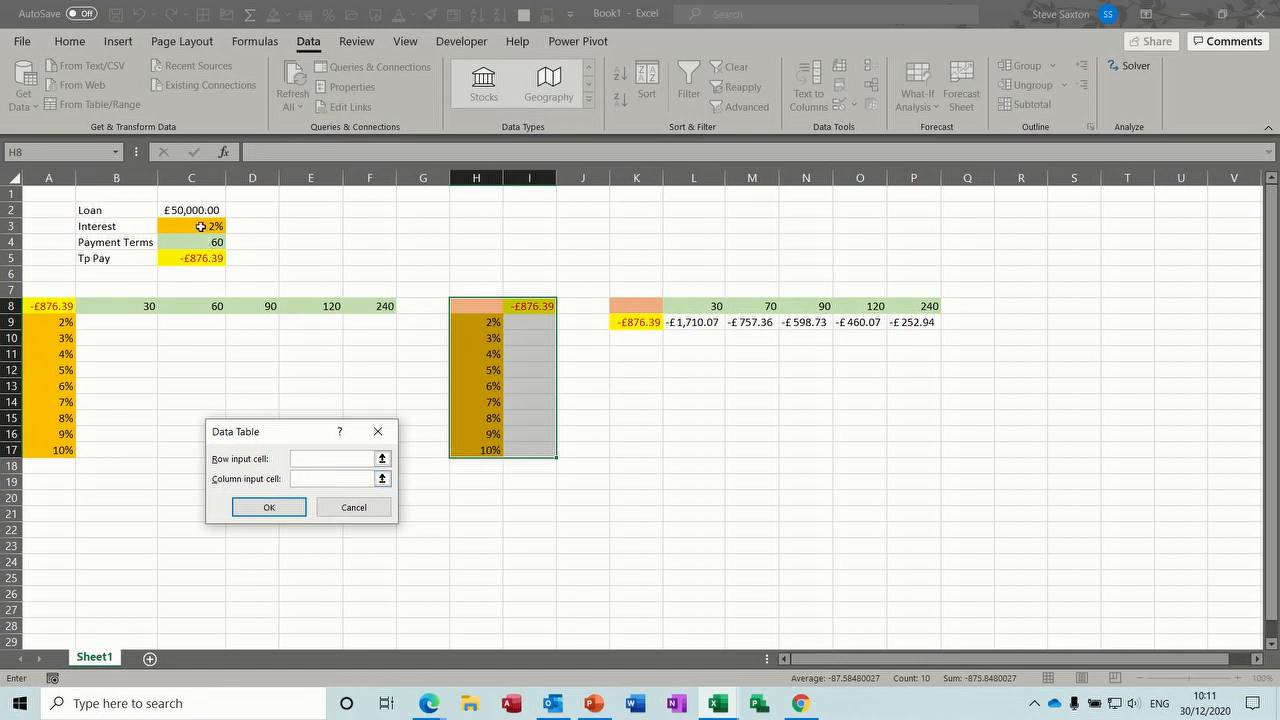
pyautogui.click(192, 224)
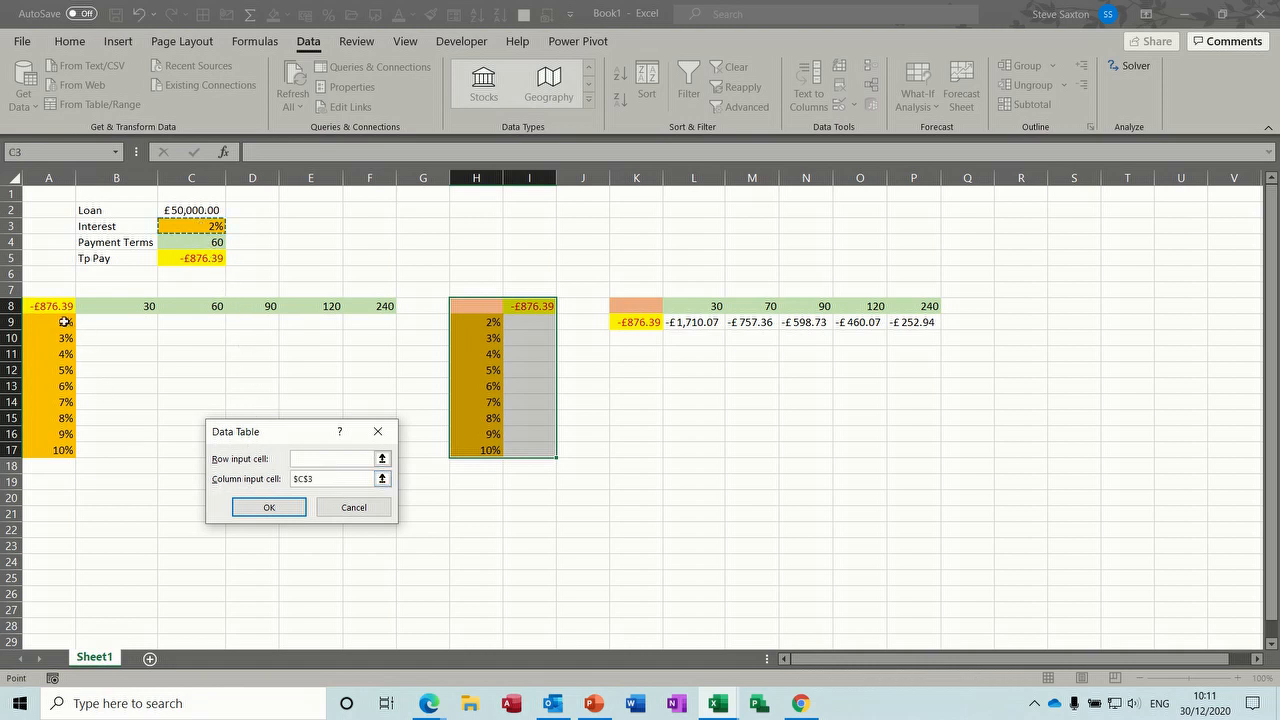
pyautogui.moveTo(168, 232)
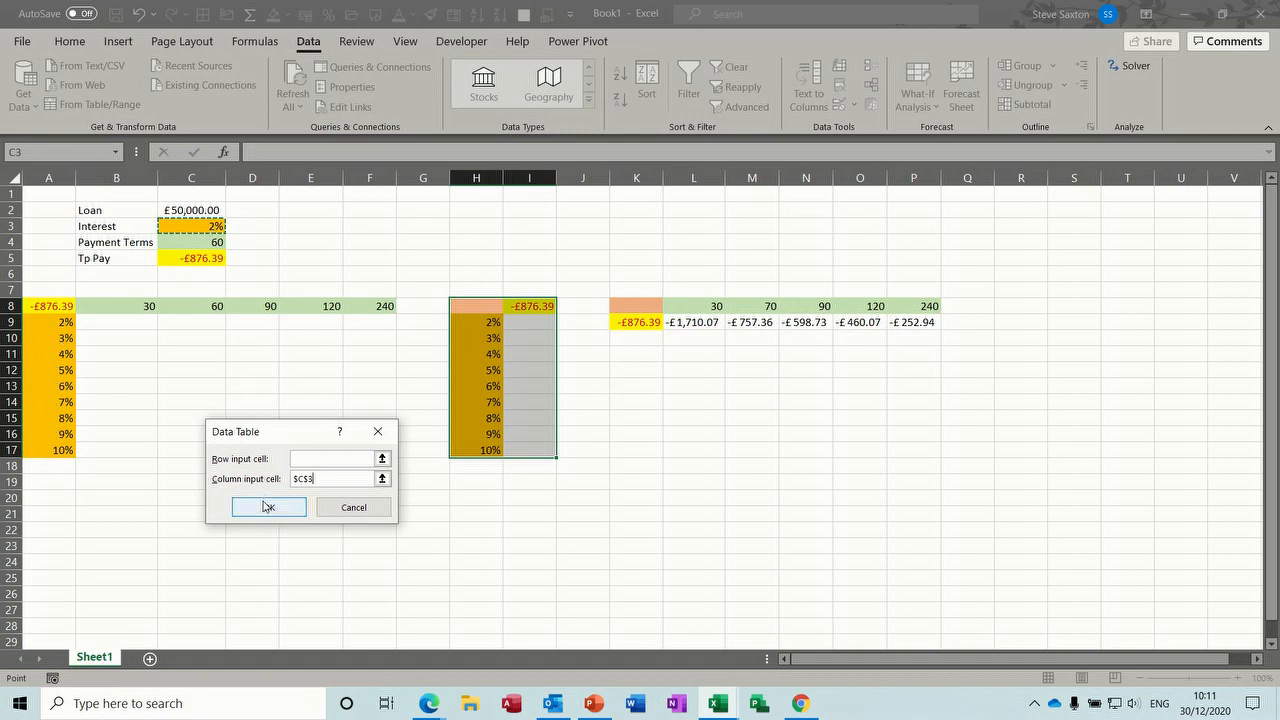
pyautogui.click(268, 508)
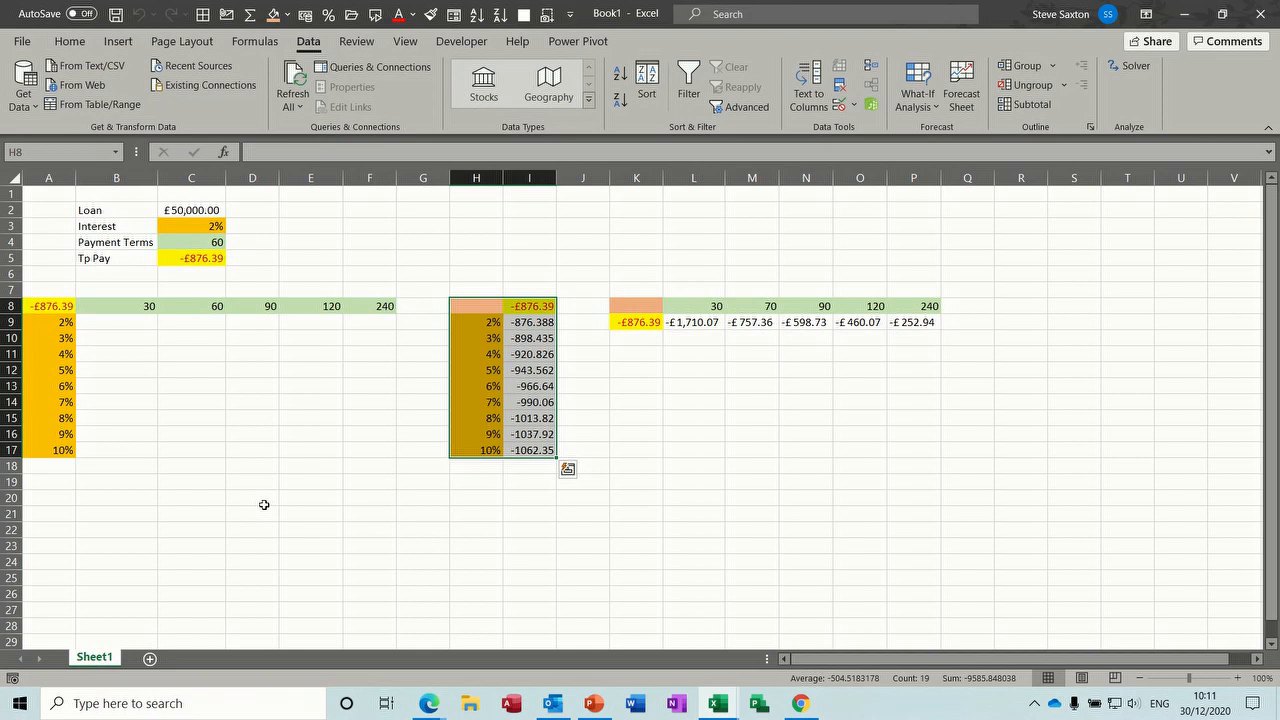
# Step: Format I9:I17 as currency and change the 2% rate to 11%, recalculating to -£1,087.12
pyautogui.click(528, 320)
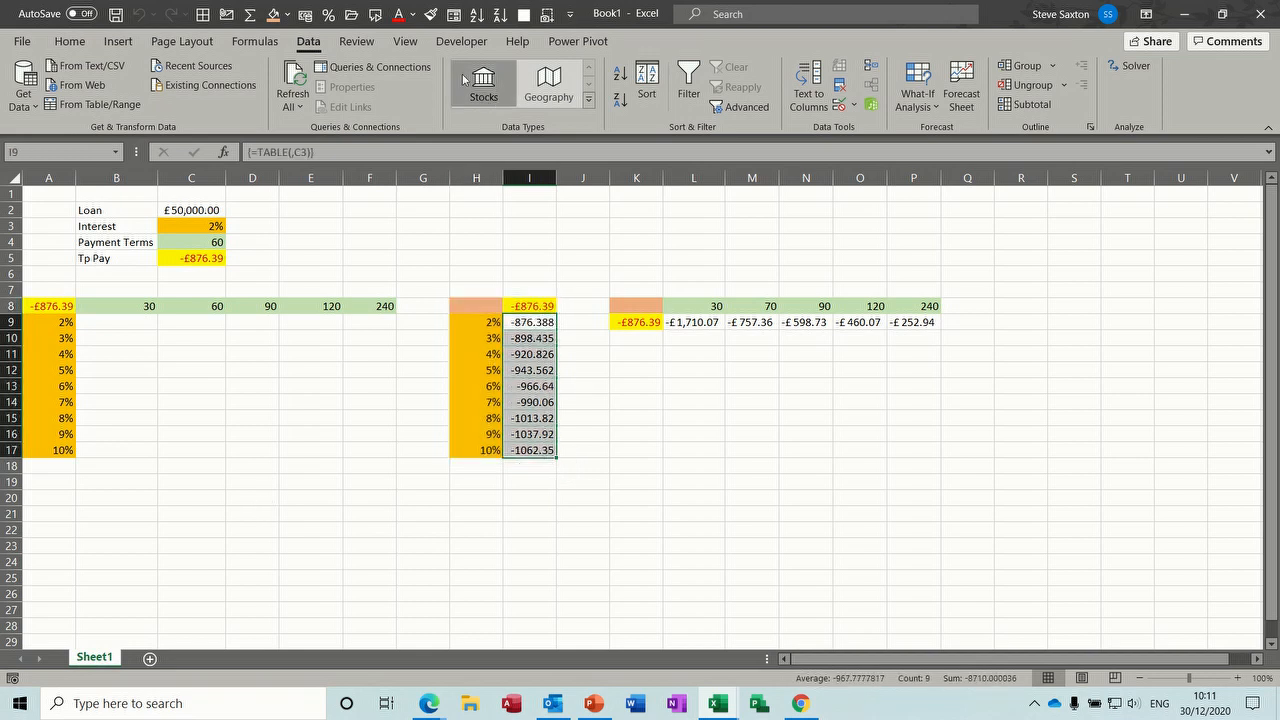
pyautogui.moveTo(300, 14)
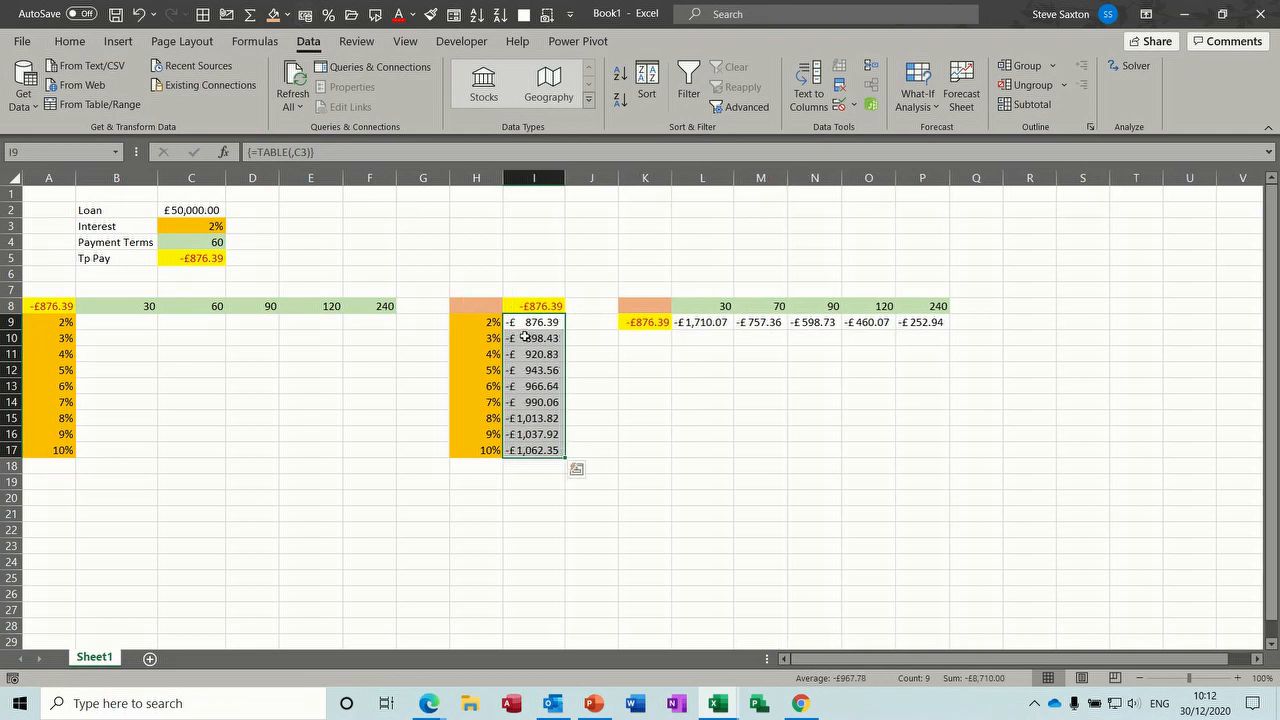
pyautogui.click(476, 322)
pyautogui.write('11')
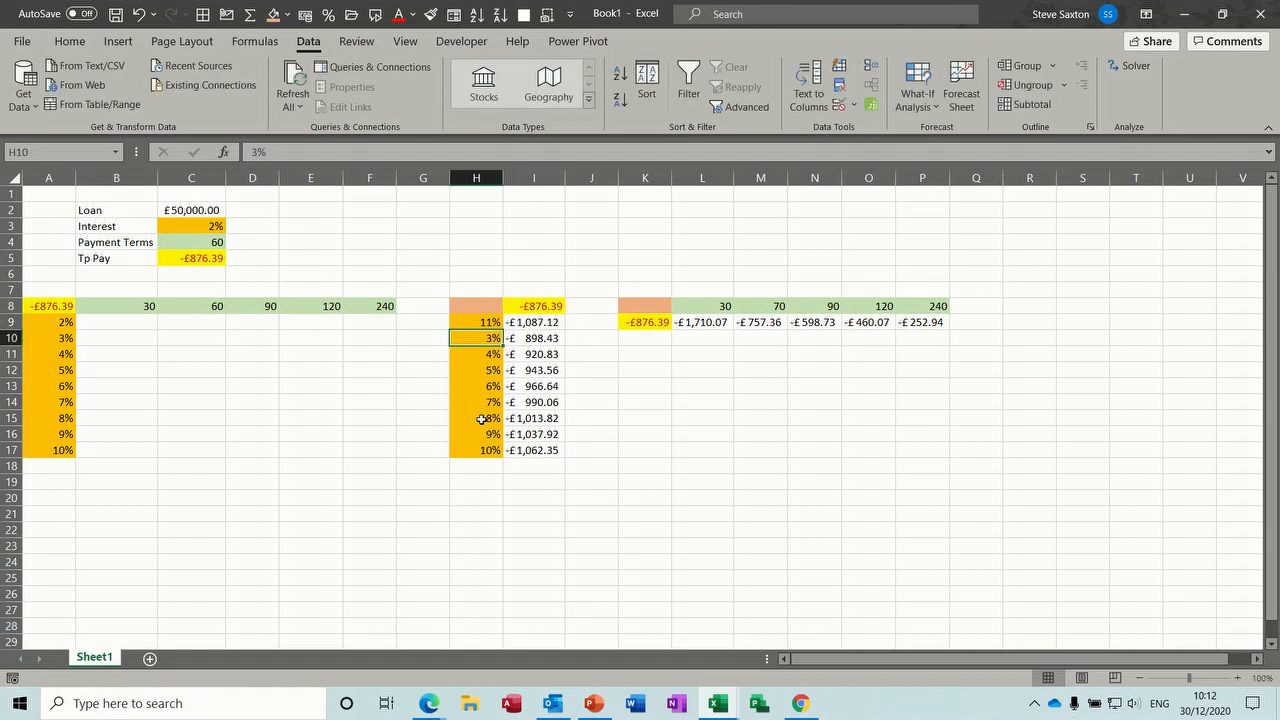
pyautogui.click(476, 322)
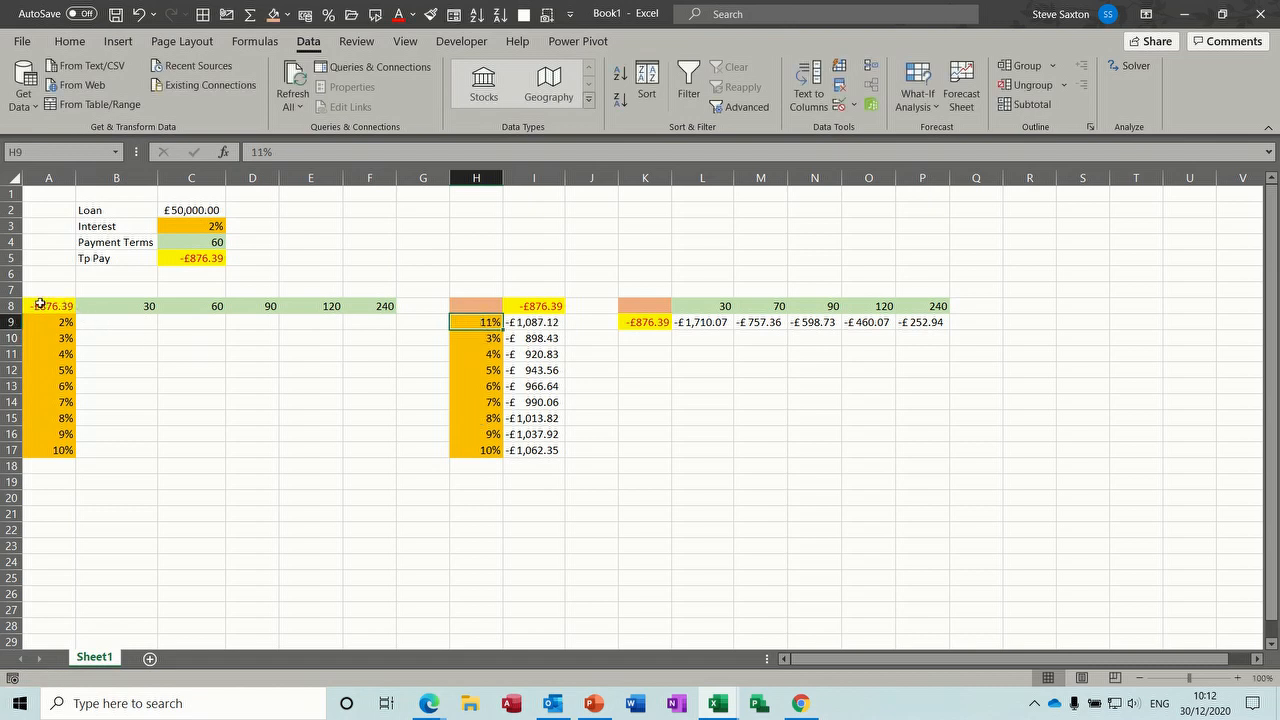
pyautogui.click(48, 304)
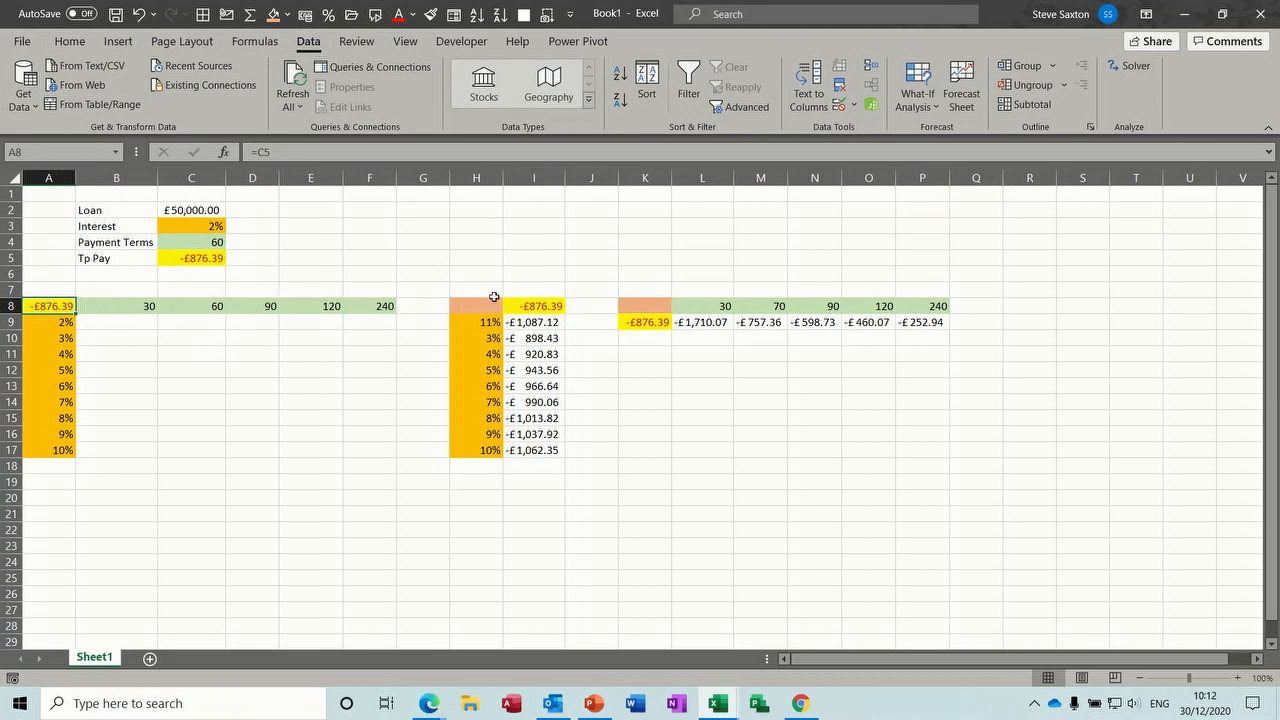
pyautogui.click(644, 306)
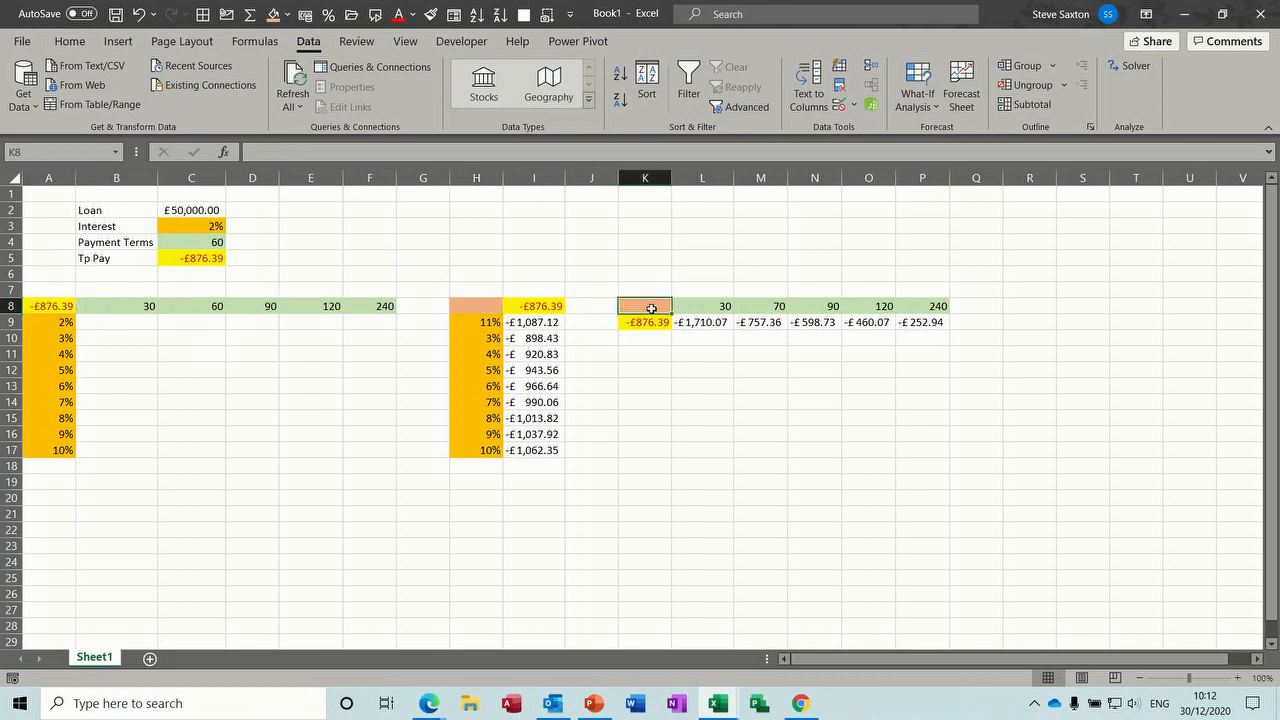
pyautogui.click(48, 304)
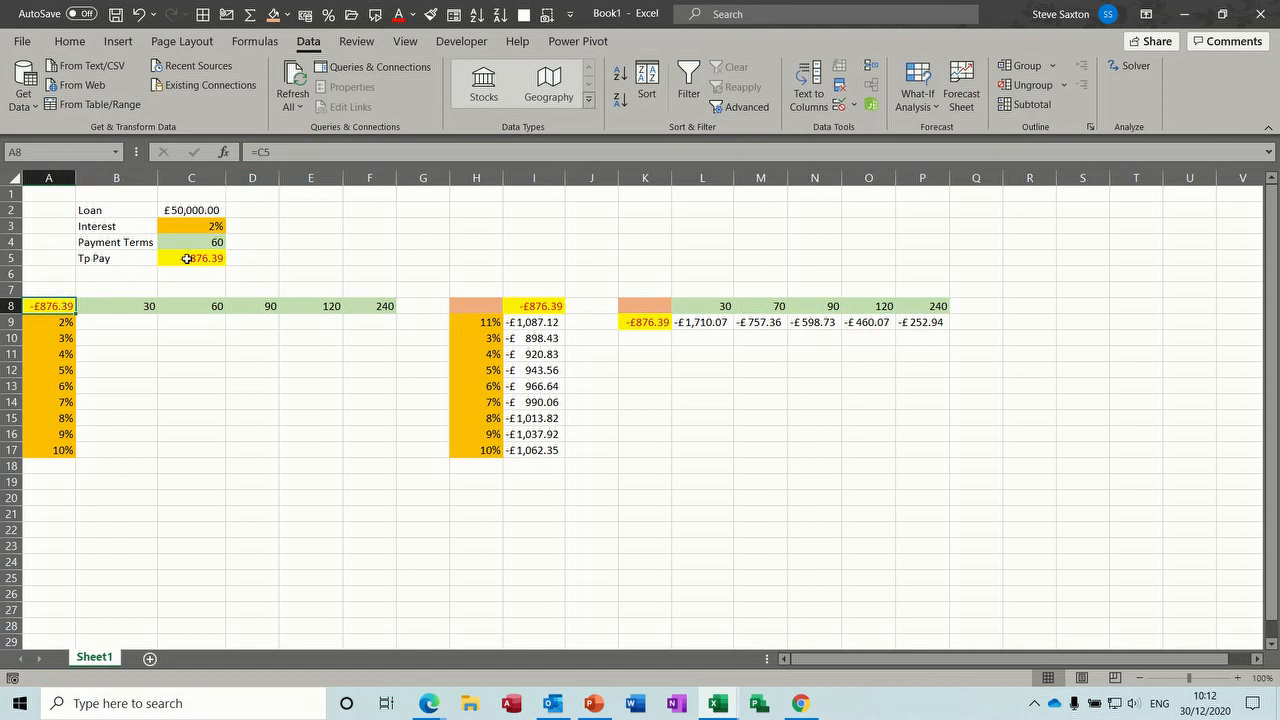
pyautogui.moveTo(48, 304); pyautogui.dragTo(330, 400)
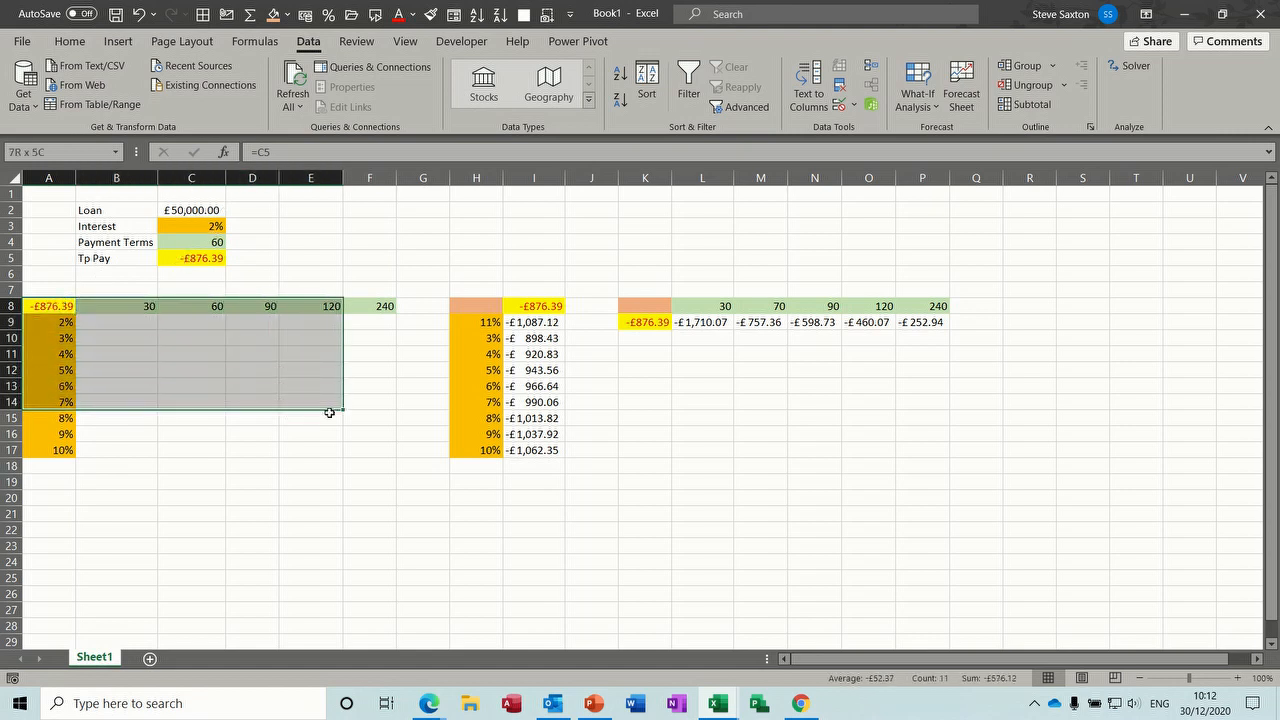
# Step: Create a two-variable data table on A8:F17 with row input C4 and column input C3
pyautogui.moveTo(330, 412); pyautogui.dragTo(370, 450)
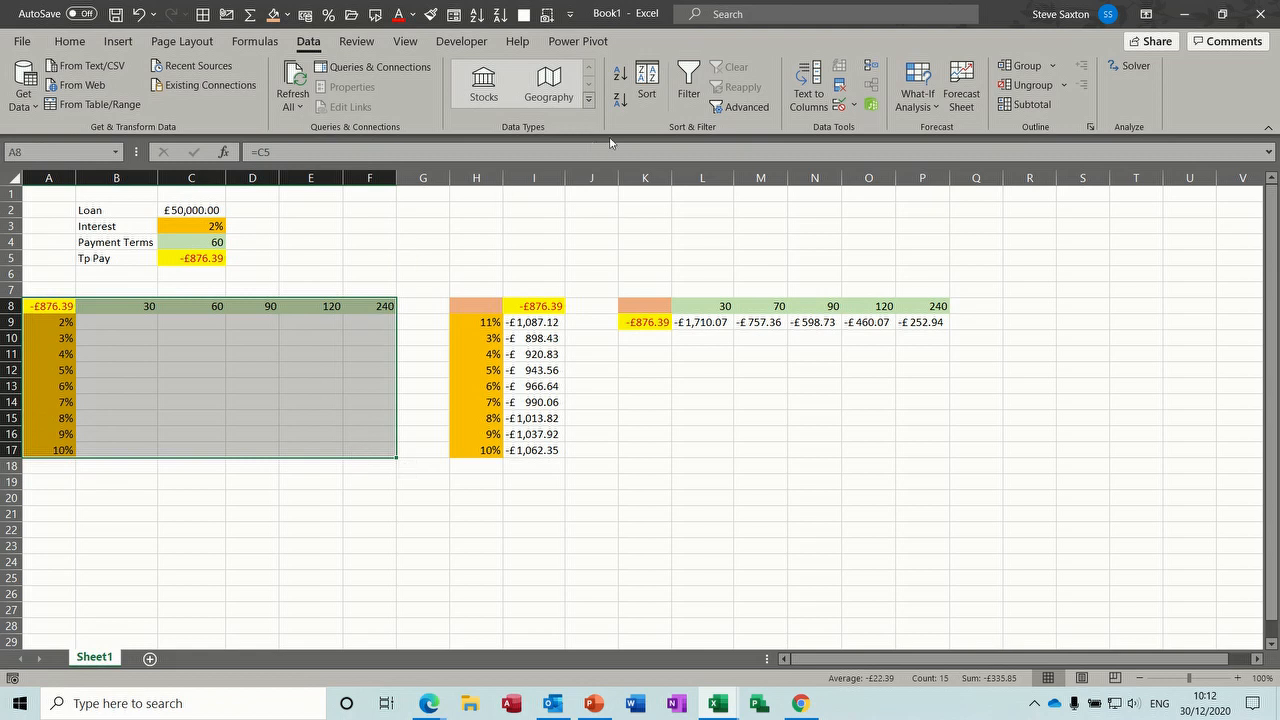
pyautogui.click(916, 84)
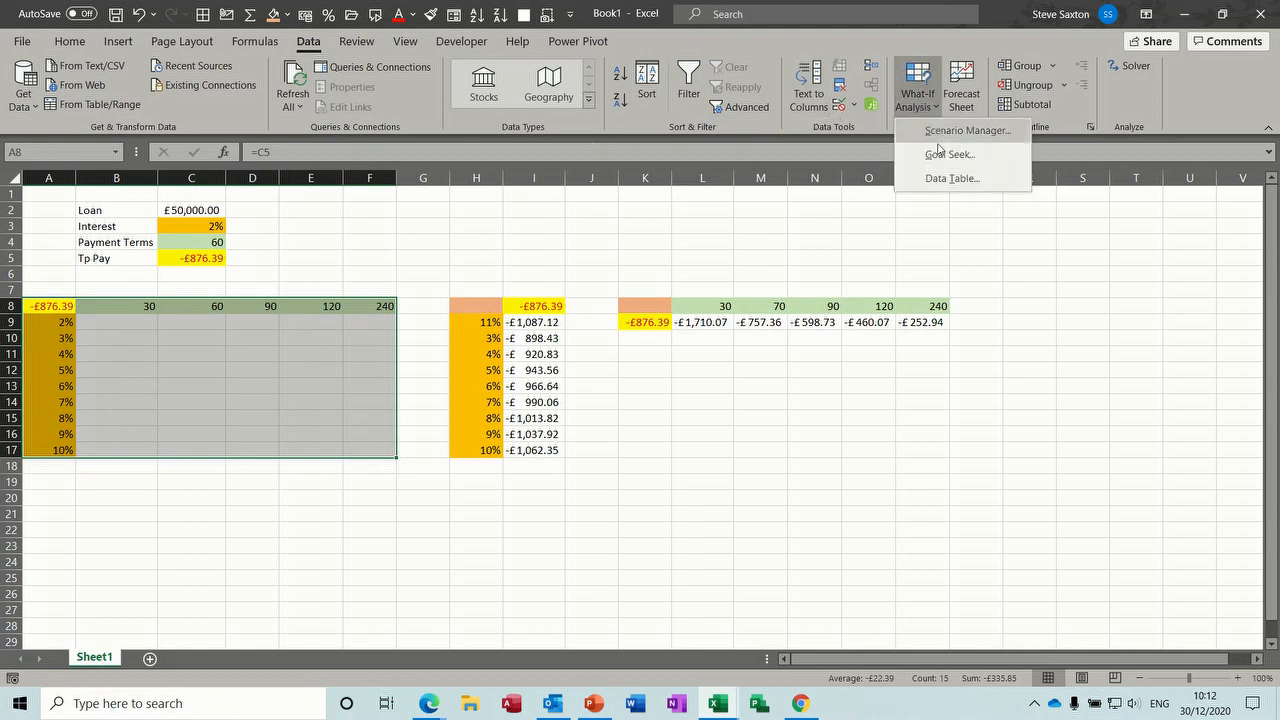
pyautogui.click(952, 178)
pyautogui.write('$C$4')
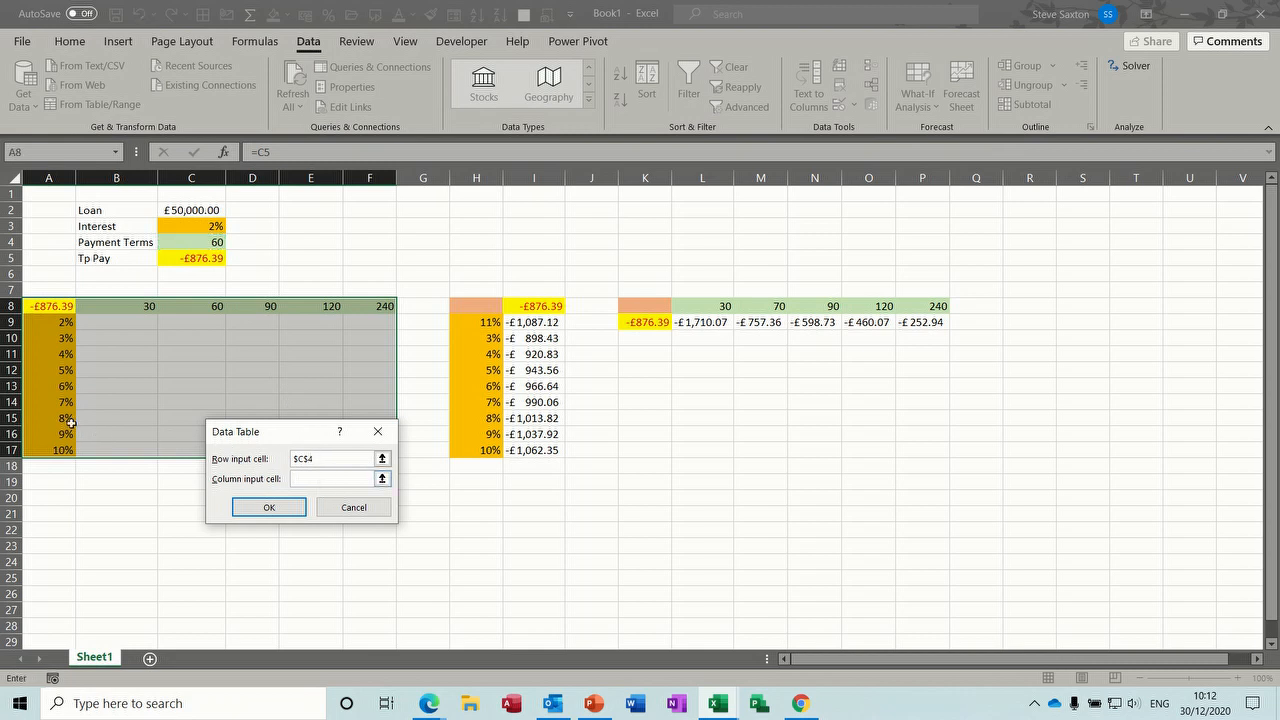
pyautogui.moveTo(108, 284)
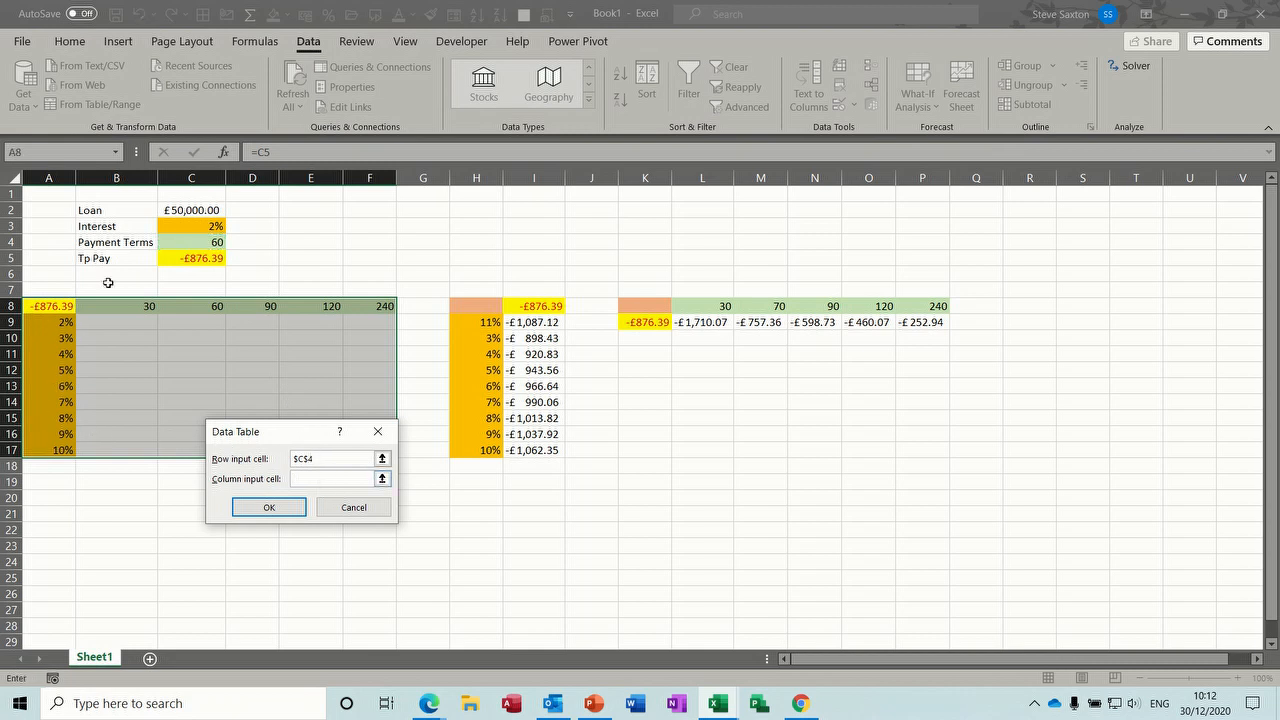
pyautogui.click(192, 224)
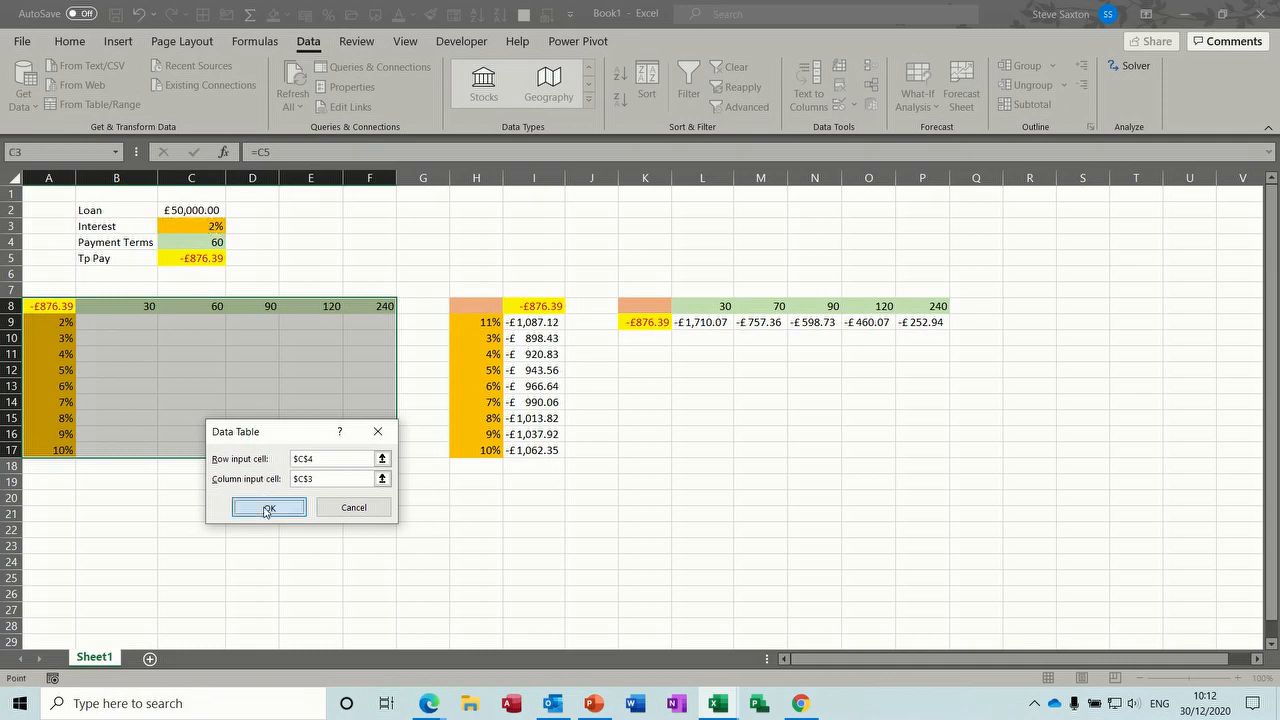
pyautogui.click(268, 508)
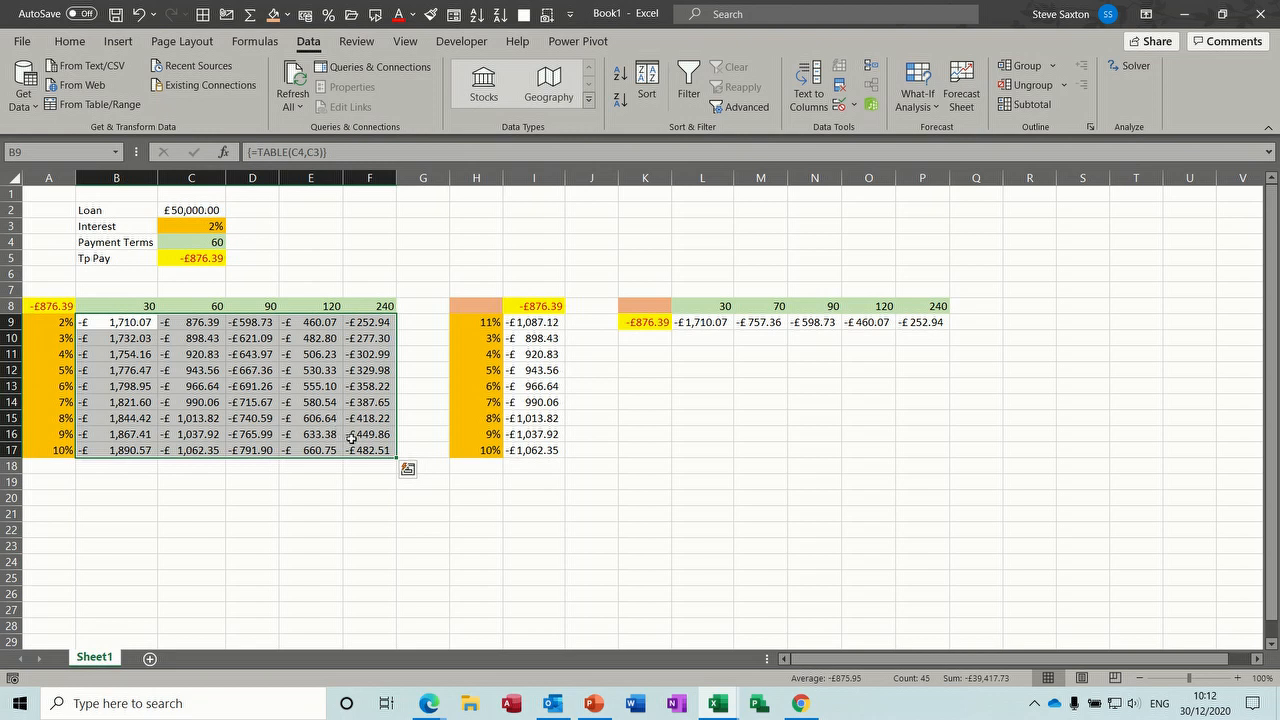
# Step: Inspect the TABLE formulas in the calculated payments B9:F17
pyautogui.click(368, 450)
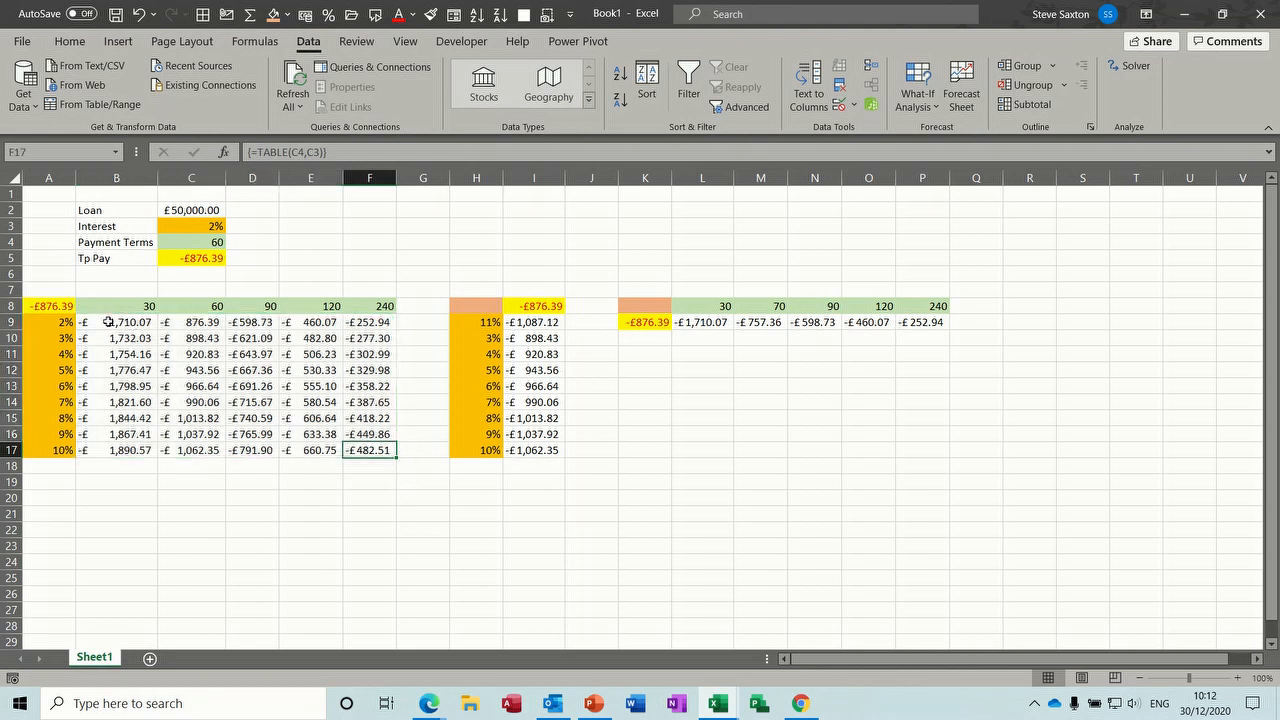
pyautogui.moveTo(180, 248)
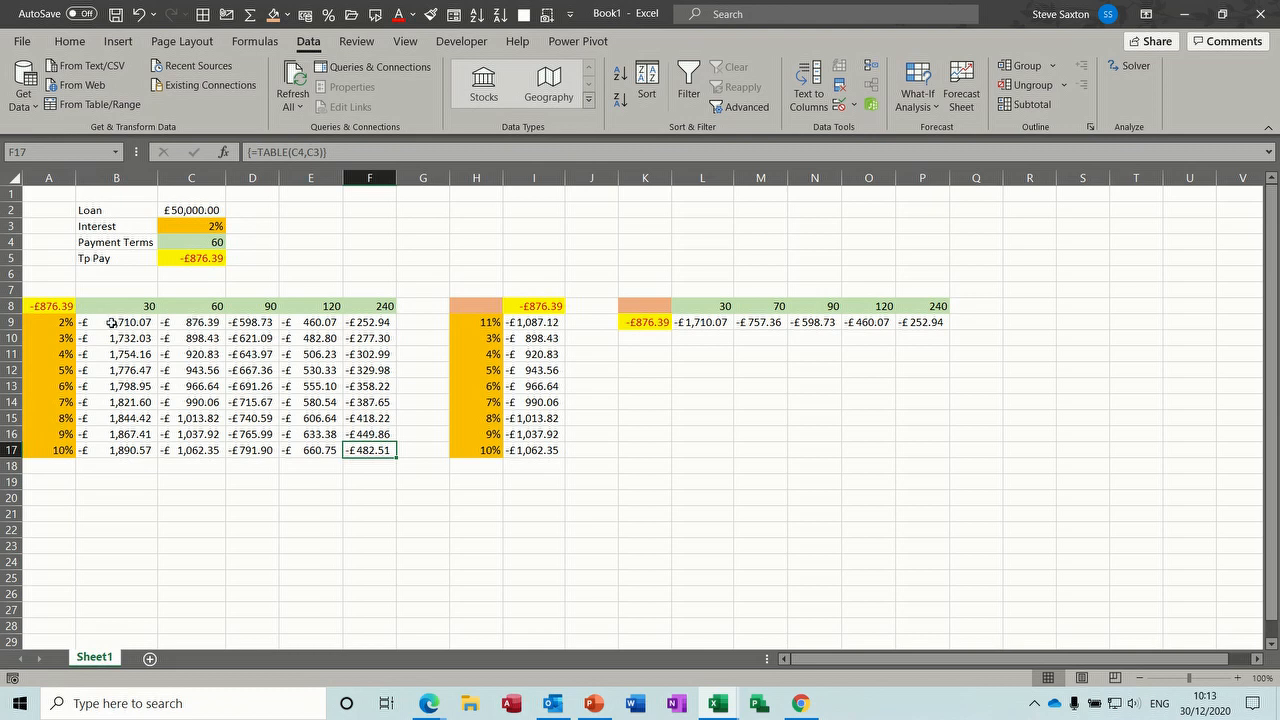
pyautogui.moveTo(82, 322); pyautogui.dragTo(368, 450)
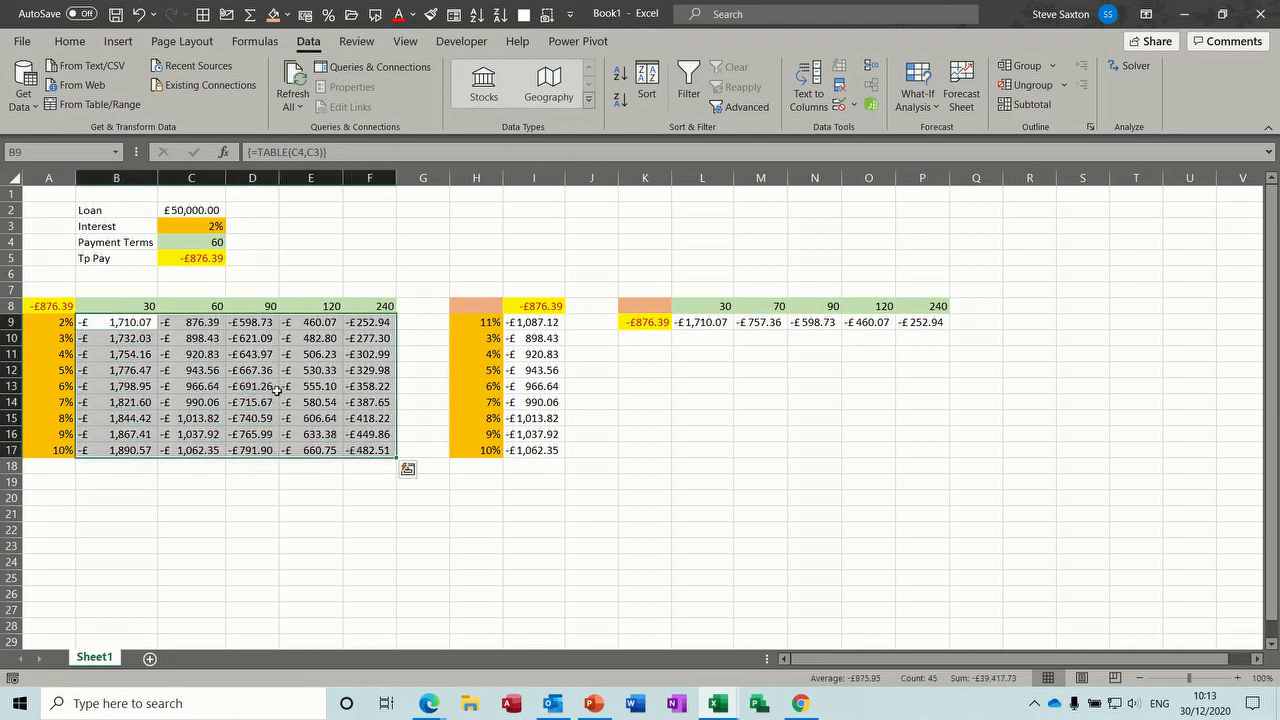
pyautogui.click(192, 320)
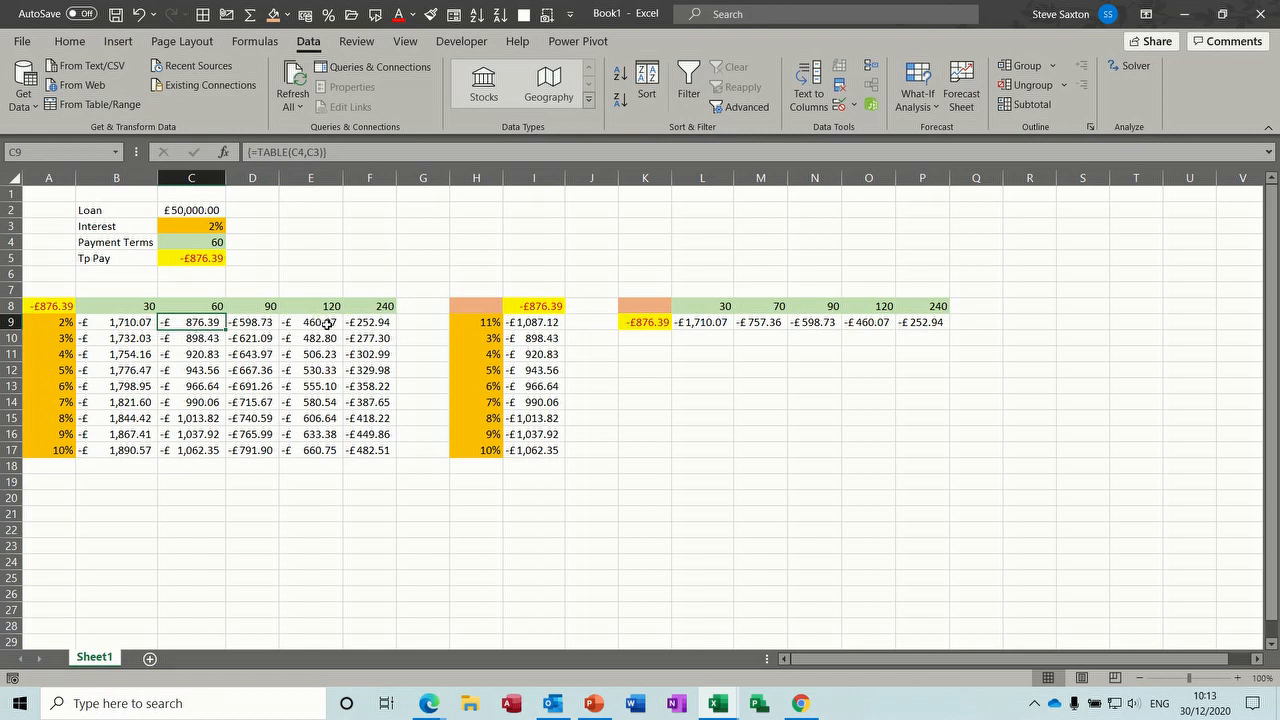
pyautogui.click(310, 320)
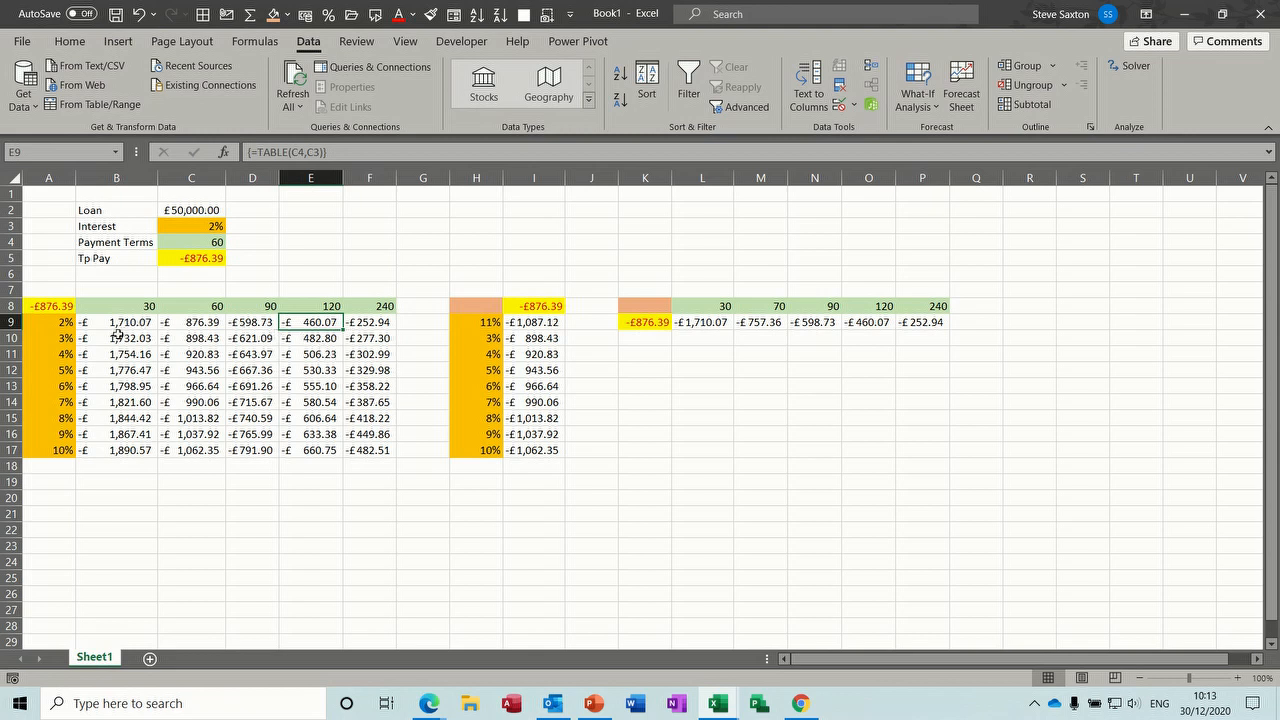
# Step: Change the first term heading B8 from 30 to 20, recalculating column B to -£2,543.98 at 2%
pyautogui.click(116, 304)
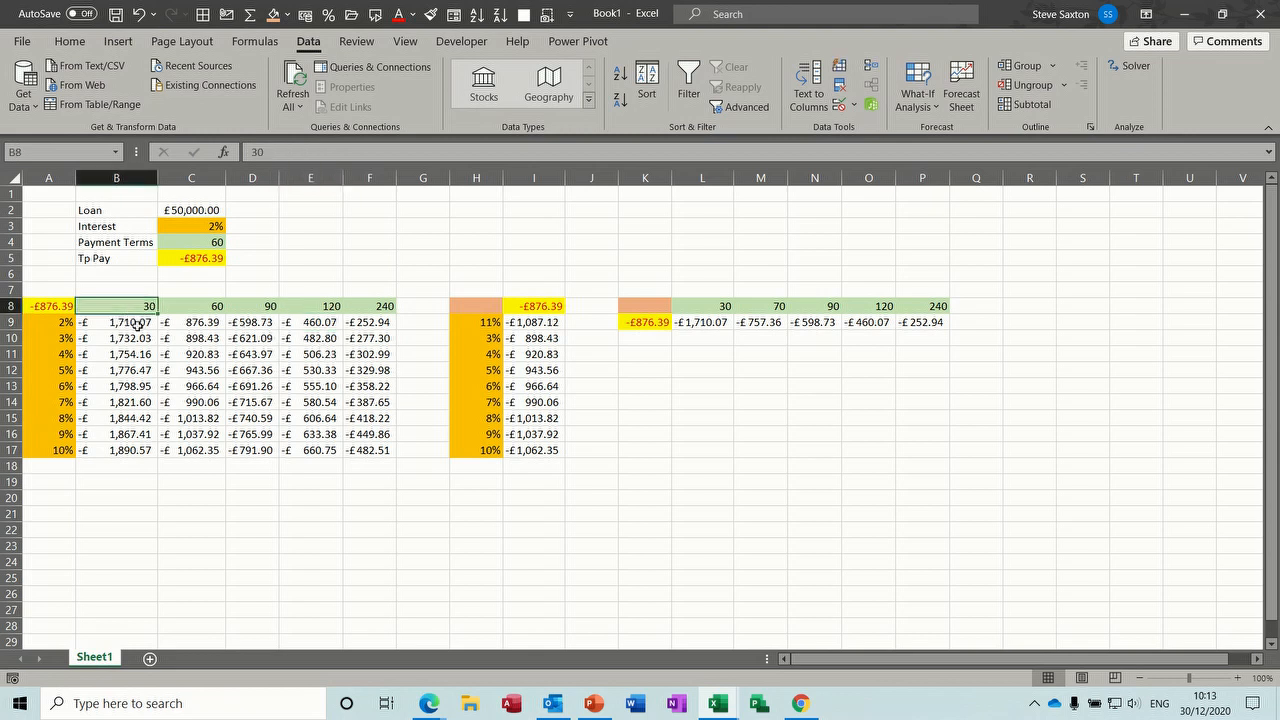
pyautogui.write('20')
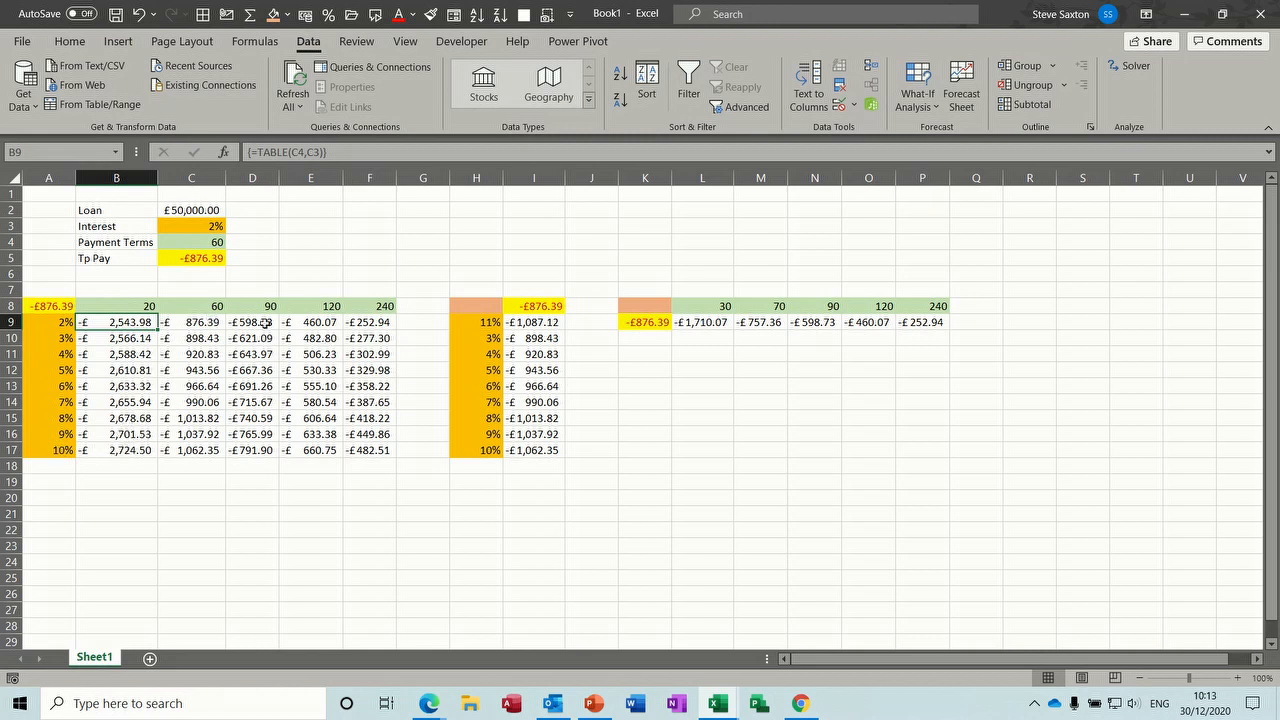
pyautogui.click(192, 258)
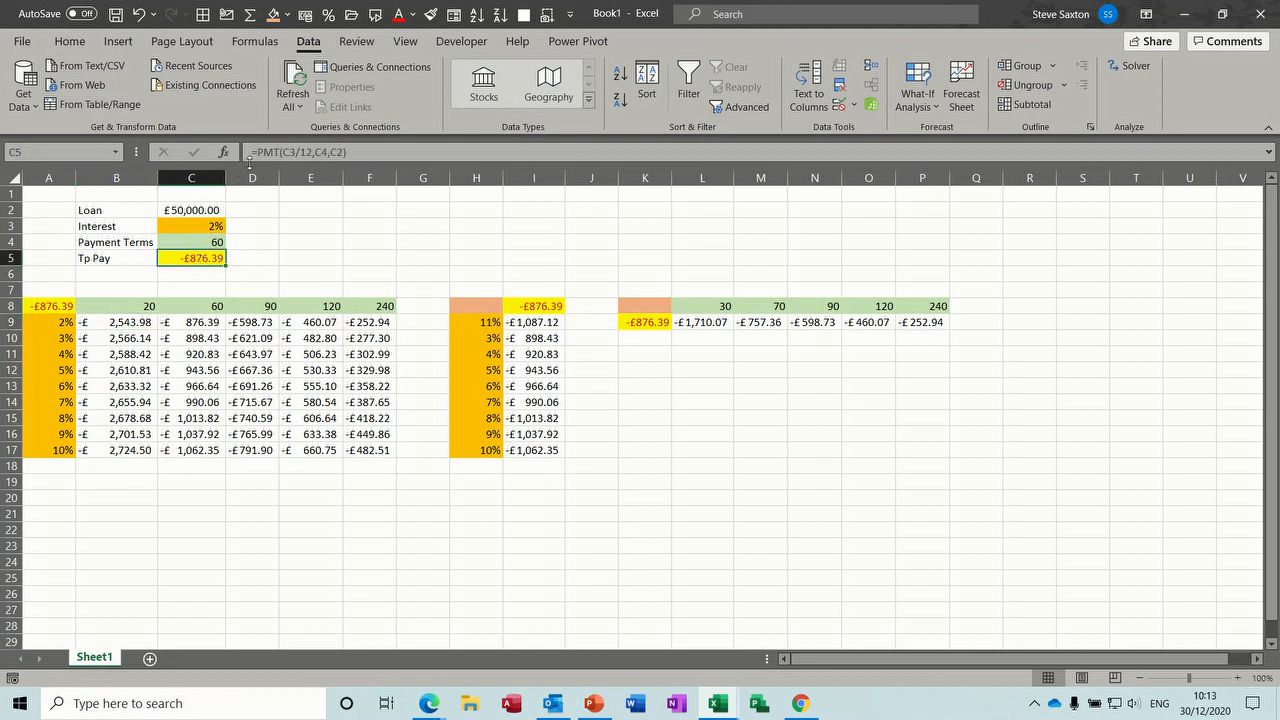
pyautogui.moveTo(356, 176)
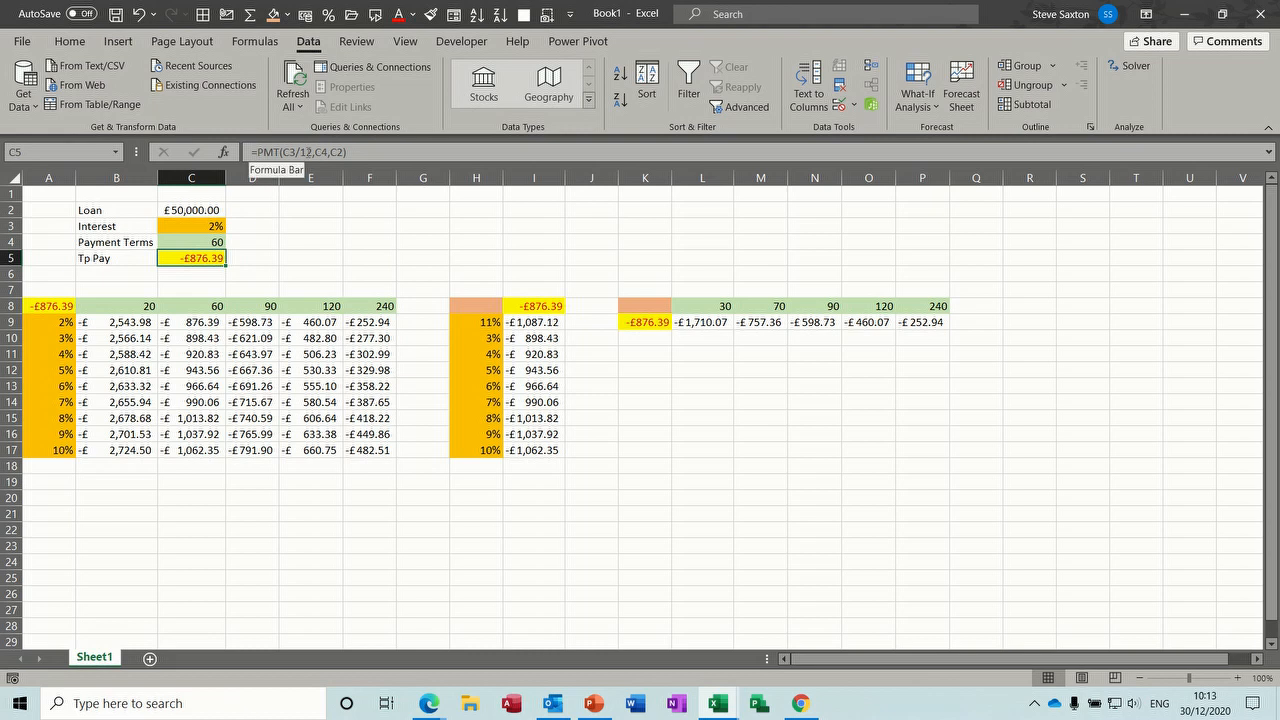
pyautogui.moveTo(224, 242)
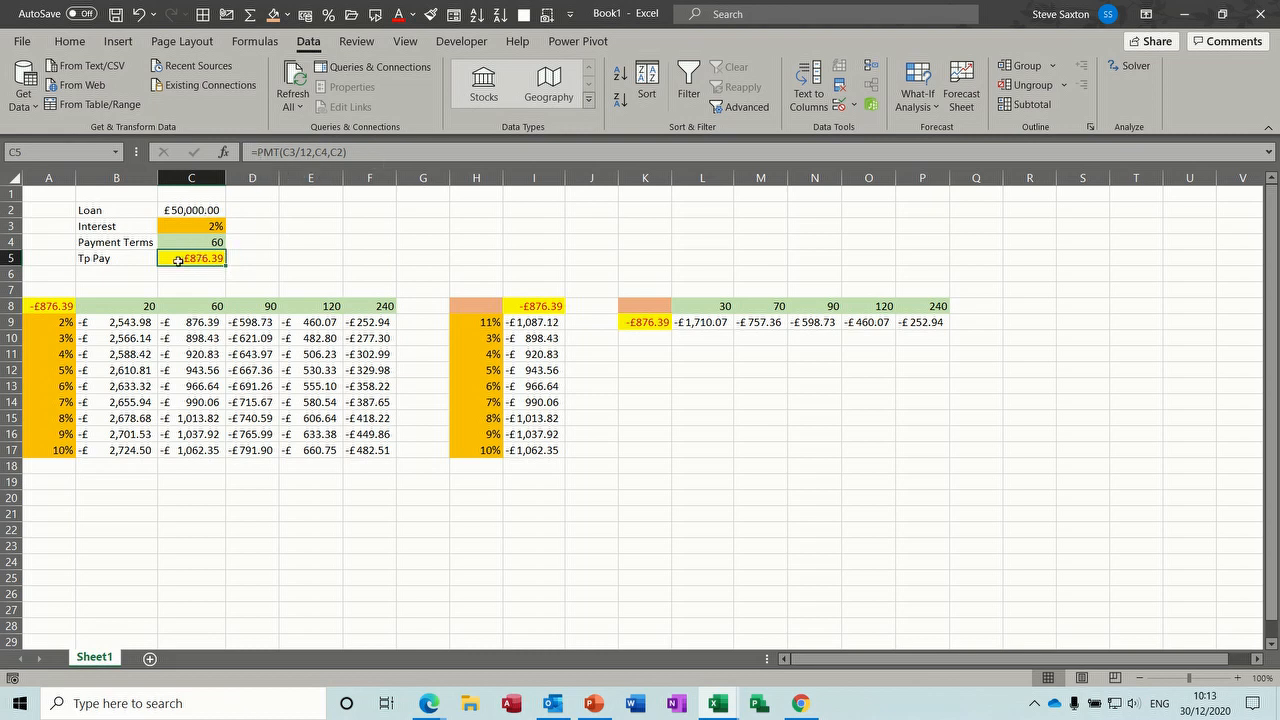
pyautogui.moveTo(204, 234)
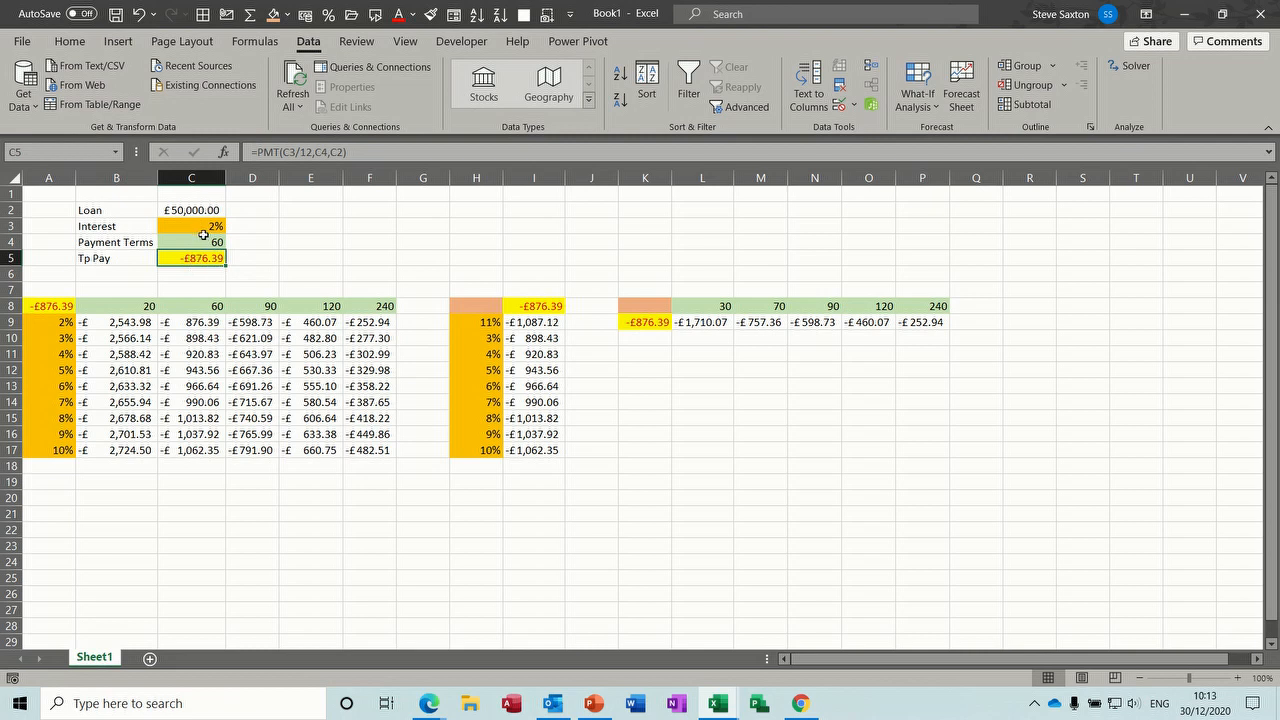
pyautogui.moveTo(268, 216)
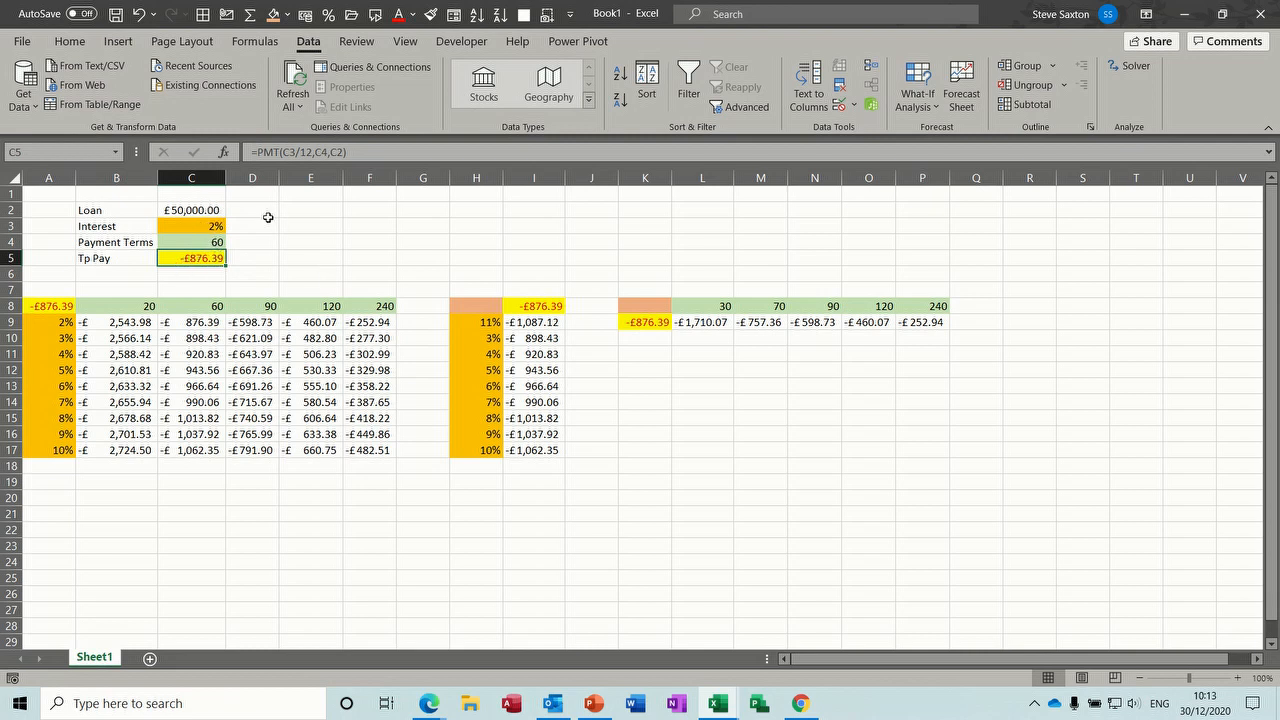
pyautogui.moveTo(260, 320)
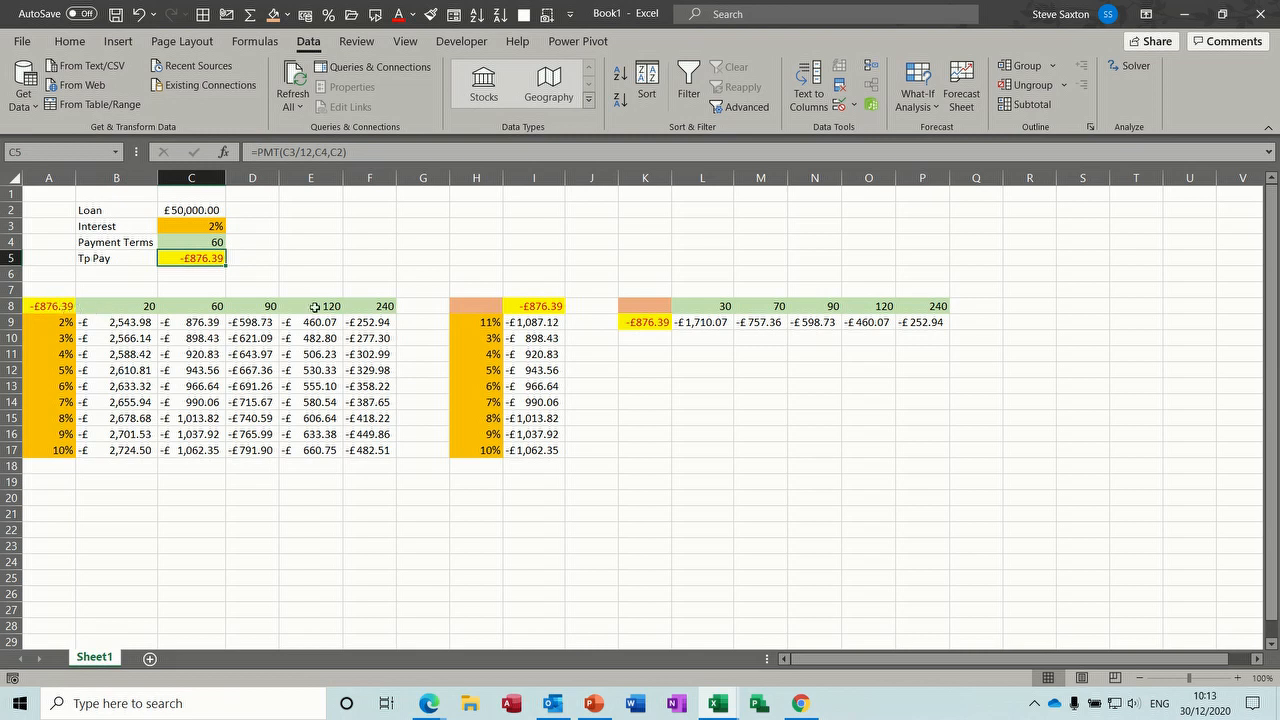
pyautogui.moveTo(644, 304); pyautogui.dragTo(778, 304)
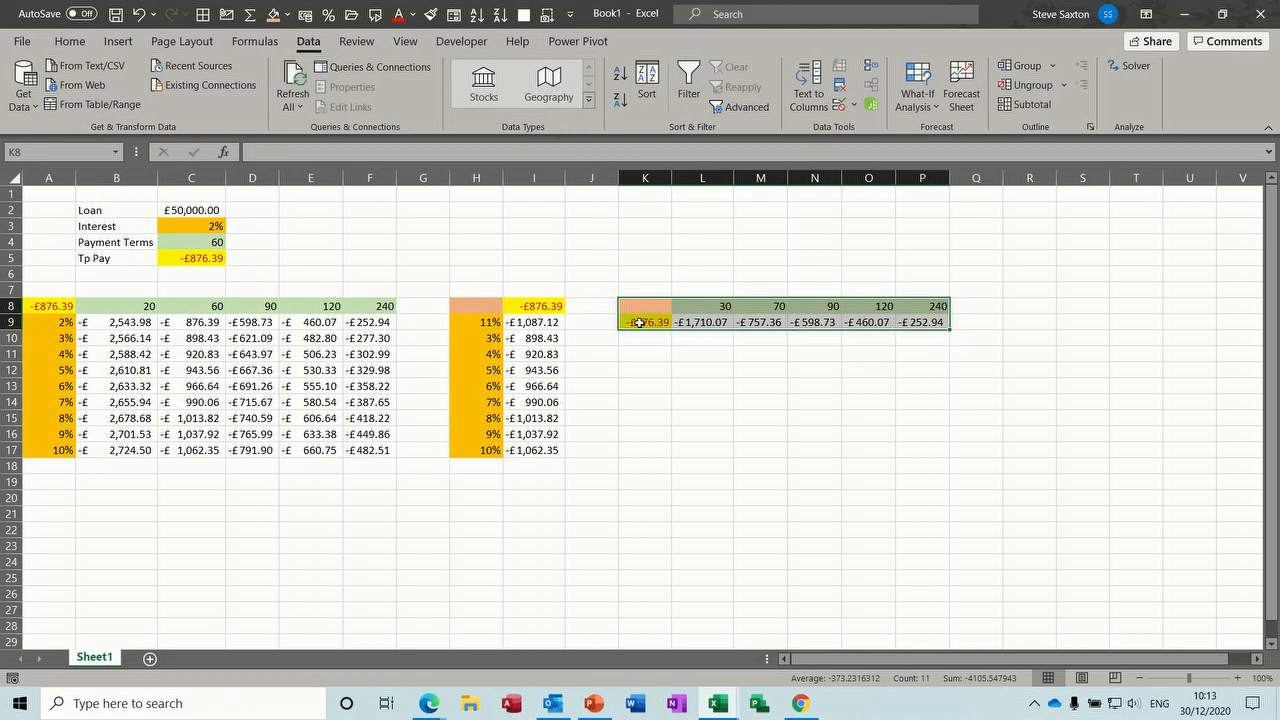
pyautogui.moveTo(476, 304); pyautogui.dragTo(532, 434)
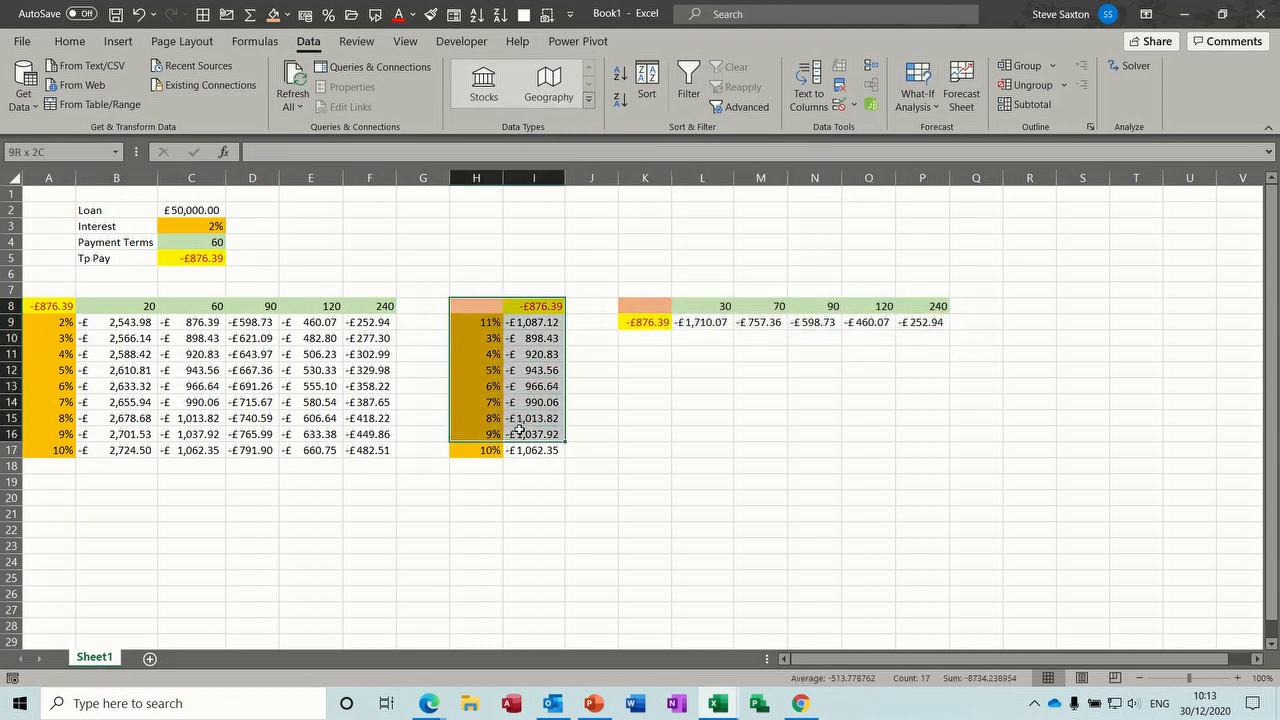
pyautogui.click(48, 304)
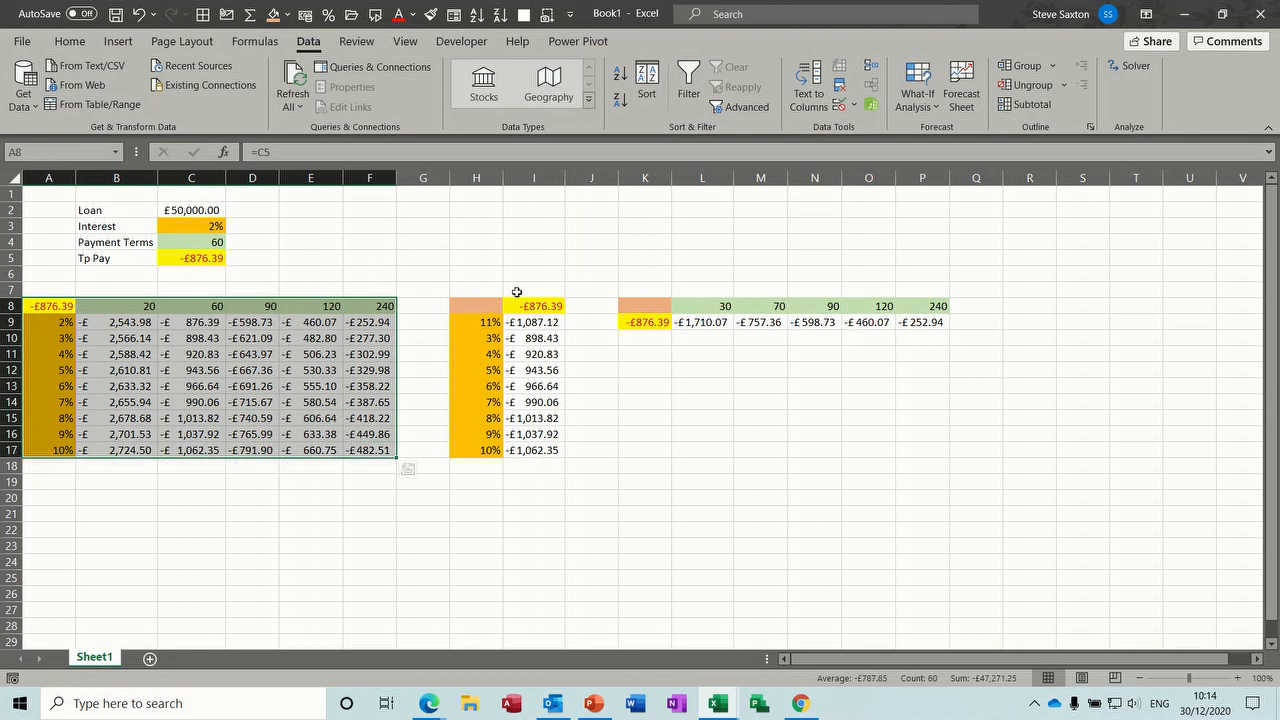
pyautogui.moveTo(474, 268)
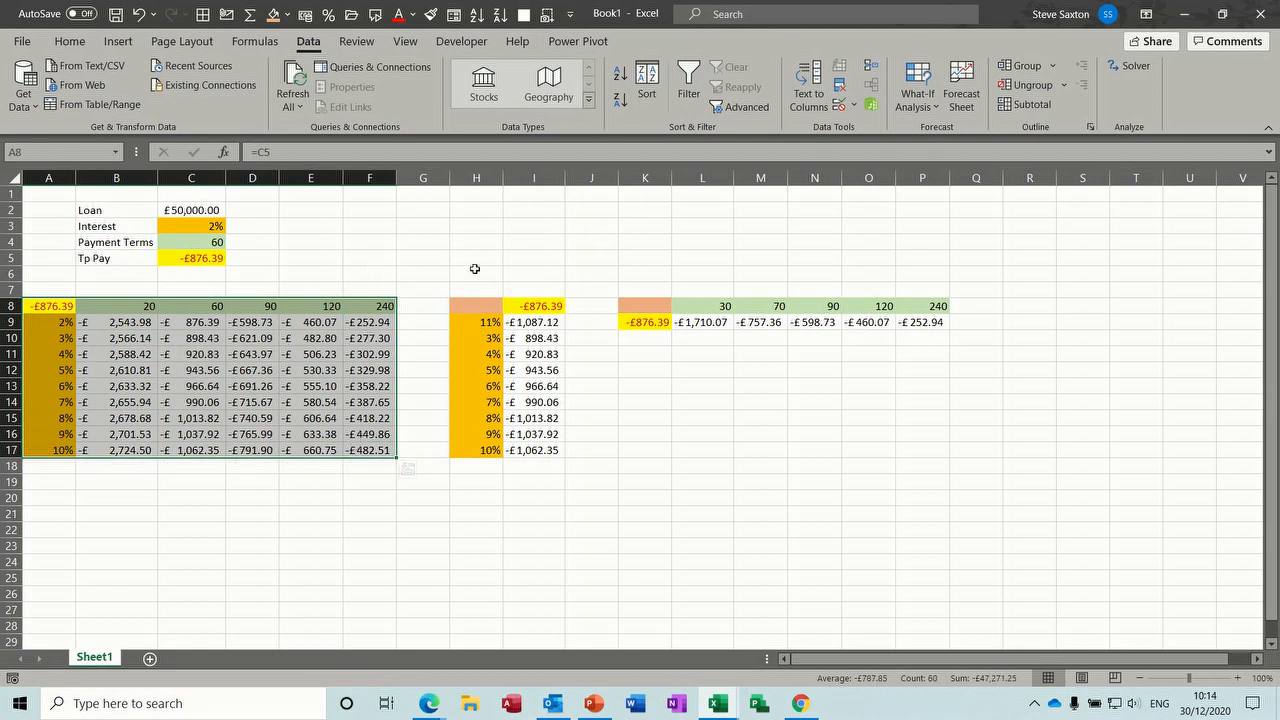